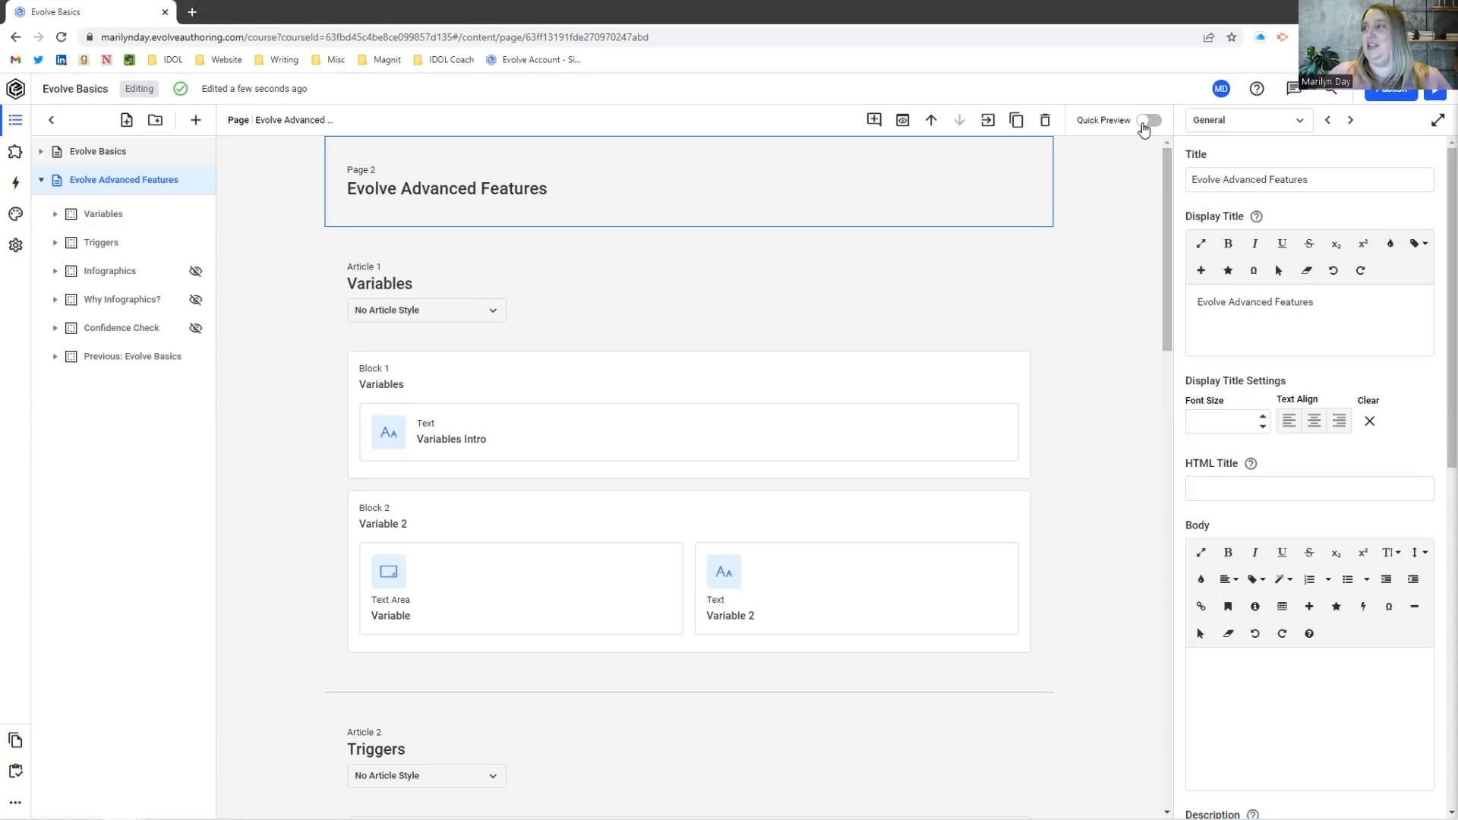
Step: Enable Quick Preview and launch the full course preview showing the Evolve Basics menu
{"action": "left_click", "coordinate": [1149, 120]}
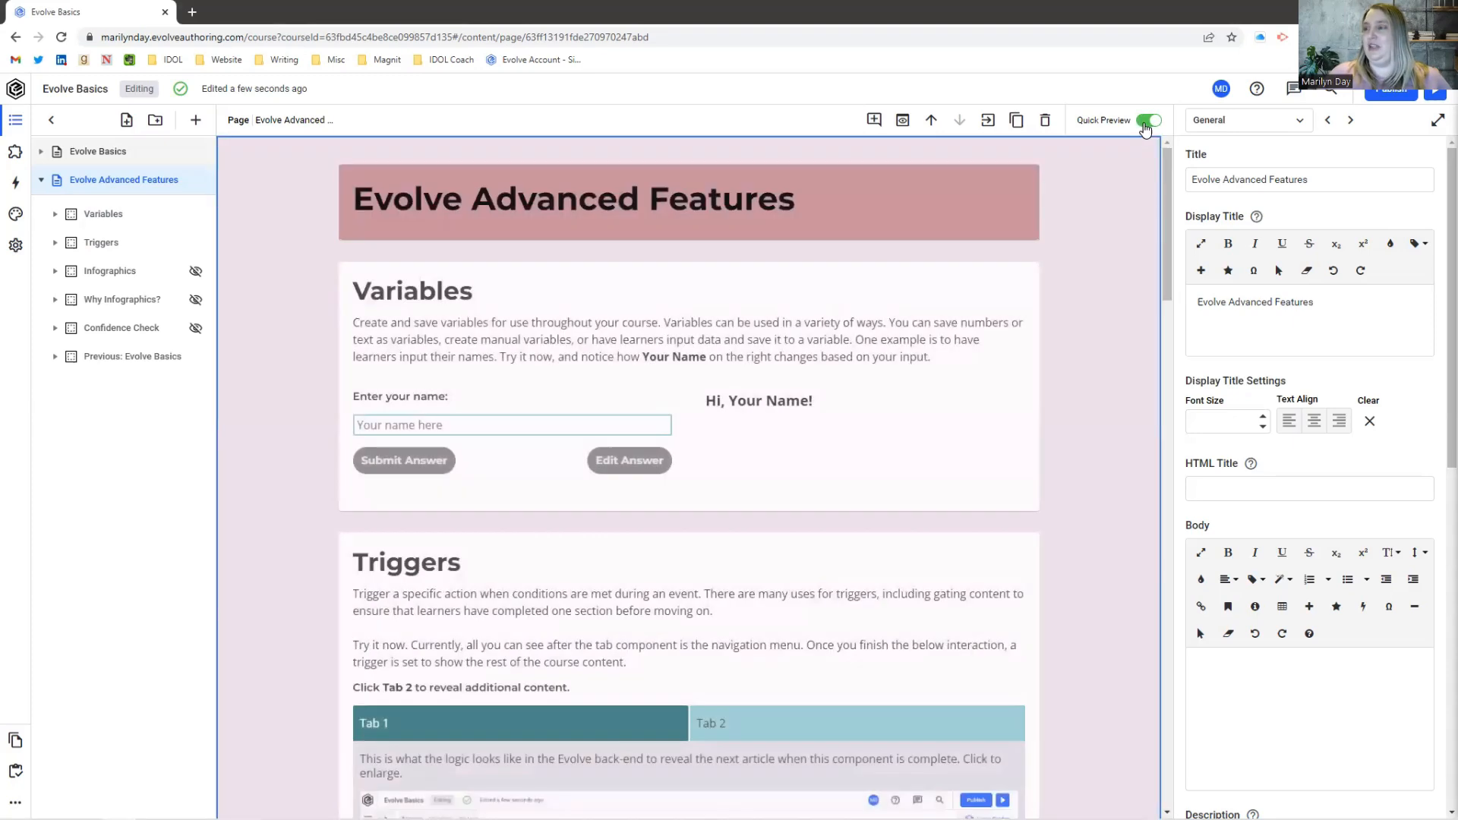
{"action": "left_click", "coordinate": [1148, 120]}
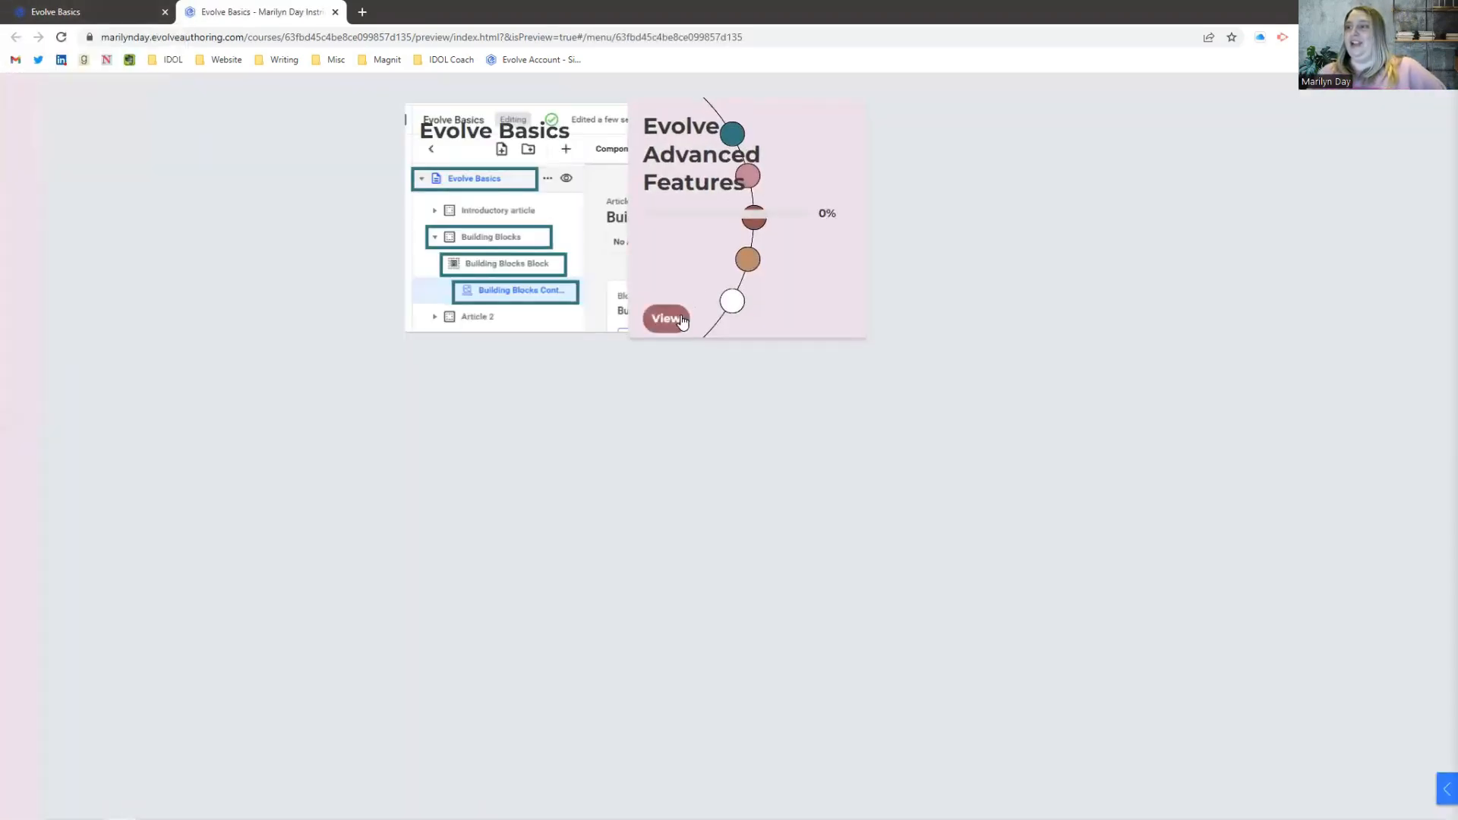
Step: View the Evolve Advanced Features page and submit the name Marilyn to update the greeting
{"action": "left_click", "coordinate": [665, 318]}
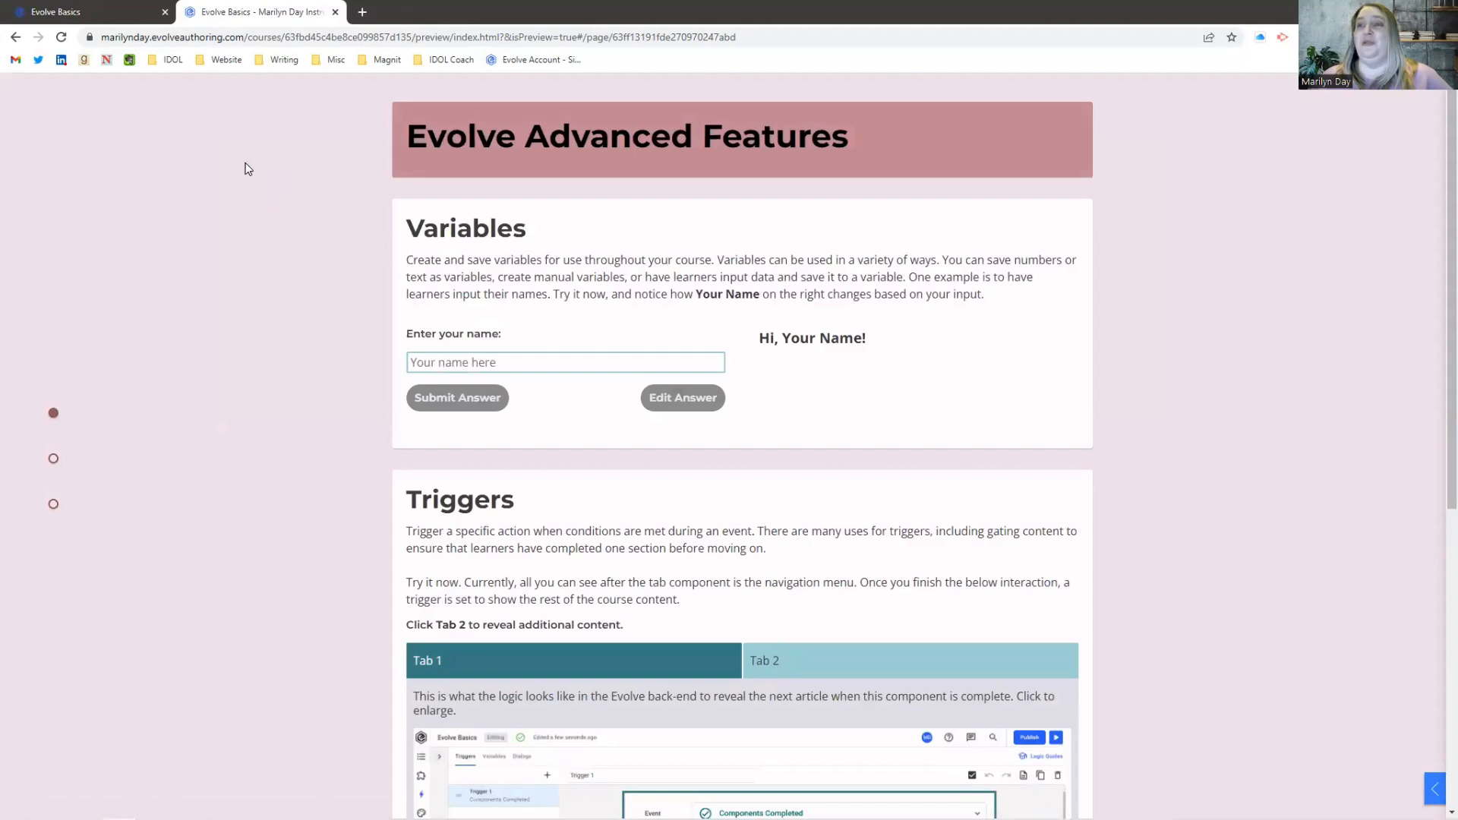
{"action": "mouse_move", "coordinate": [270, 323]}
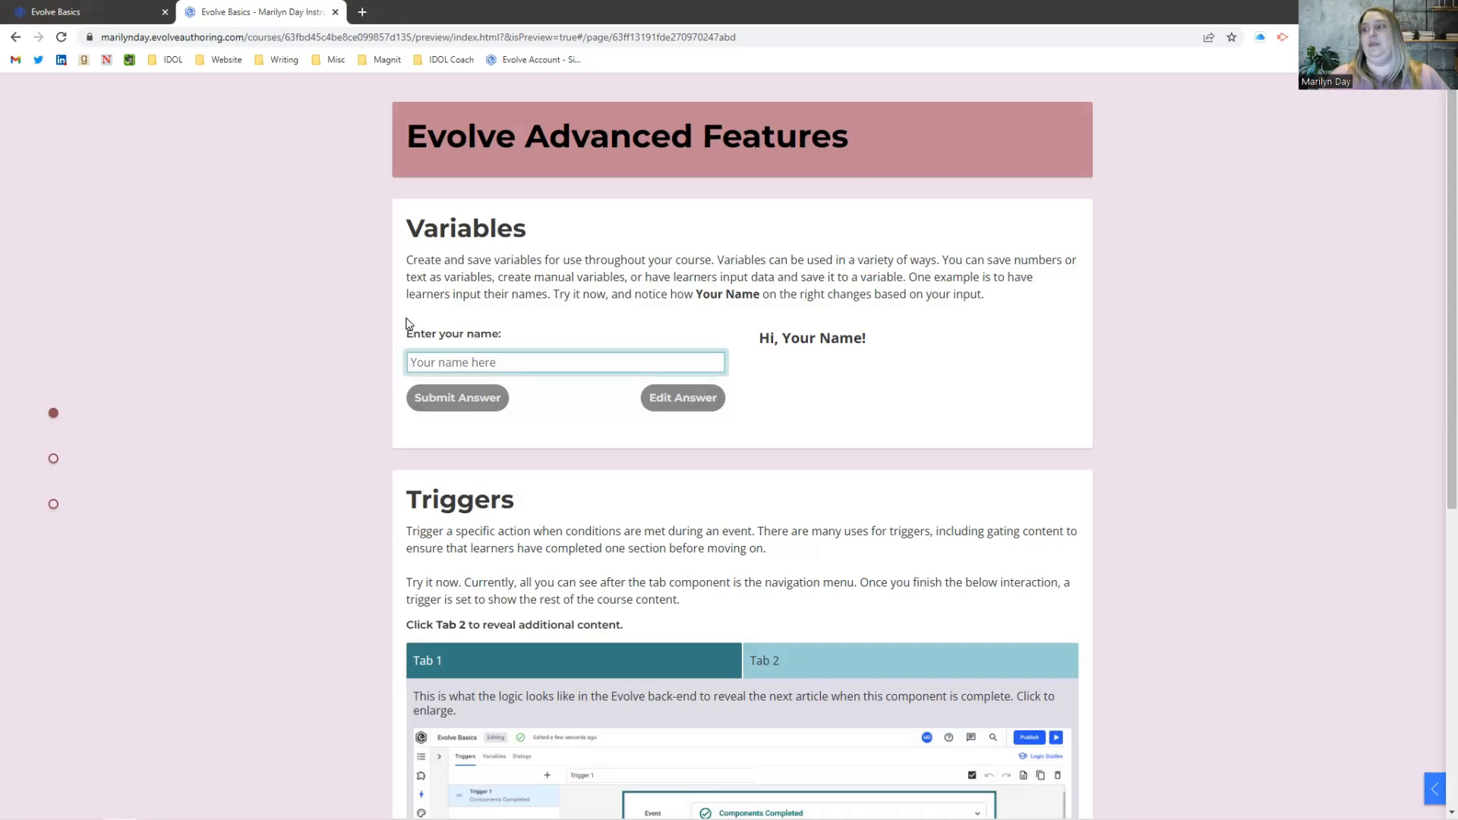
{"action": "type", "text": "Marilyn"}
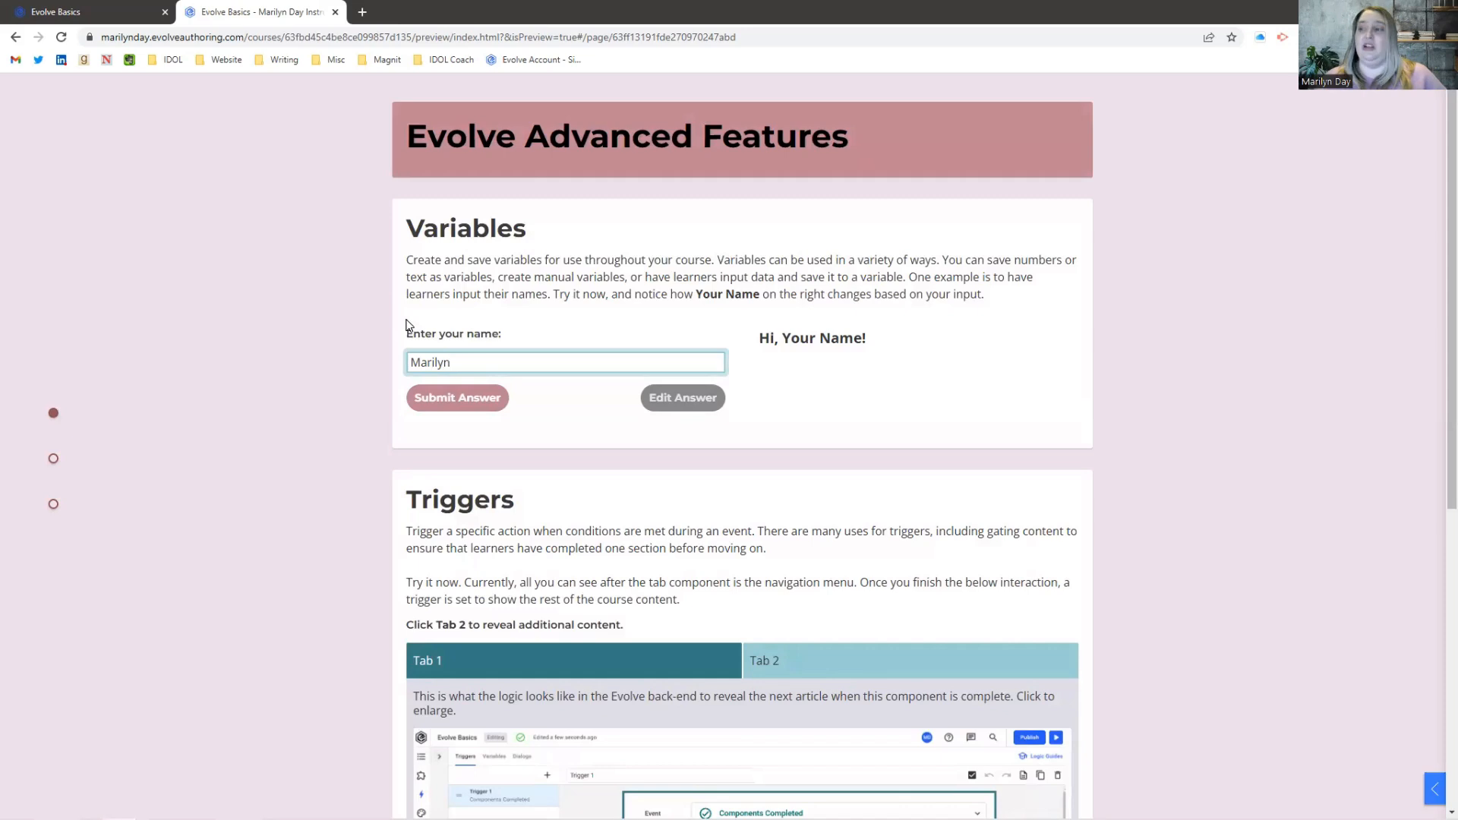
{"action": "left_click", "coordinate": [457, 398]}
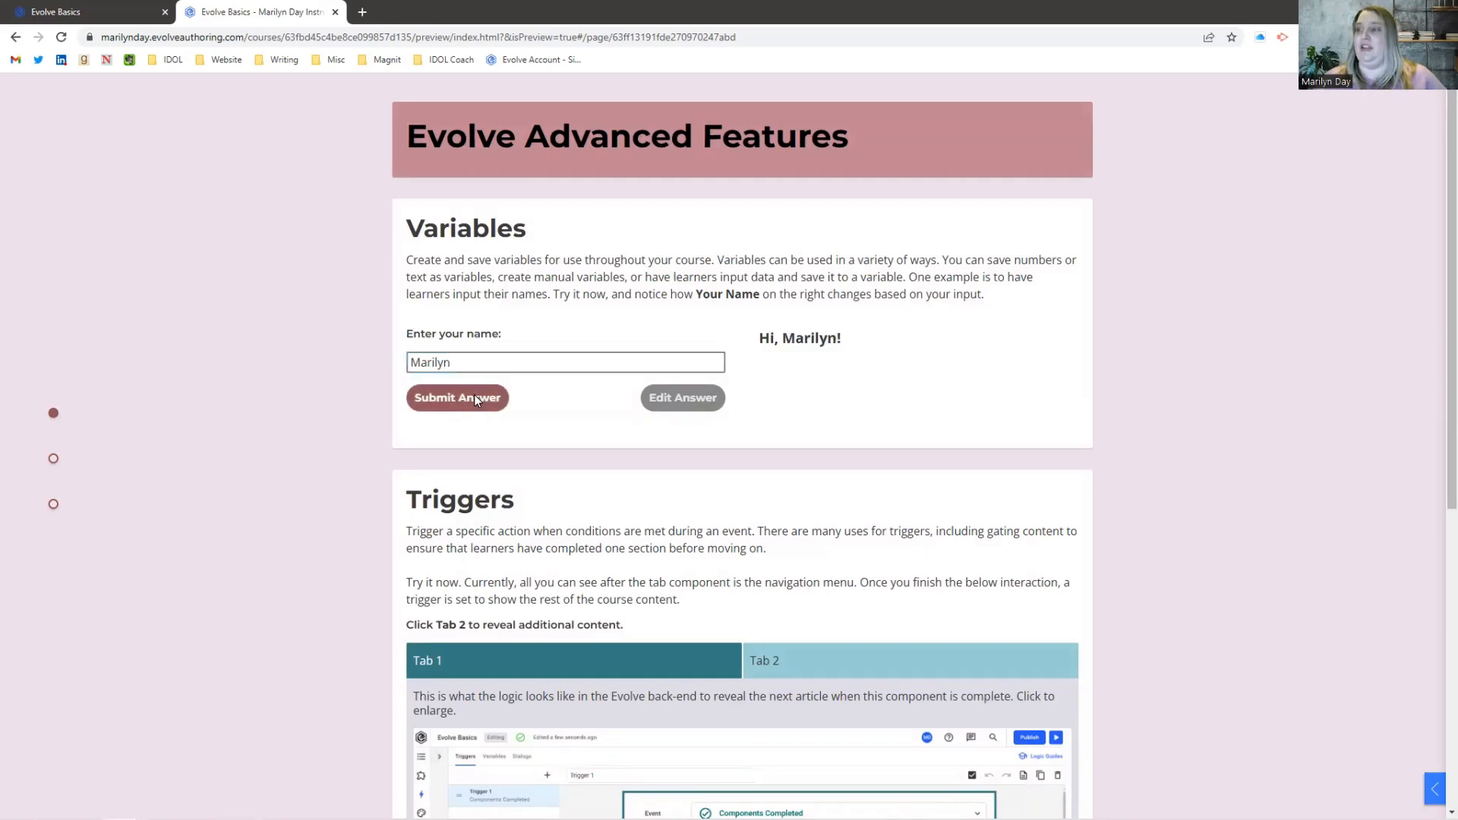
Step: Edit the answer to Bast, then restore Marilyn so the greeting reads "Hi, Marilyn!"
{"action": "left_click", "coordinate": [456, 397]}
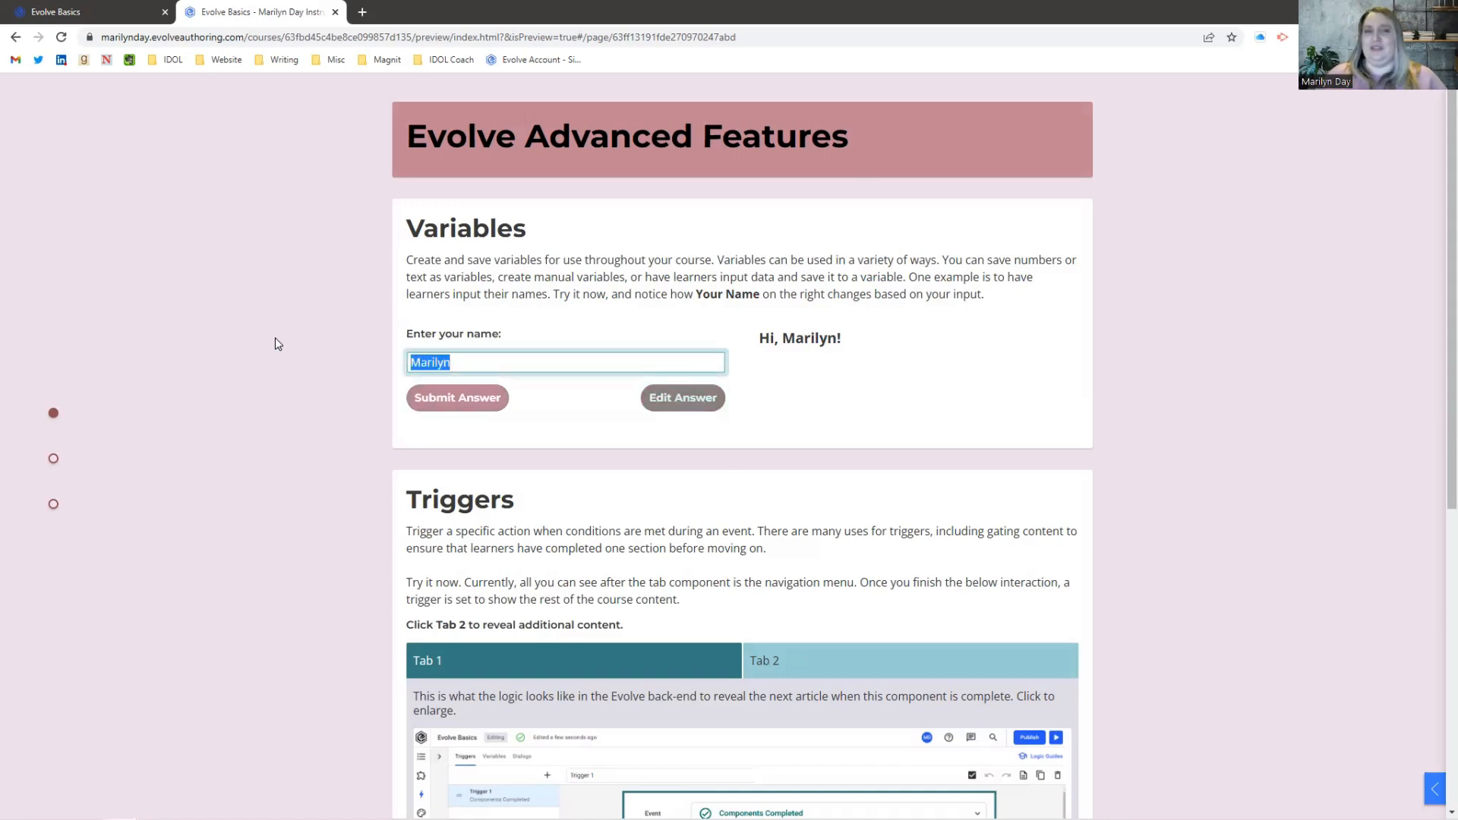
{"action": "type", "text": "Bast"}
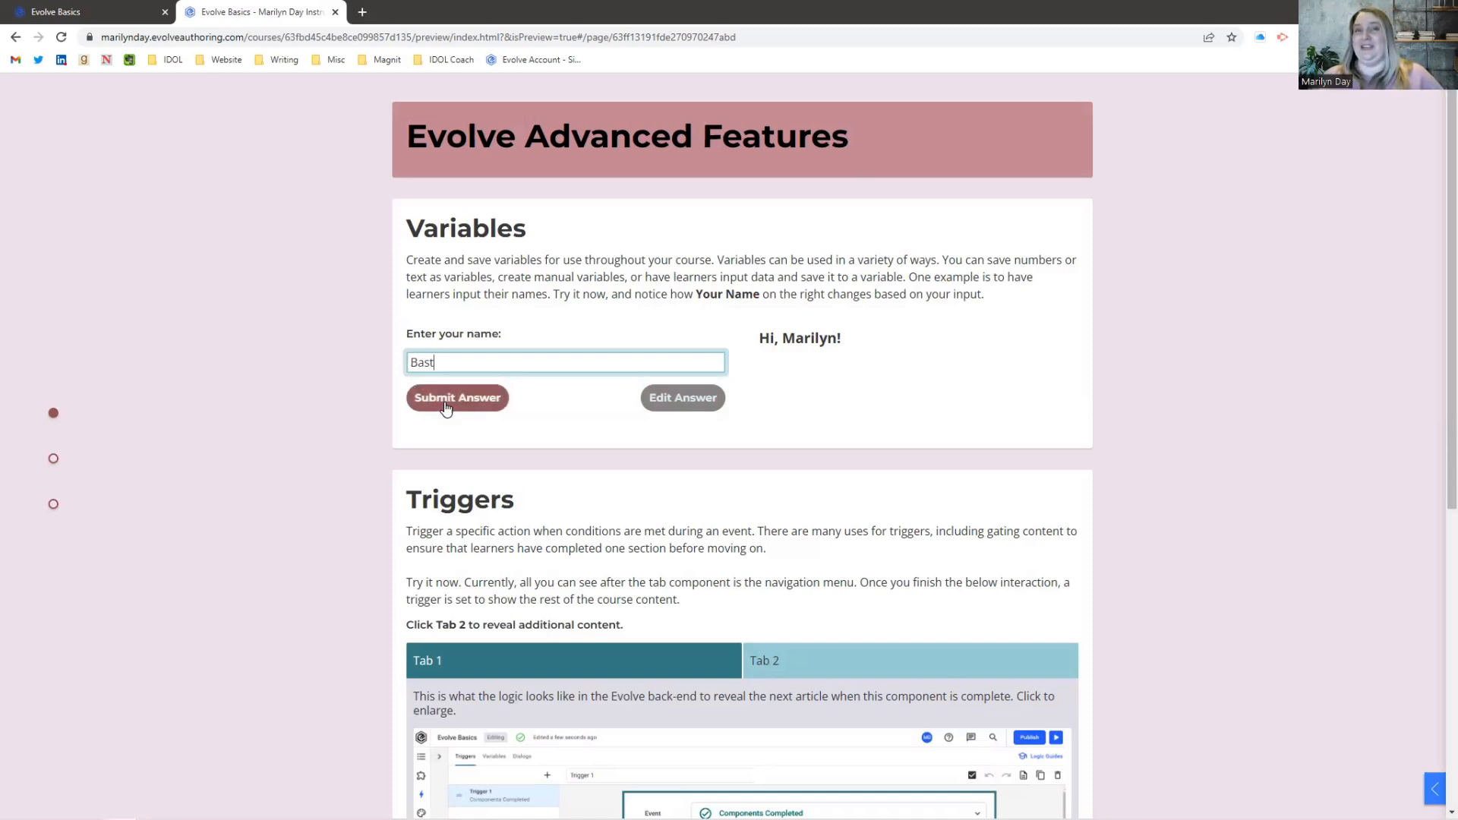
{"action": "left_click", "coordinate": [456, 397]}
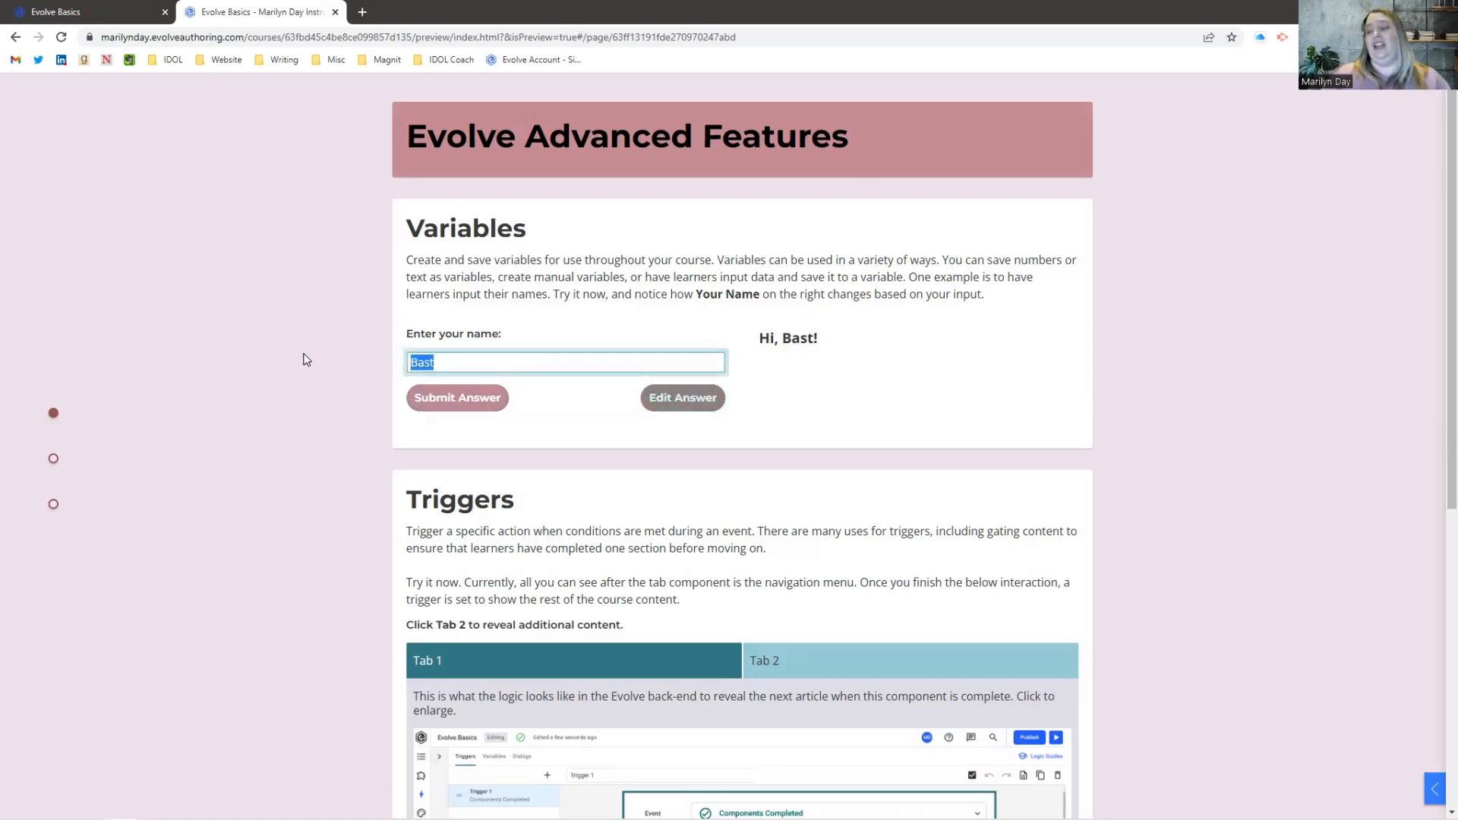
{"action": "type", "text": "Marilyn"}
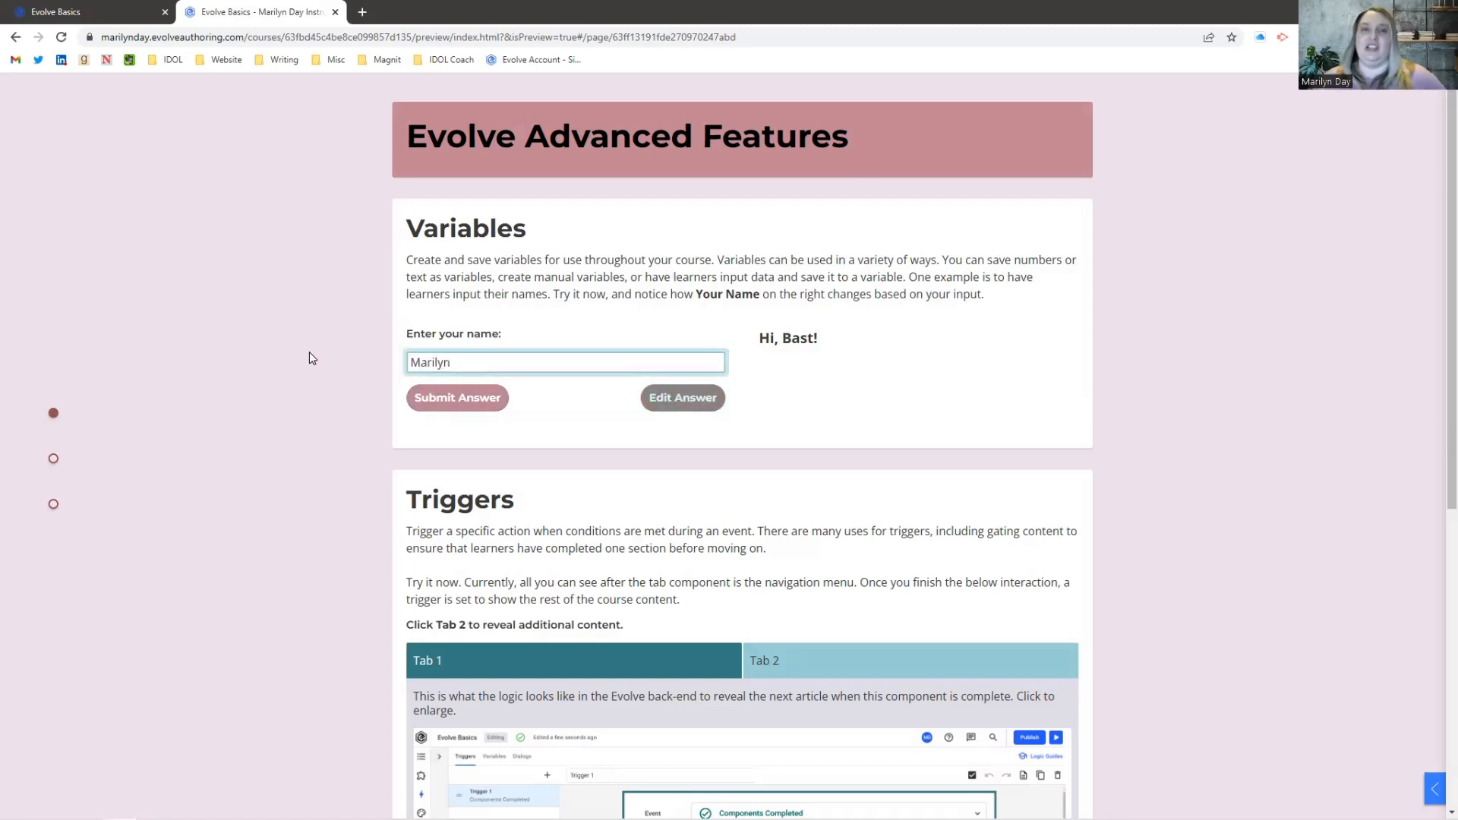
{"action": "left_click", "coordinate": [457, 397]}
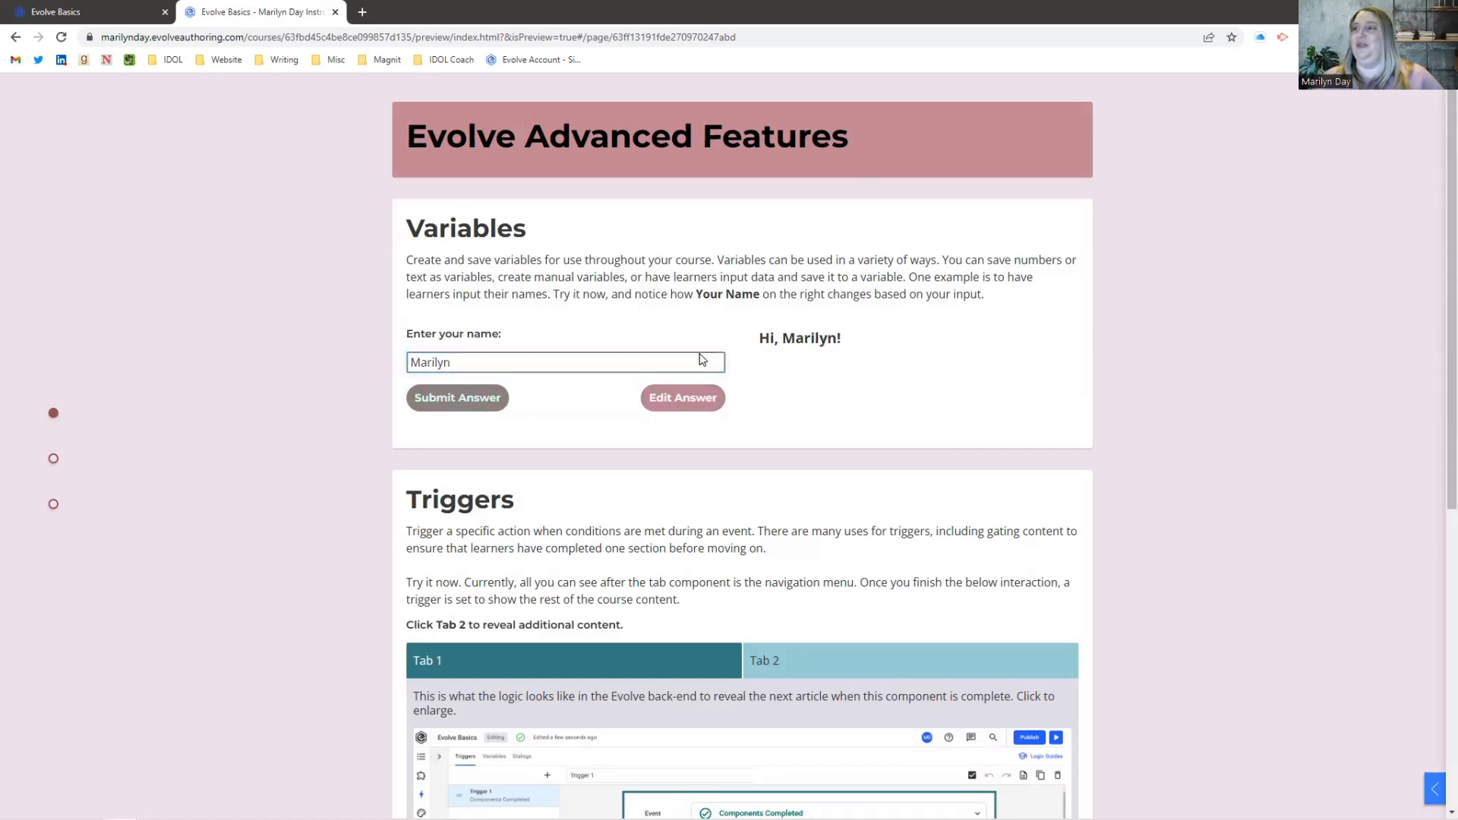
{"action": "mouse_move", "coordinate": [481, 352]}
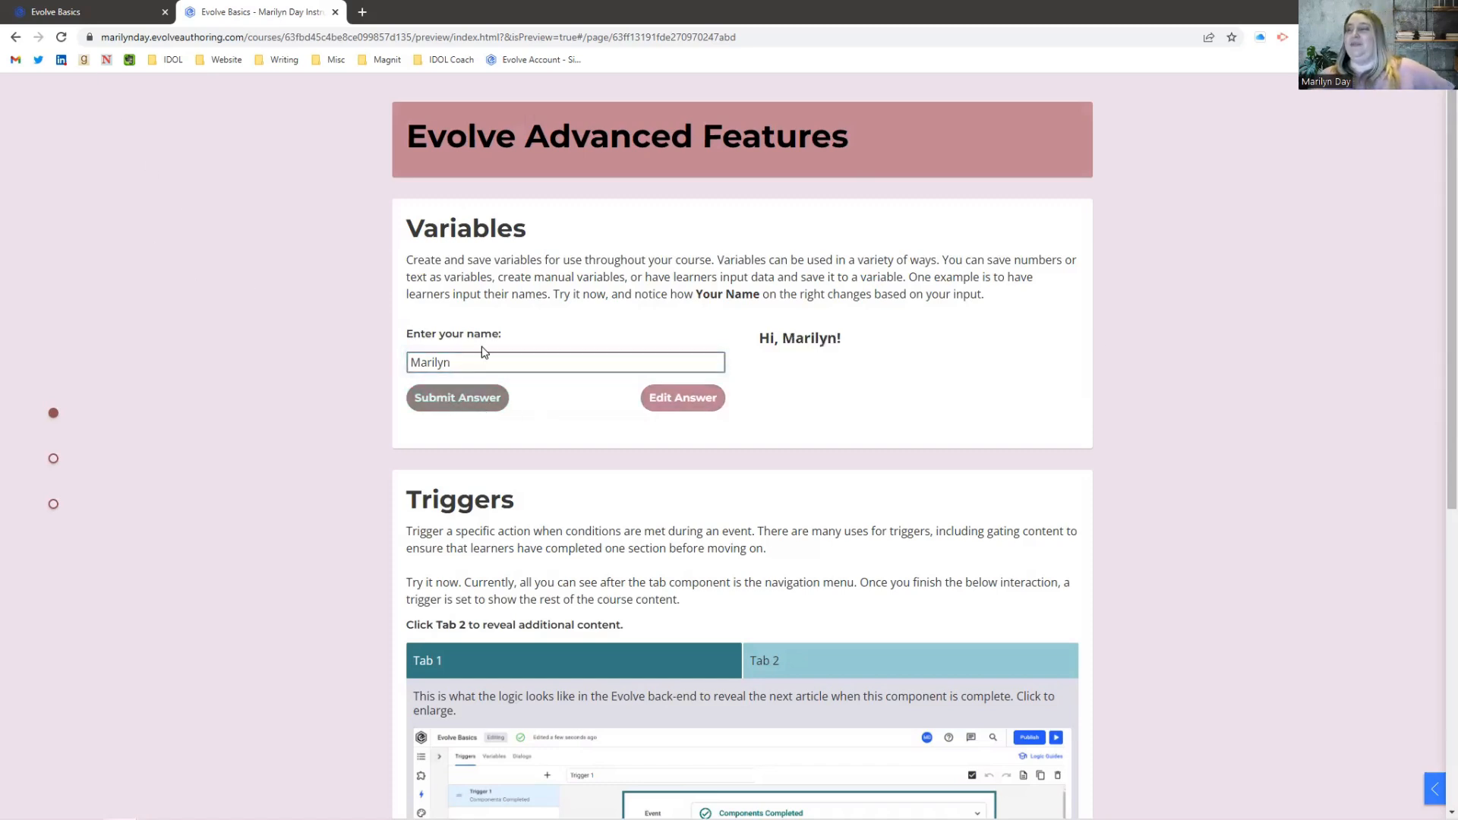
Step: Scroll to the Triggers section and return to the Evolve Basics editor tab
{"action": "scroll", "scroll_direction": "down", "scroll_amount": 3}
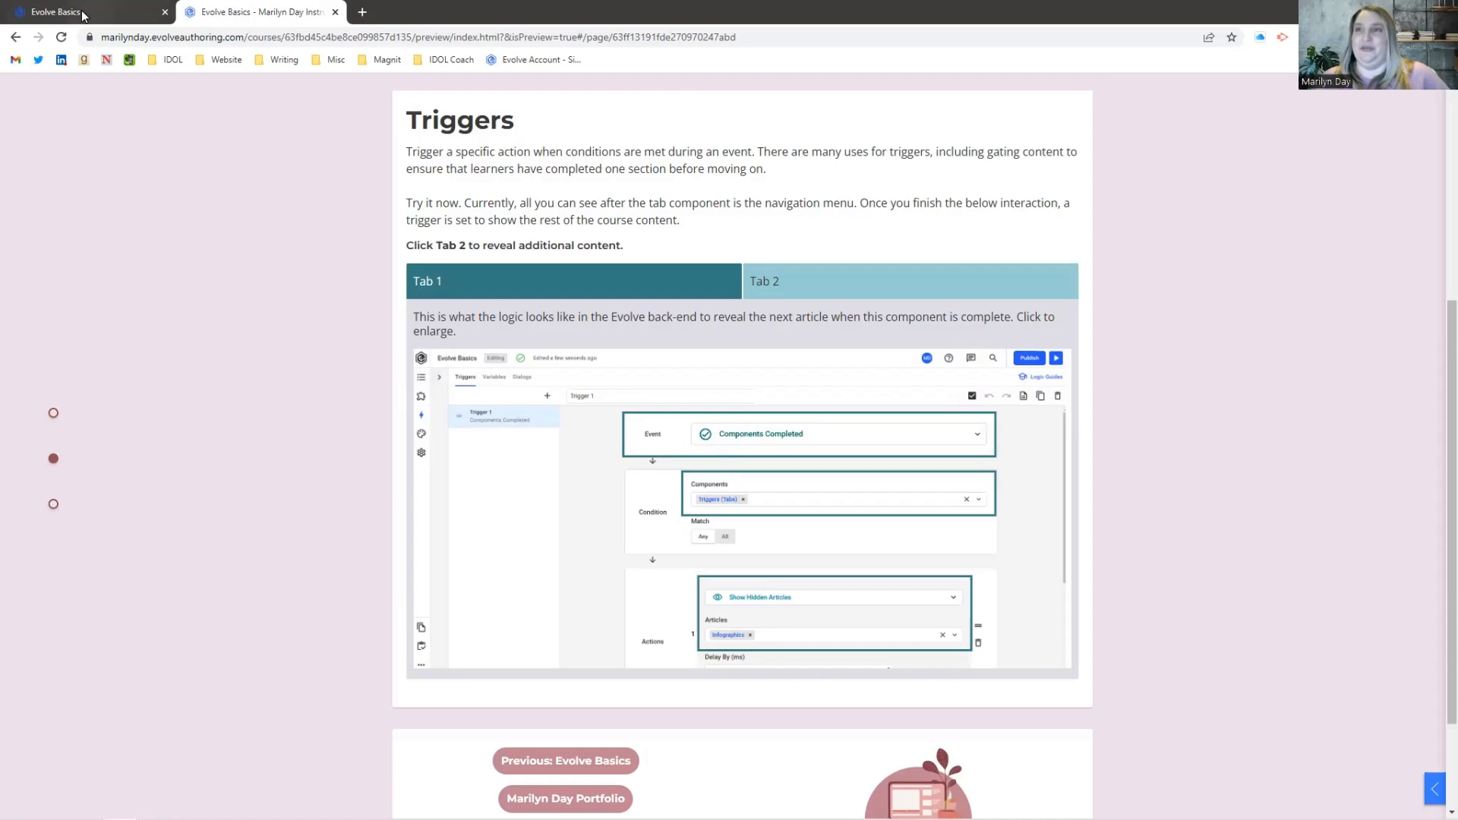
{"action": "left_click", "coordinate": [54, 12]}
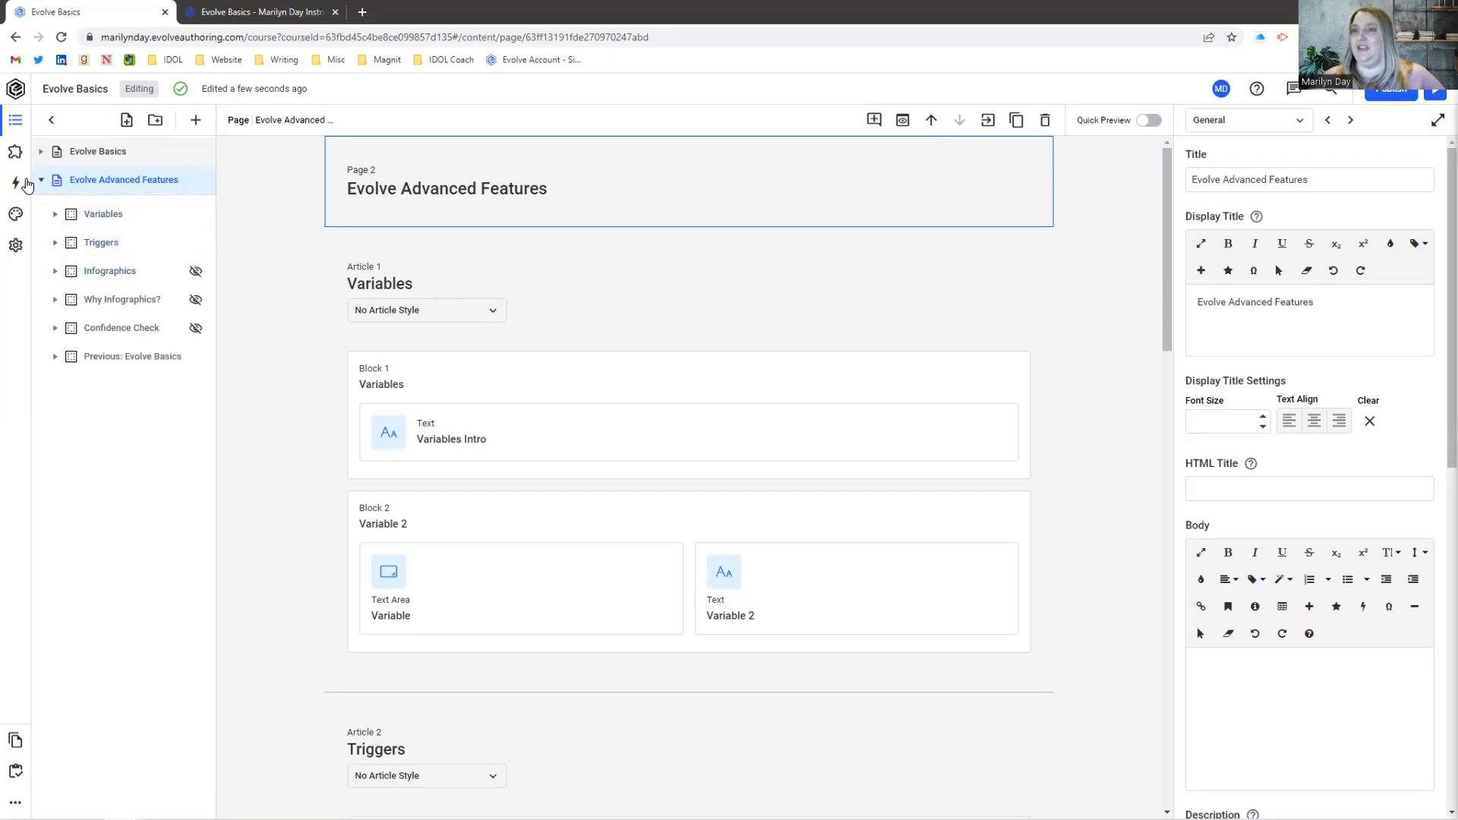
Step: Review Trigger 1 in the Logic area: completing the Triggers tabs reveals the Infographics article
{"action": "left_click", "coordinate": [16, 183]}
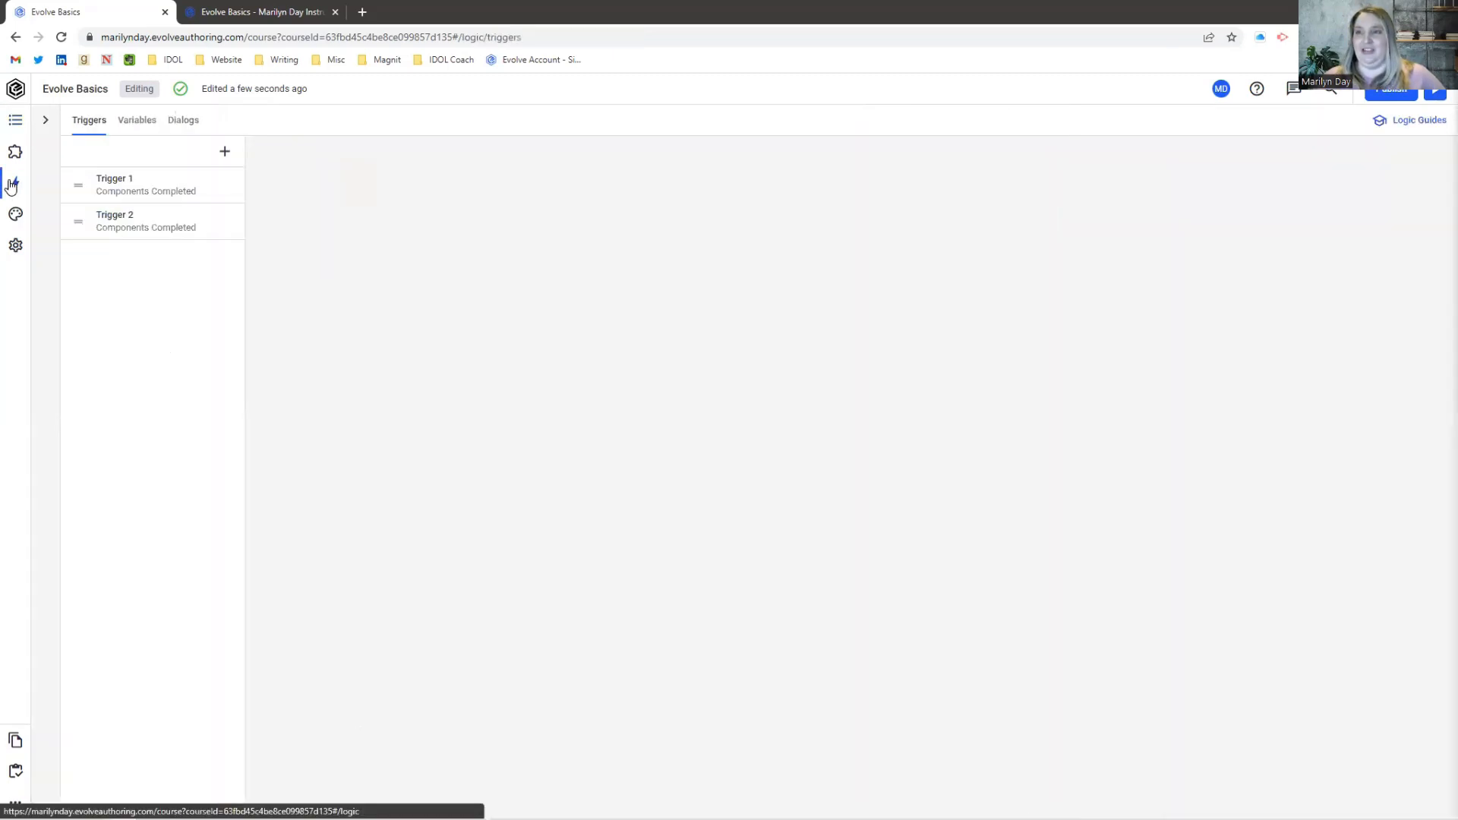
{"action": "left_click", "coordinate": [140, 184]}
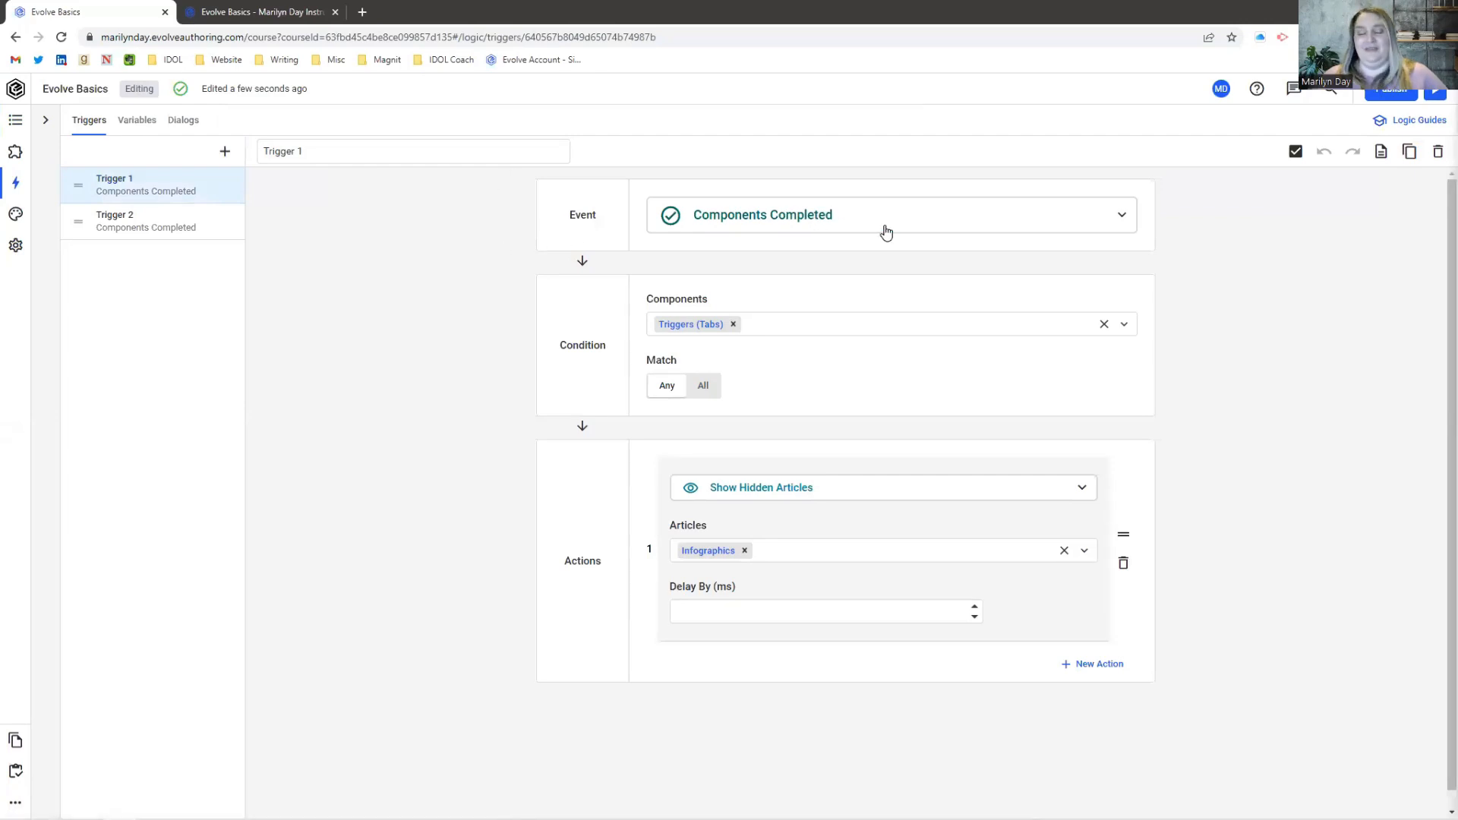
{"action": "mouse_move", "coordinate": [711, 309]}
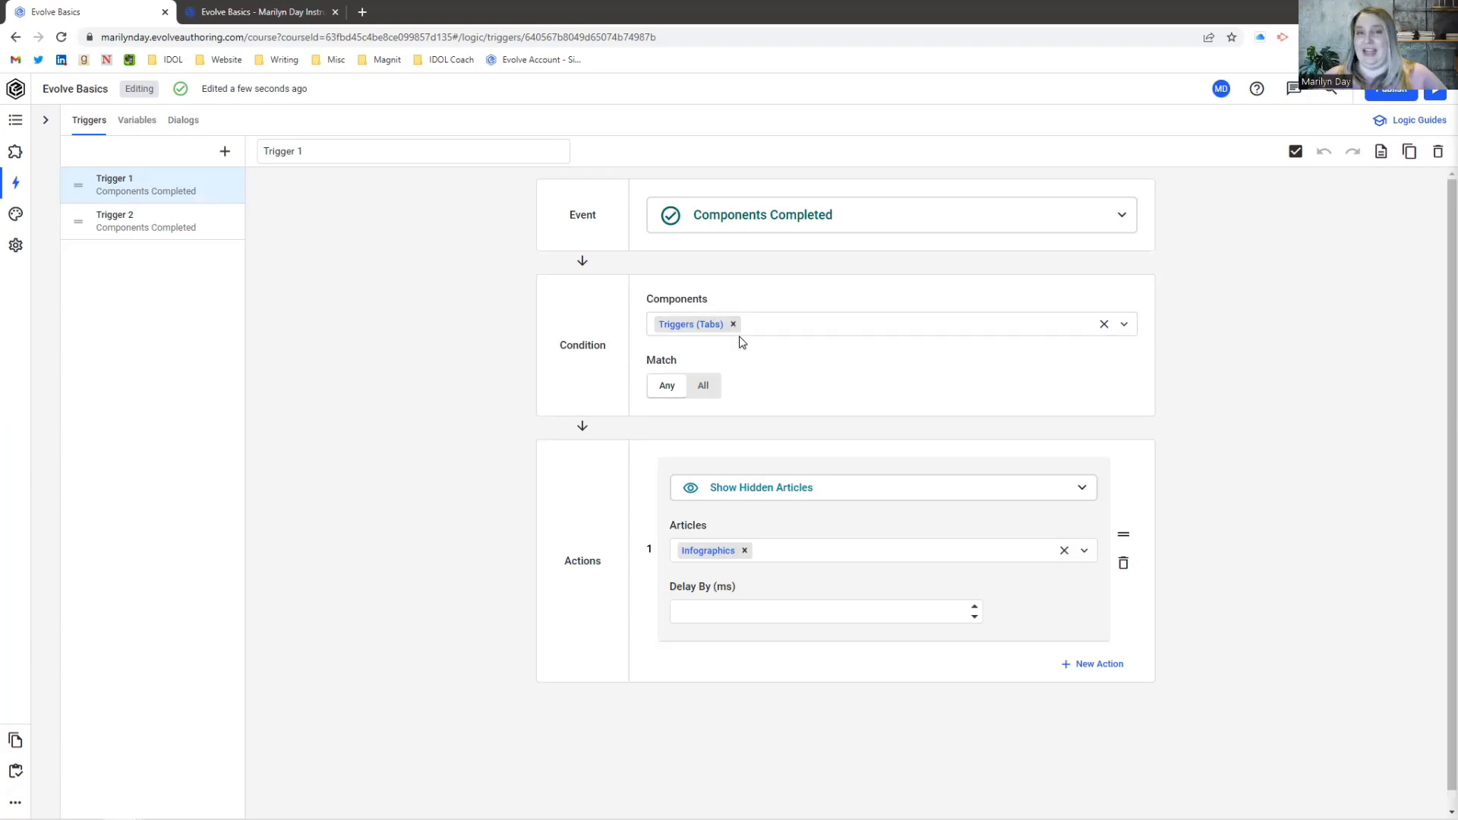
{"action": "mouse_move", "coordinate": [780, 490]}
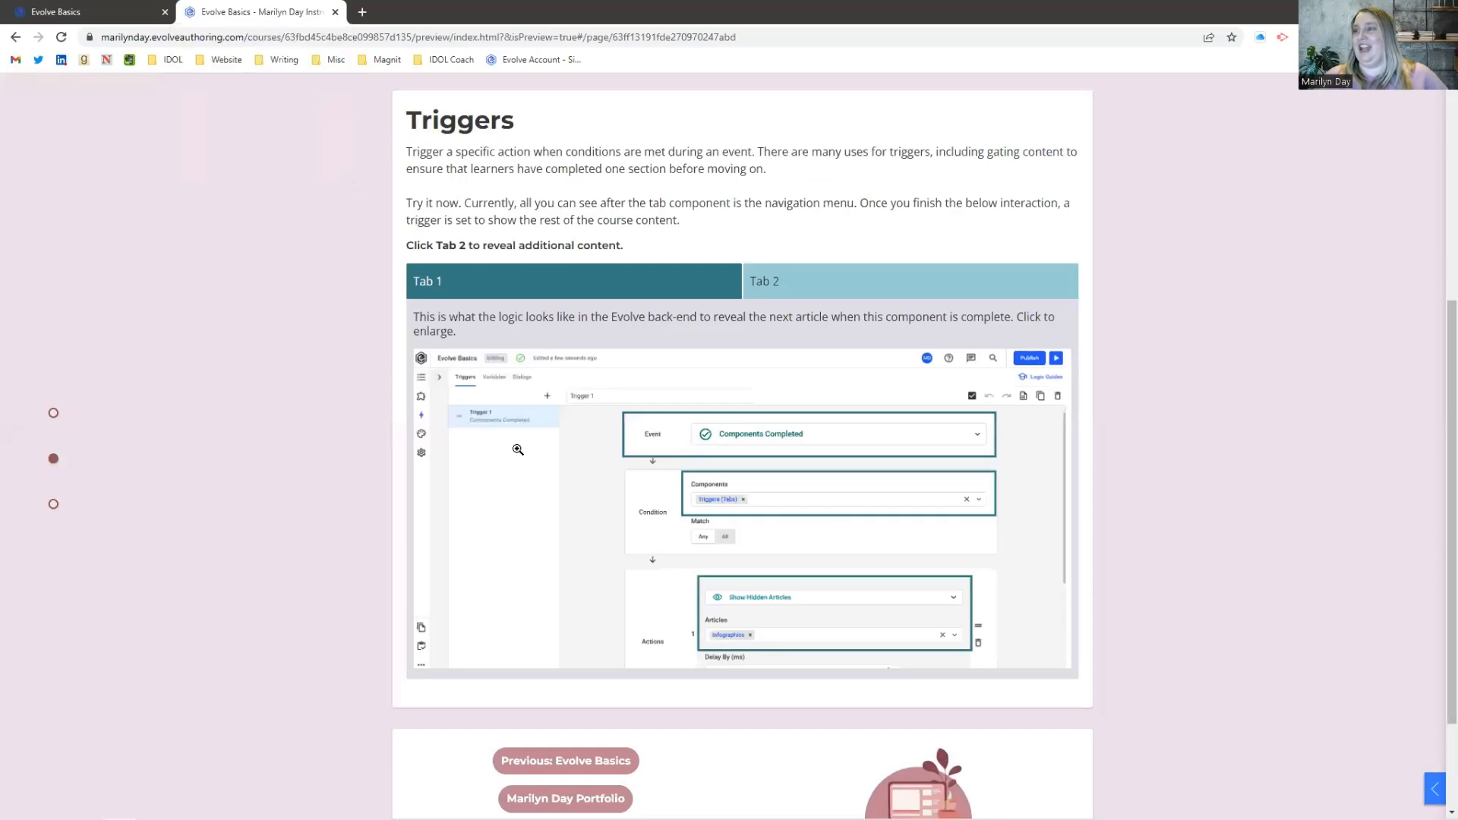
Step: Complete Tab 2 and scroll to the newly revealed Infographics article with its Image Comparison slider
{"action": "left_click", "coordinate": [910, 281]}
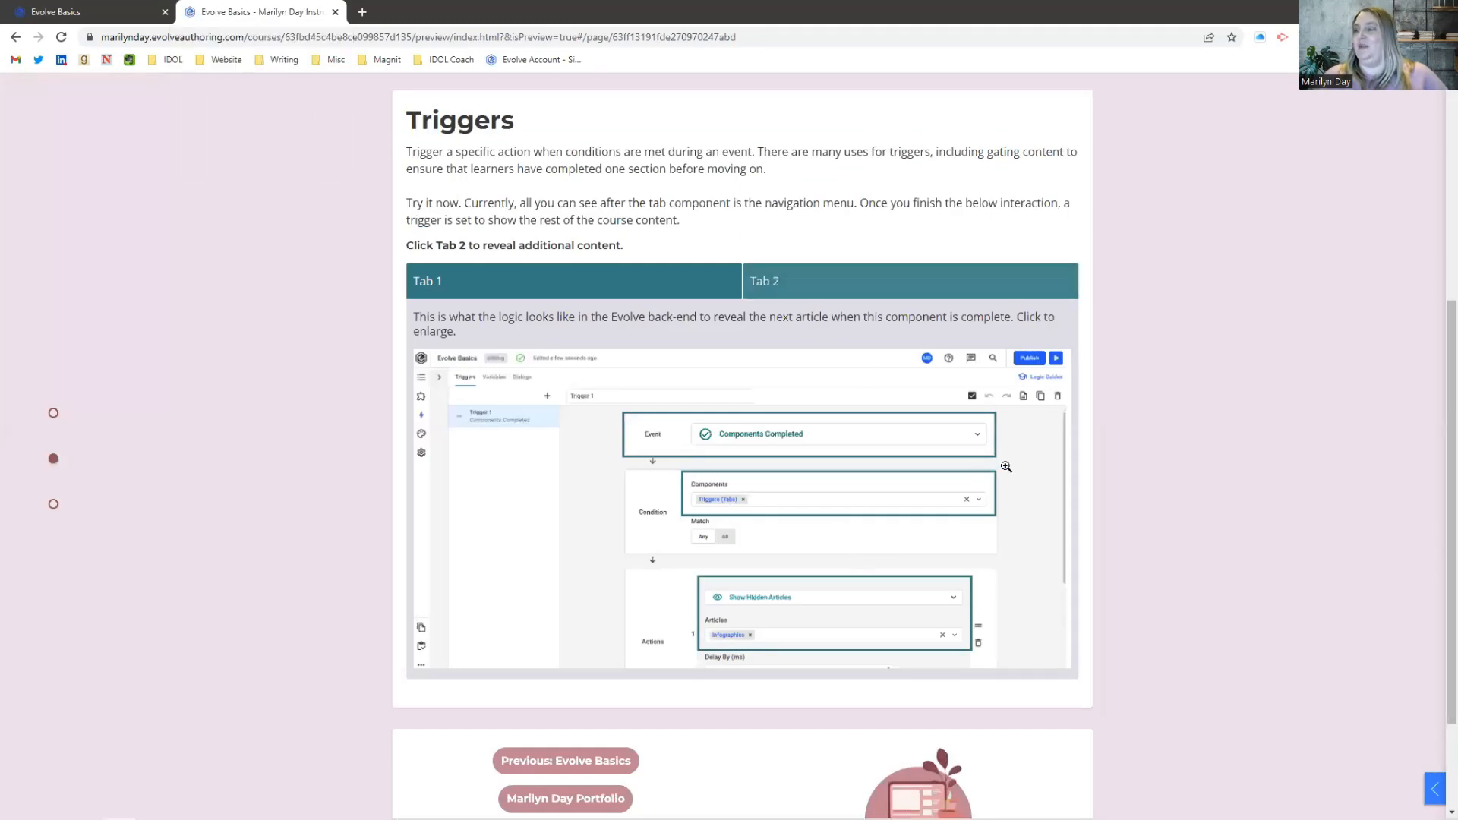
{"action": "scroll", "scroll_direction": "down", "scroll_amount": 3}
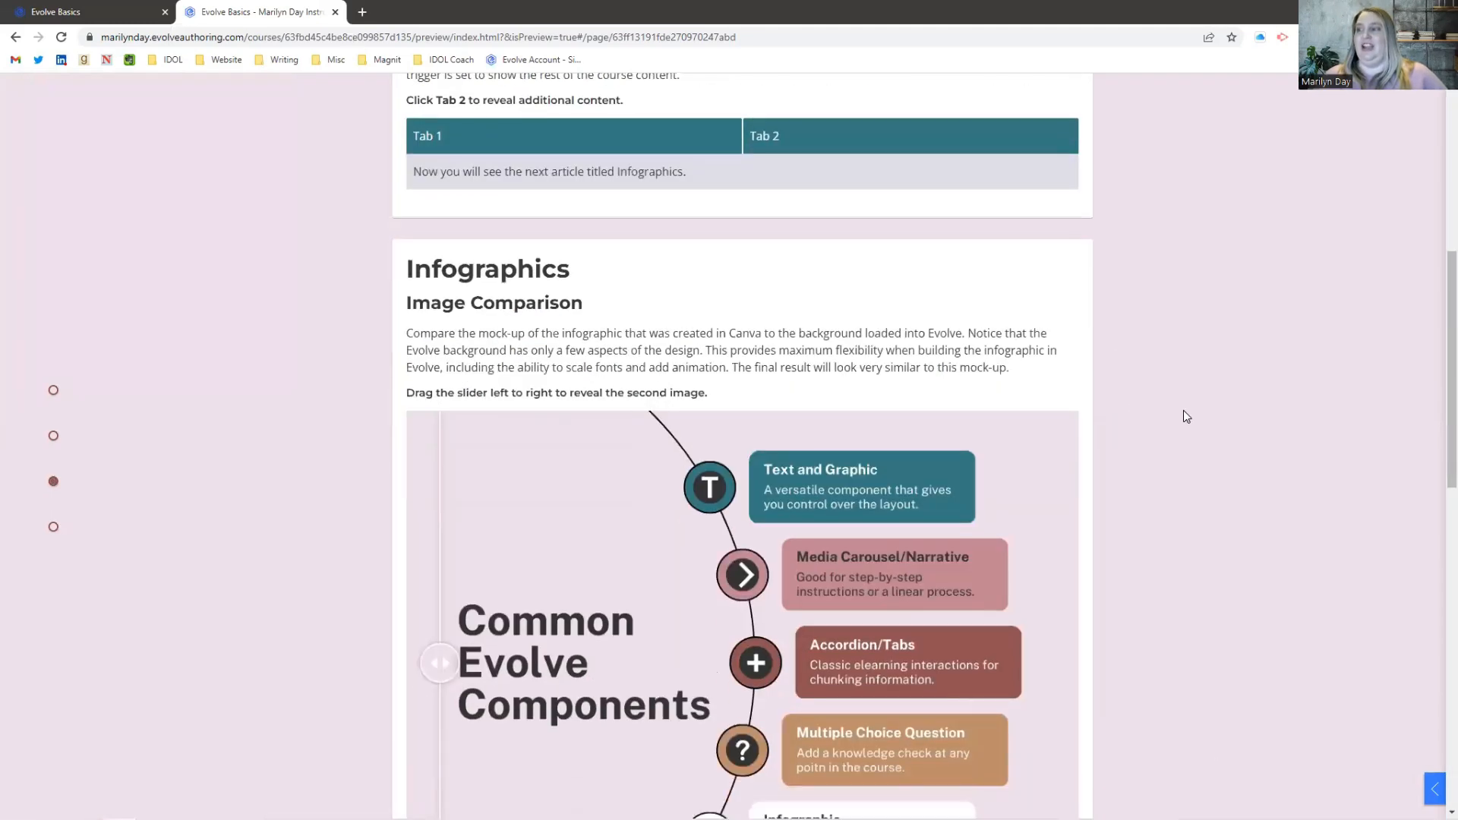
{"action": "scroll", "scroll_direction": "down", "scroll_amount": 3}
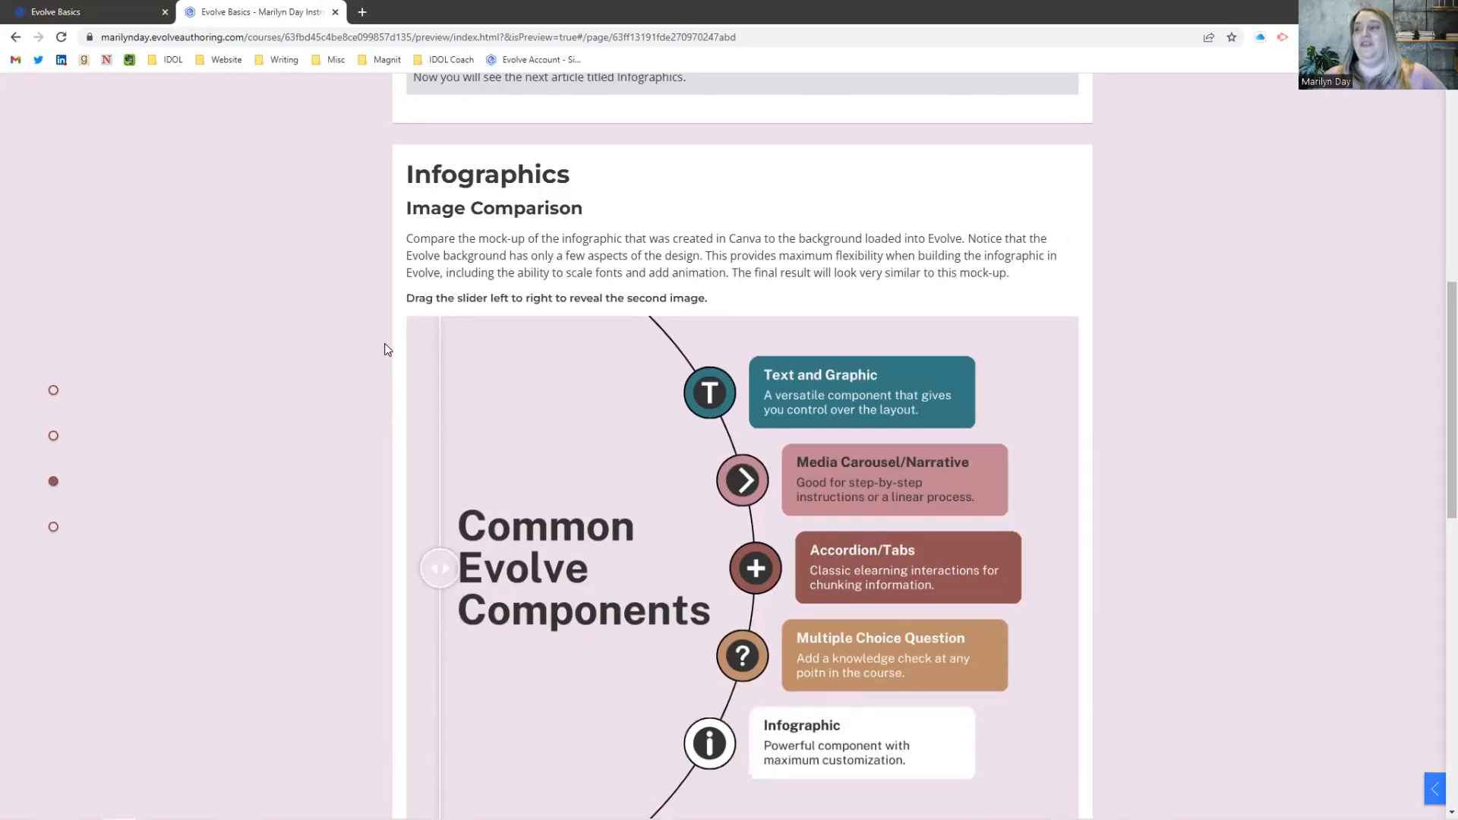
{"action": "scroll", "scroll_direction": "down", "scroll_amount": 3}
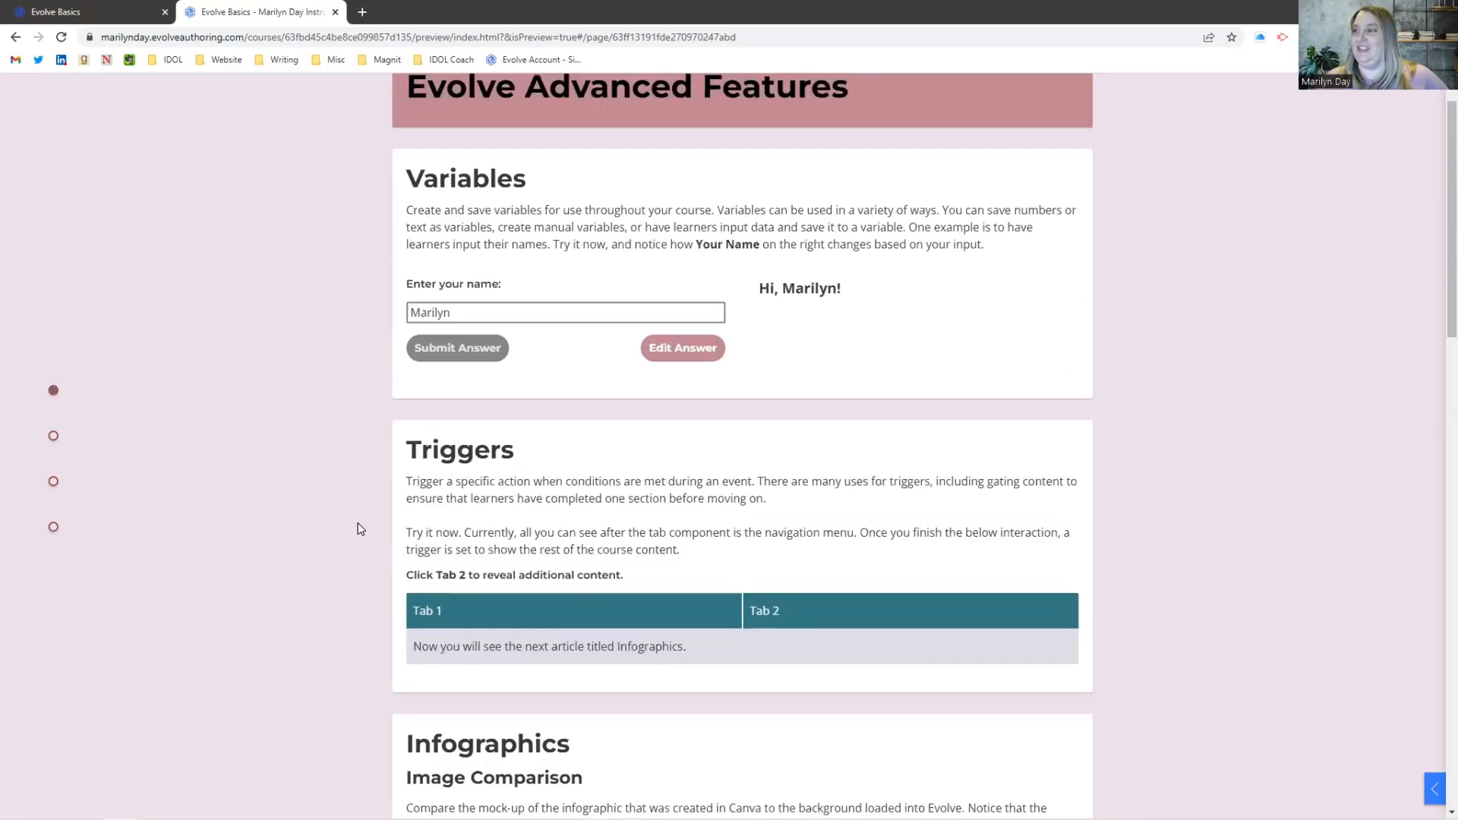
{"action": "scroll", "scroll_direction": "down", "scroll_amount": 3}
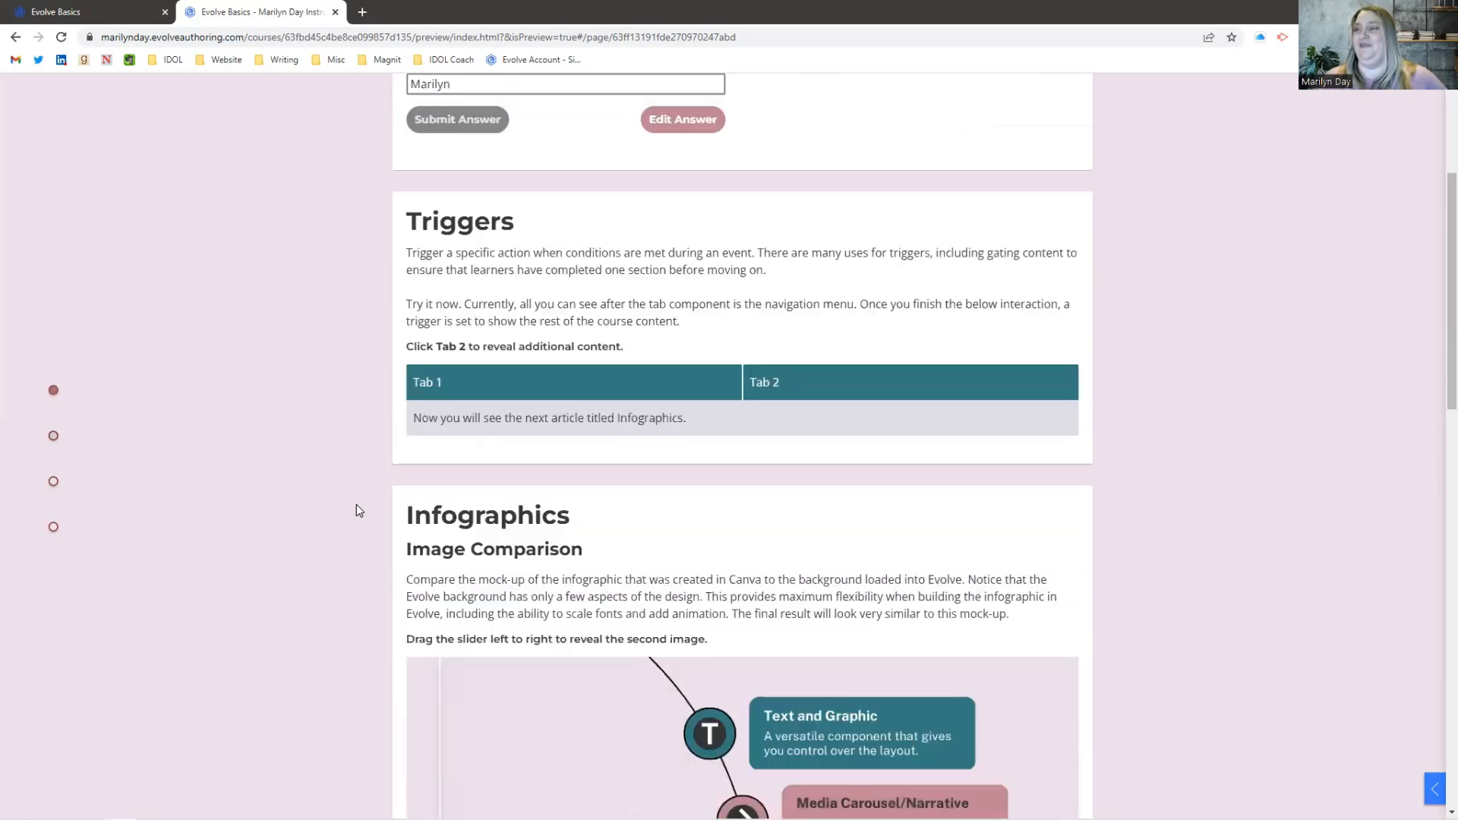
{"action": "scroll", "scroll_direction": "down", "scroll_amount": 3}
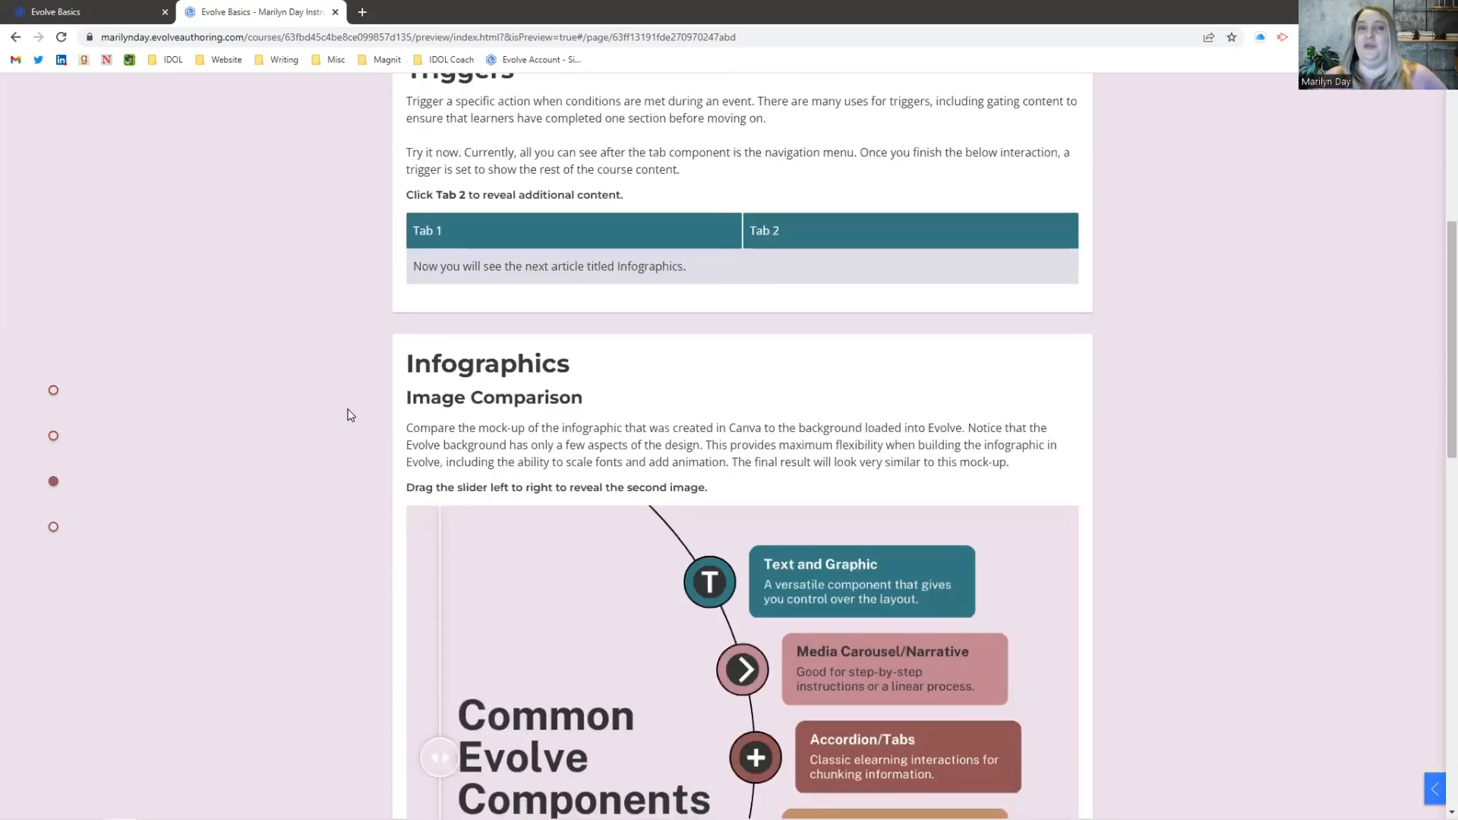
{"action": "scroll", "scroll_direction": "down", "scroll_amount": 3}
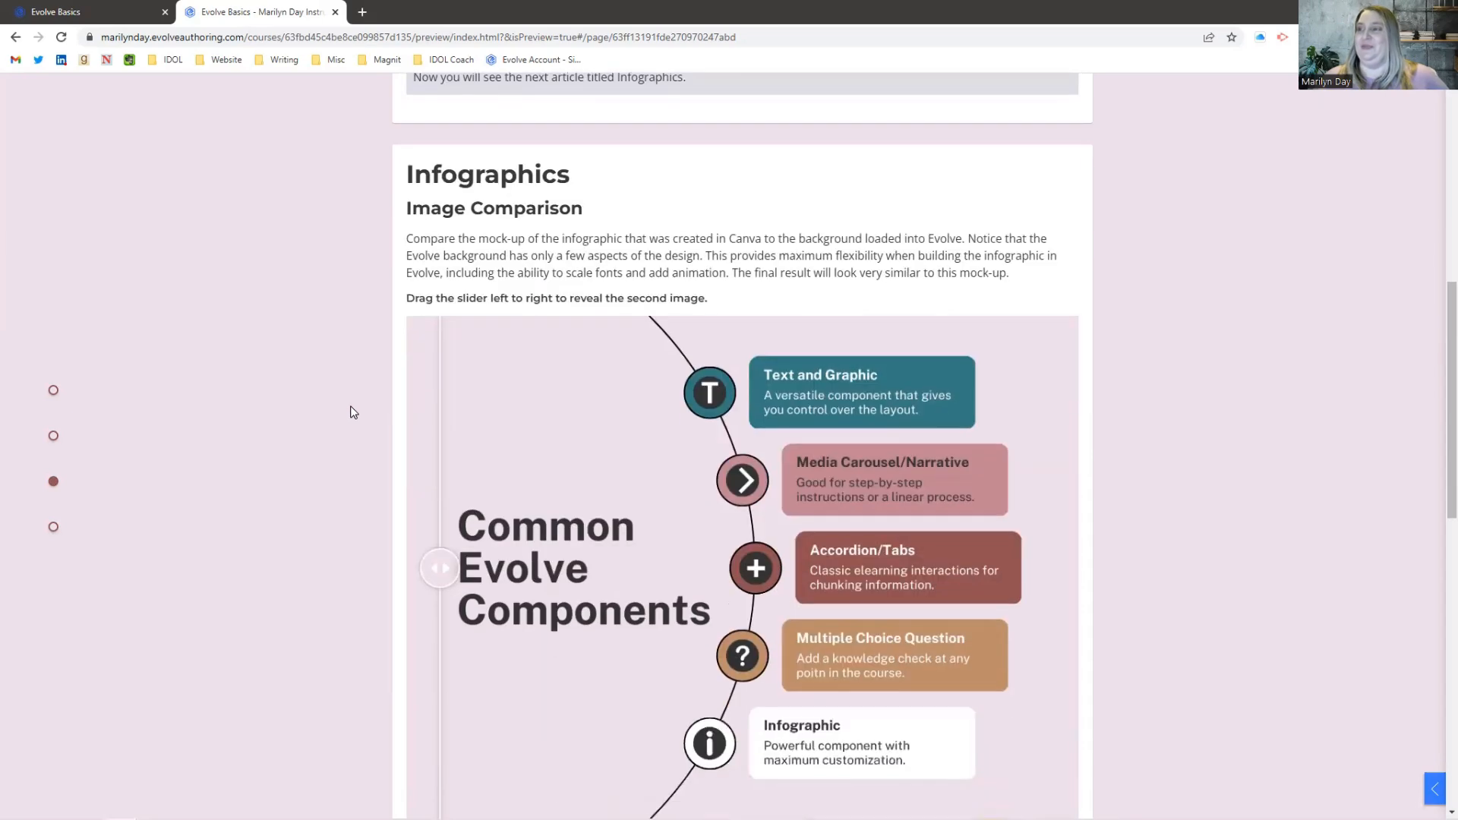
{"action": "scroll", "scroll_direction": "down", "scroll_amount": 3}
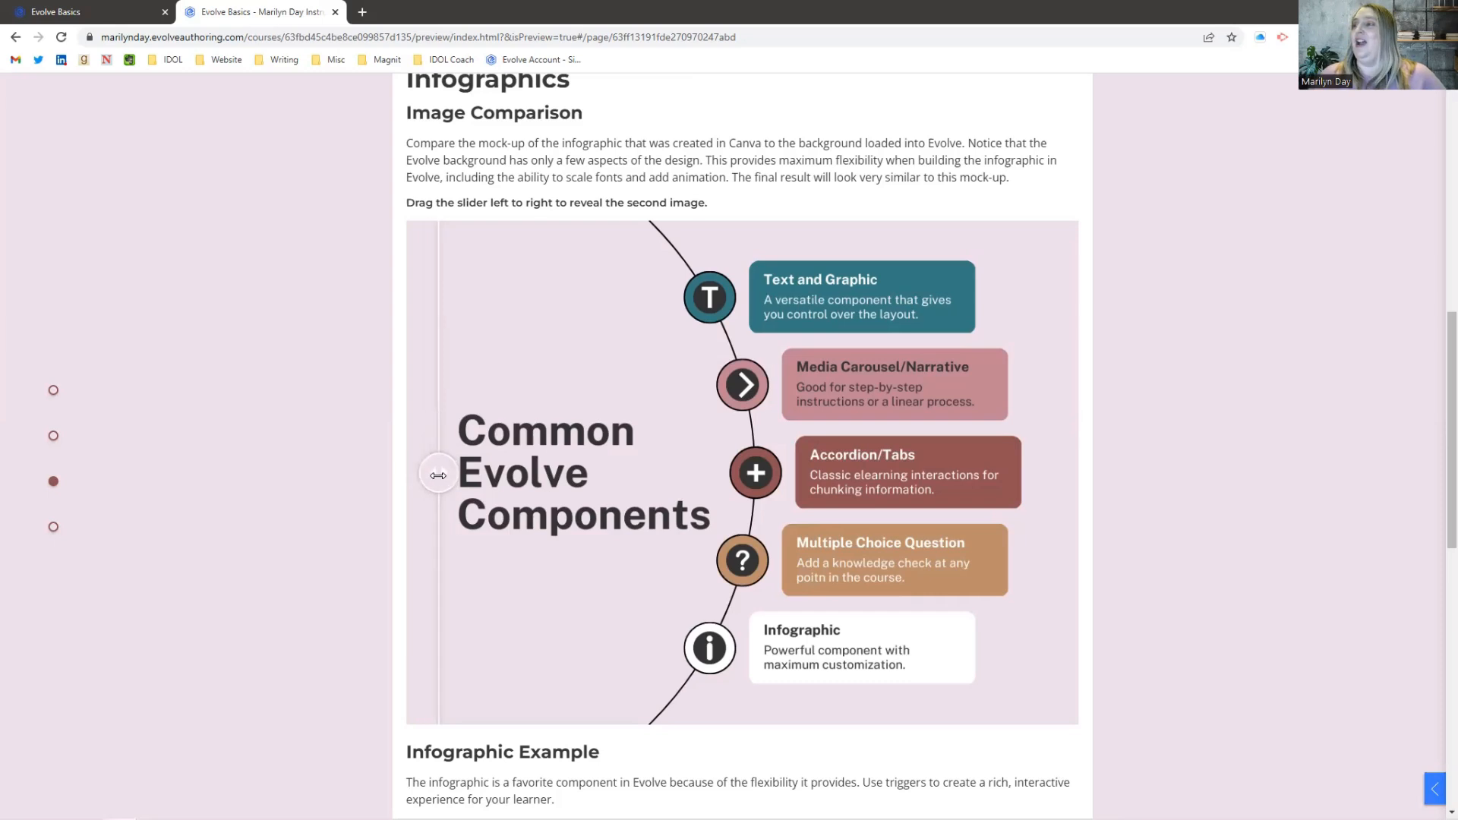
{"action": "mouse_move", "coordinate": [1011, 269]}
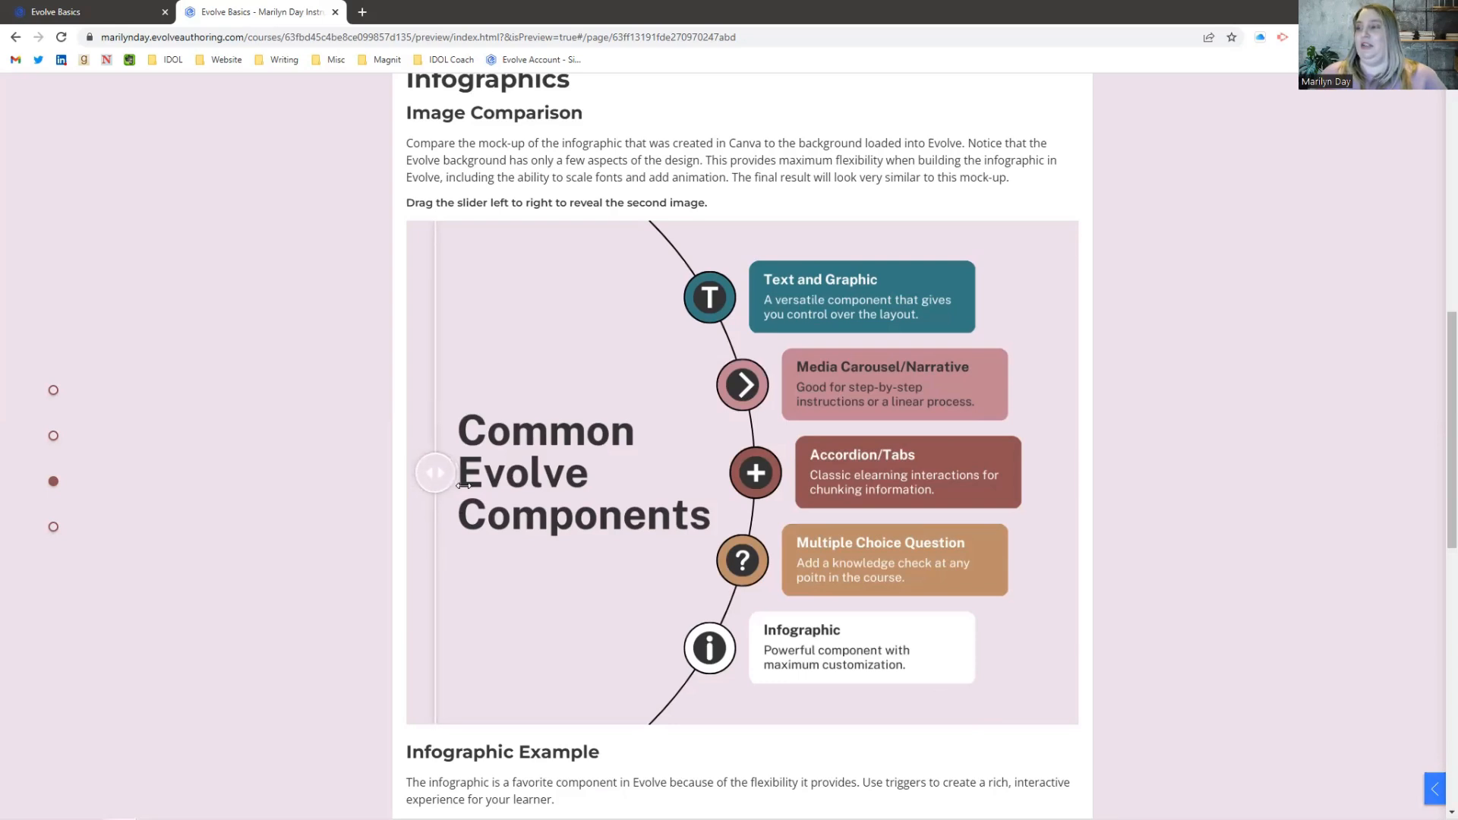
Step: Drag the comparison slider across, back, and across again, ending on the plain Evolve background
{"action": "left_click_drag", "start_coordinate": [435, 472], "coordinate": [1068, 472]}
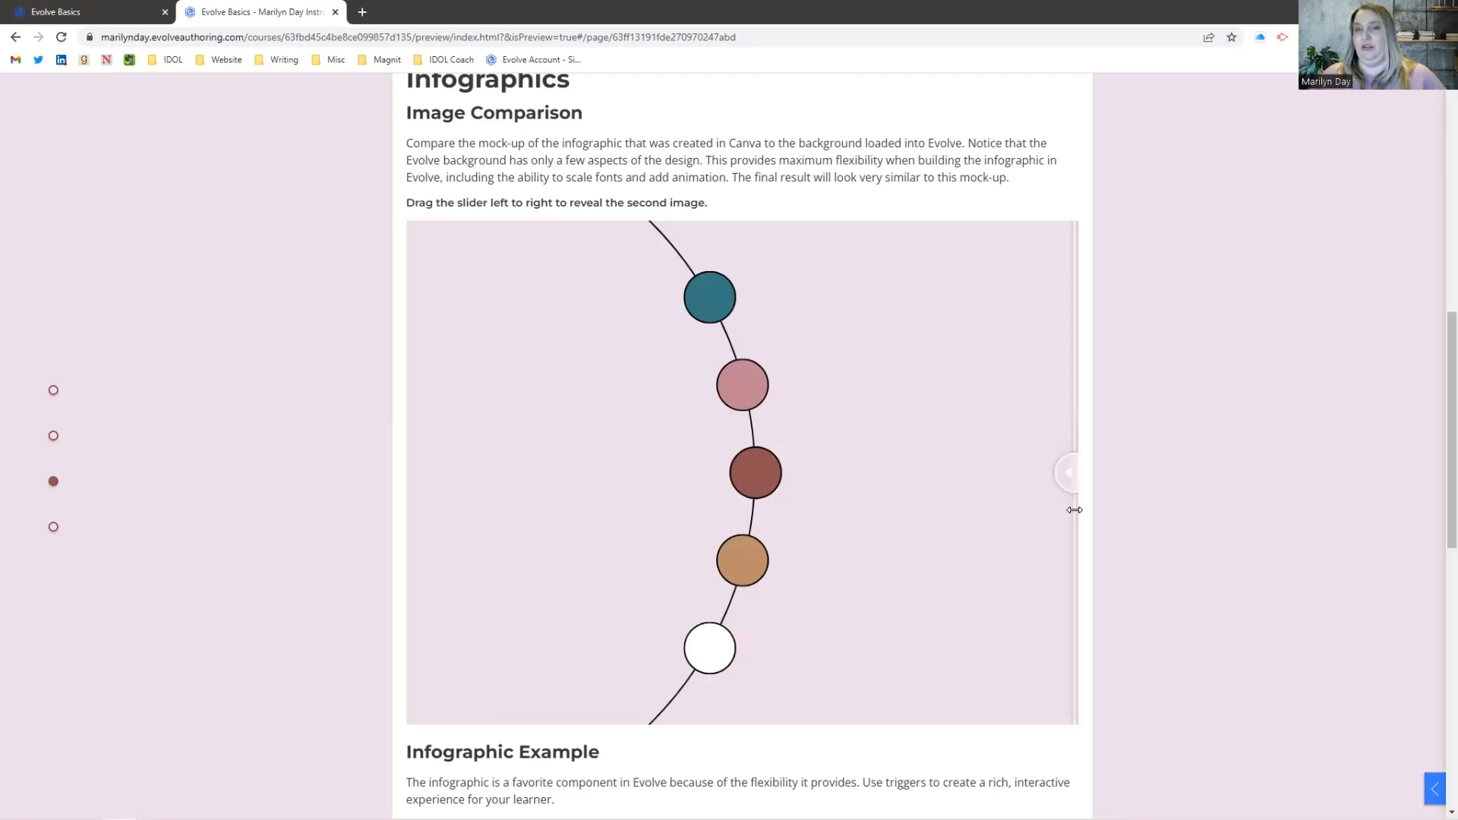
{"action": "left_click_drag", "start_coordinate": [1068, 472], "coordinate": [444, 472]}
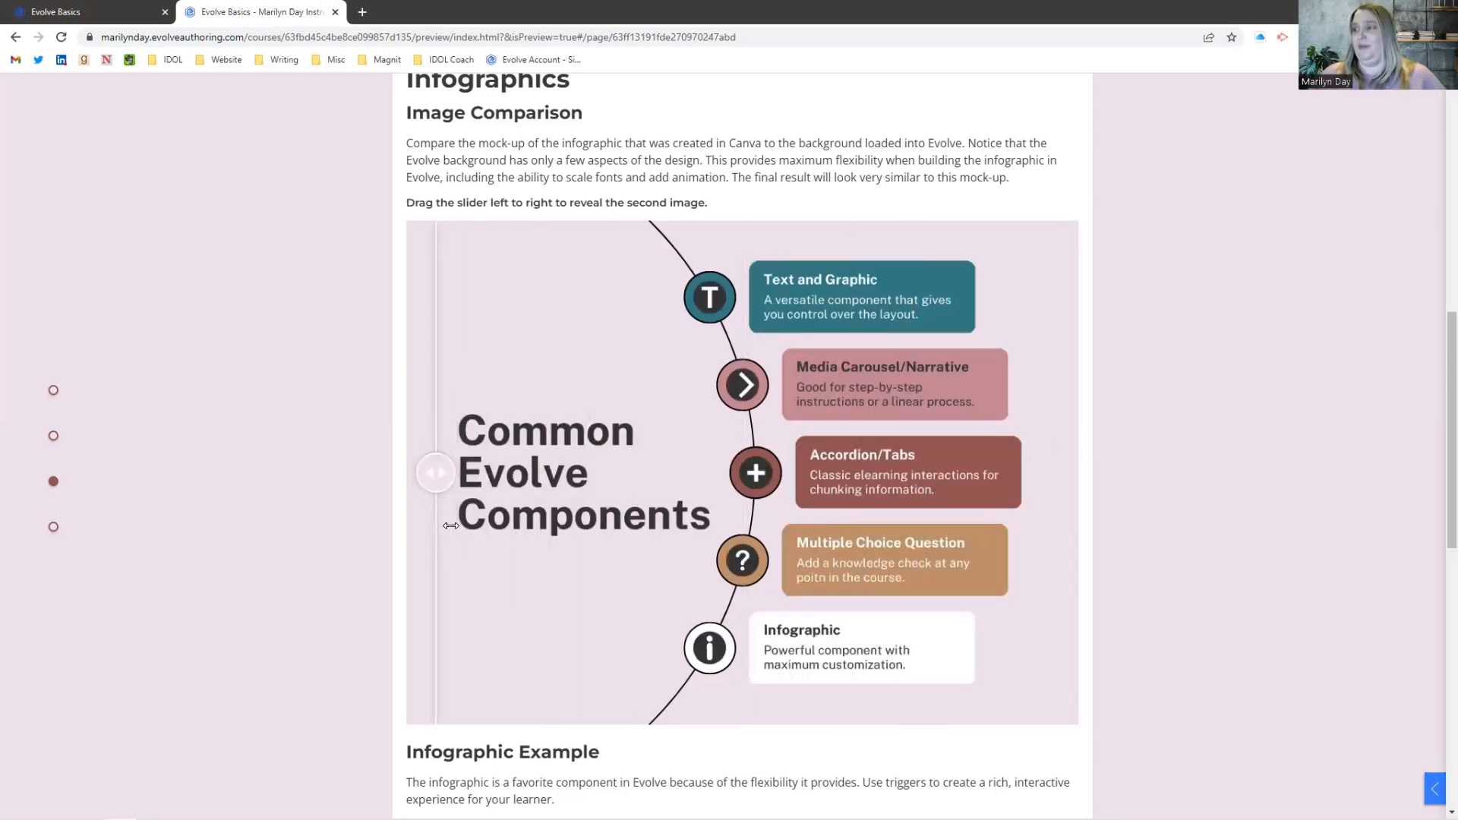
{"action": "left_click_drag", "start_coordinate": [436, 473], "coordinate": [1063, 472]}
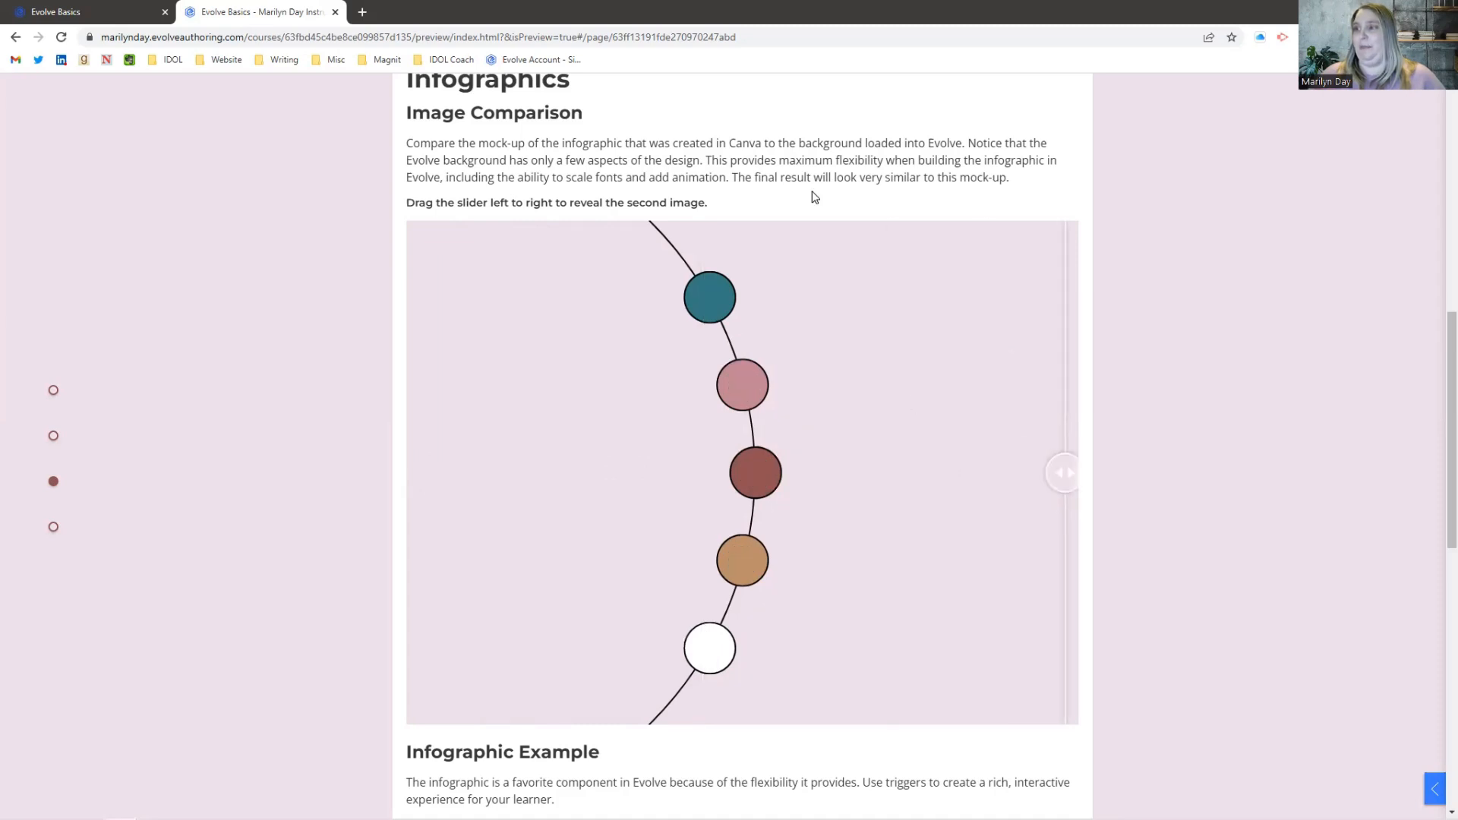
Step: Reveal the Text and Graphic, Media Carousel/Narrative and other component cards on the Infographic Example
{"action": "scroll", "scroll_direction": "down", "scroll_amount": 3}
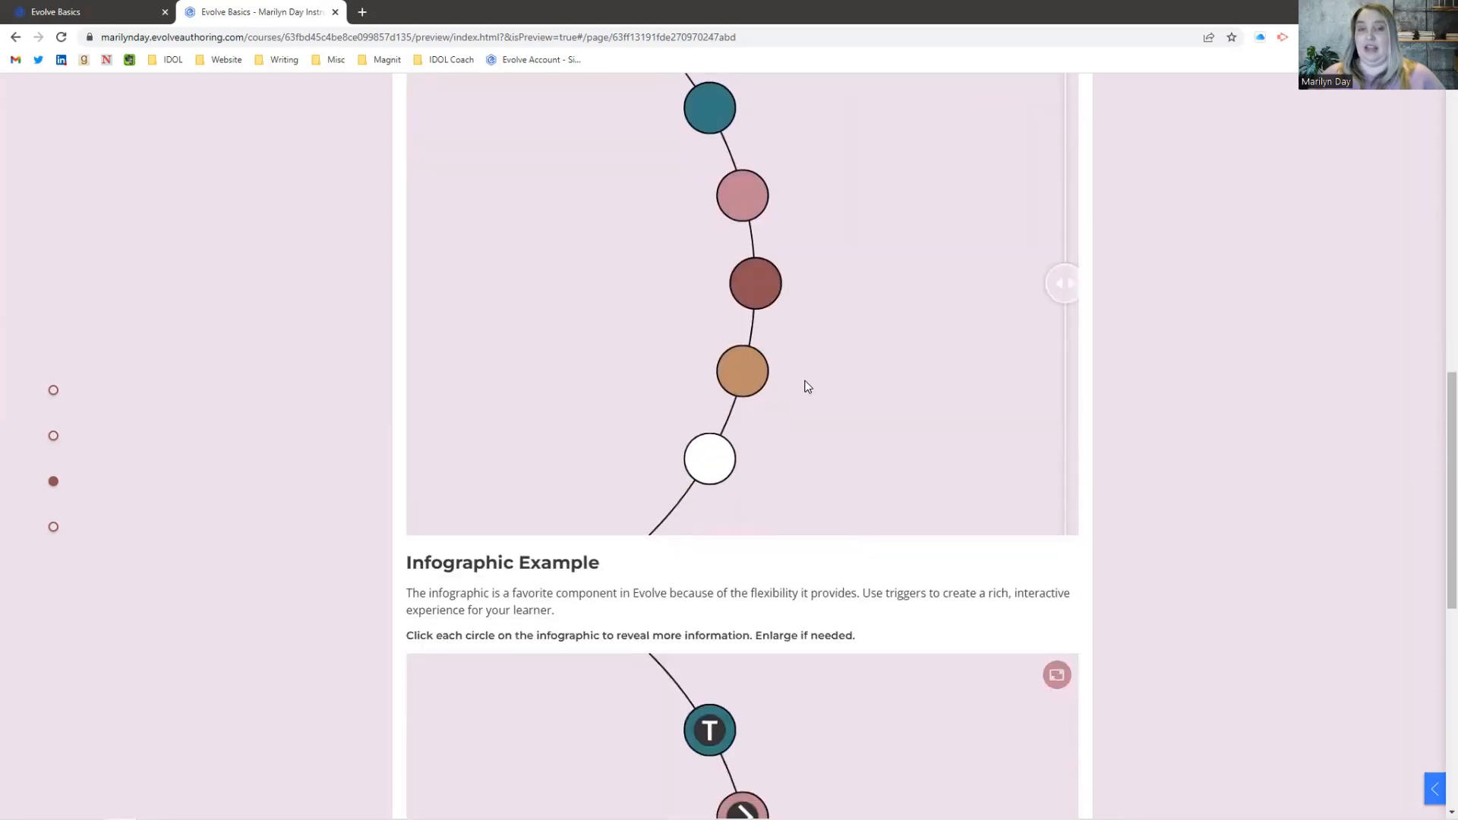
{"action": "scroll", "scroll_direction": "down", "scroll_amount": 3}
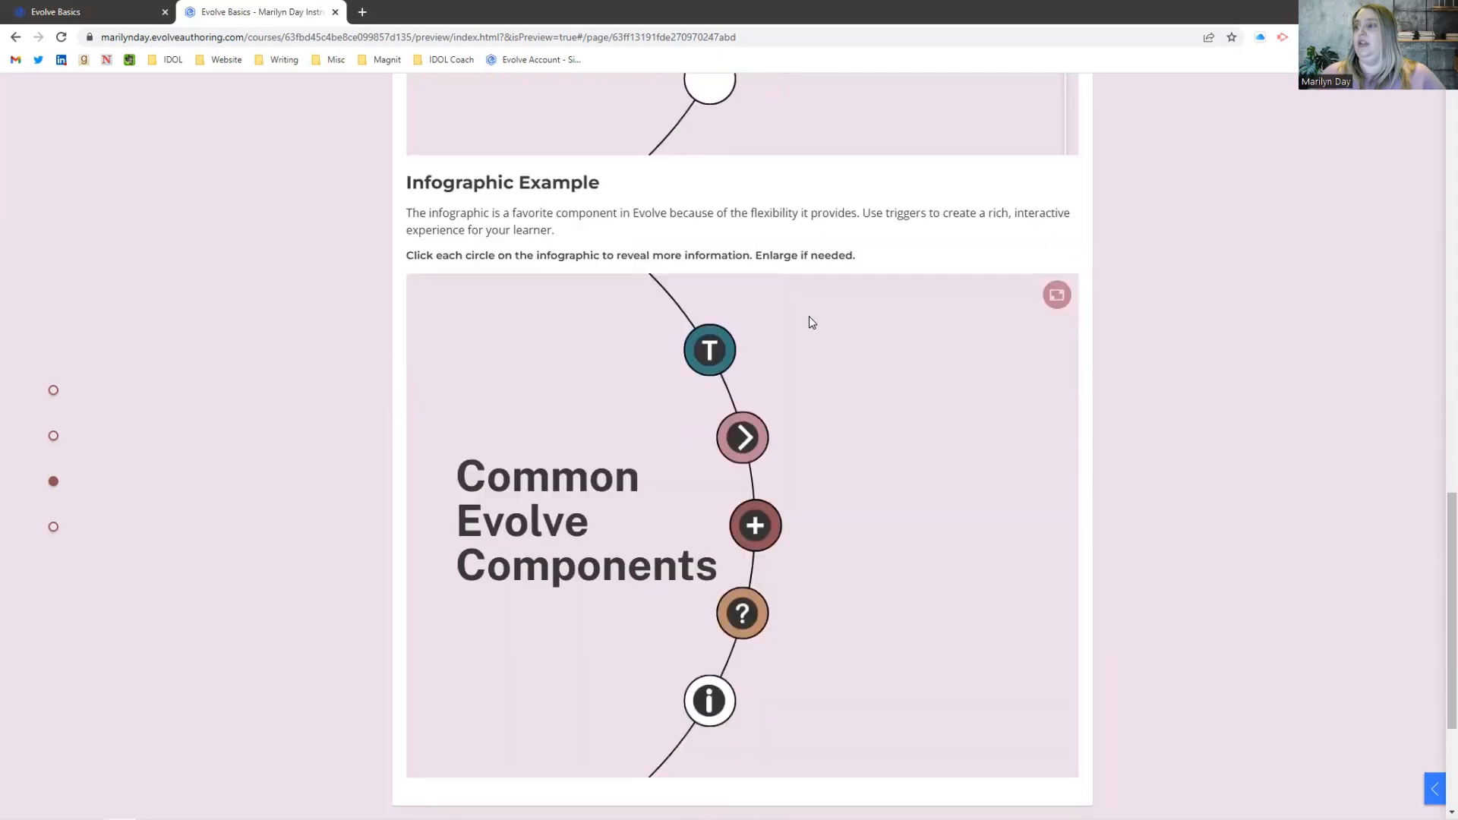
{"action": "mouse_move", "coordinate": [1437, 555]}
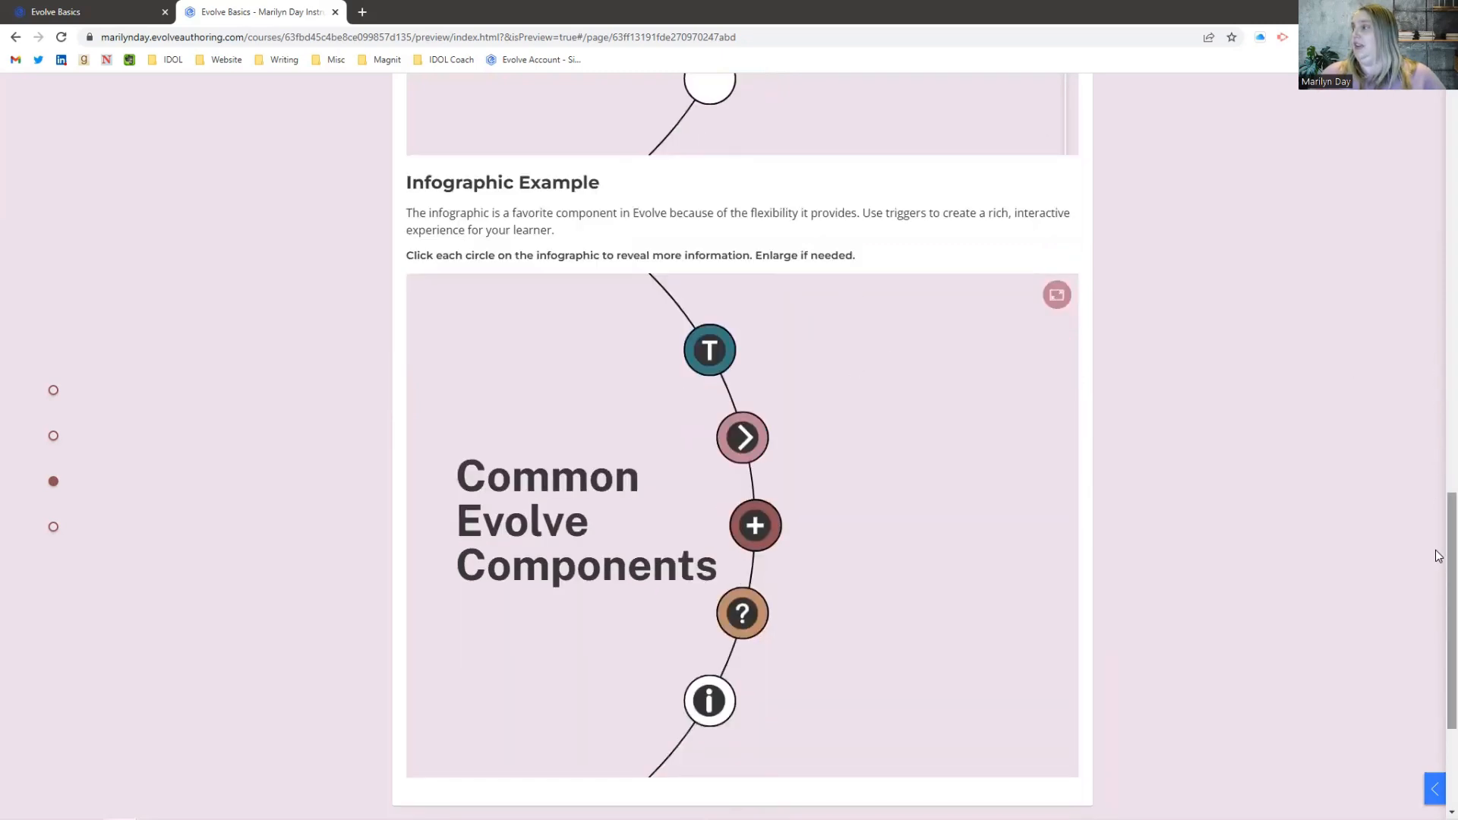
{"action": "scroll", "scroll_direction": "down", "scroll_amount": 3}
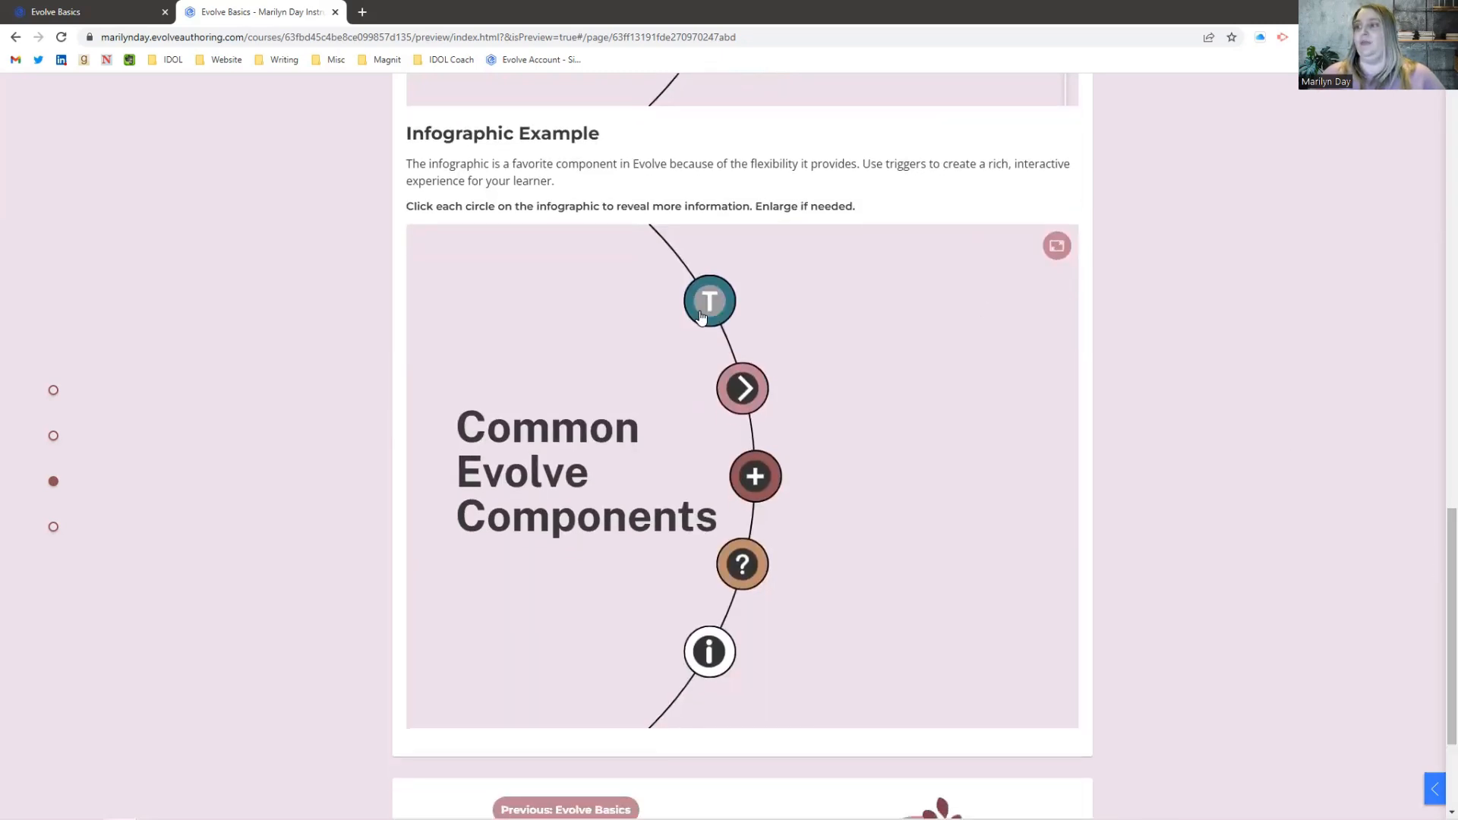
{"action": "left_click", "coordinate": [709, 301]}
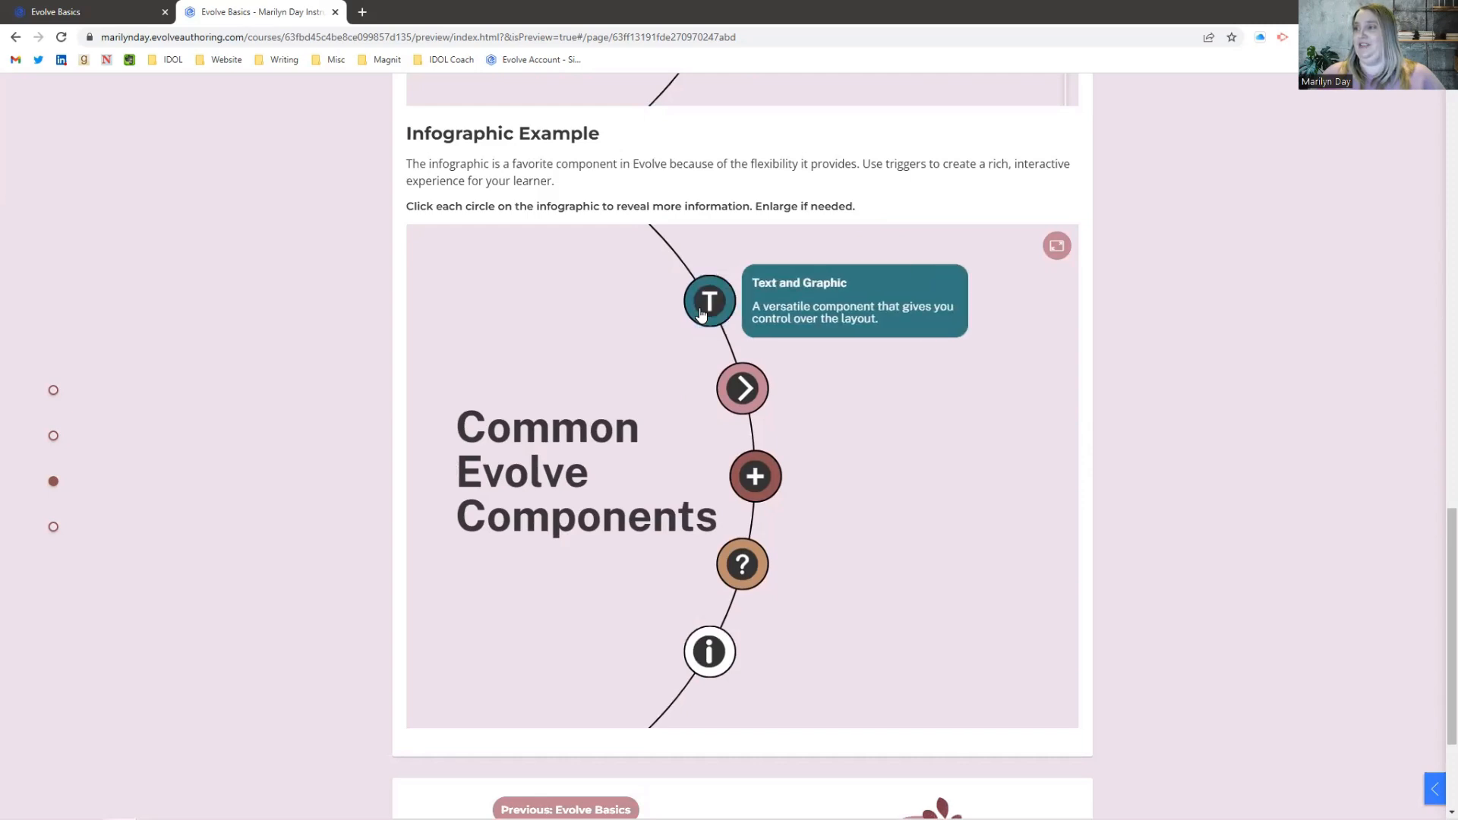
{"action": "left_click", "coordinate": [742, 389]}
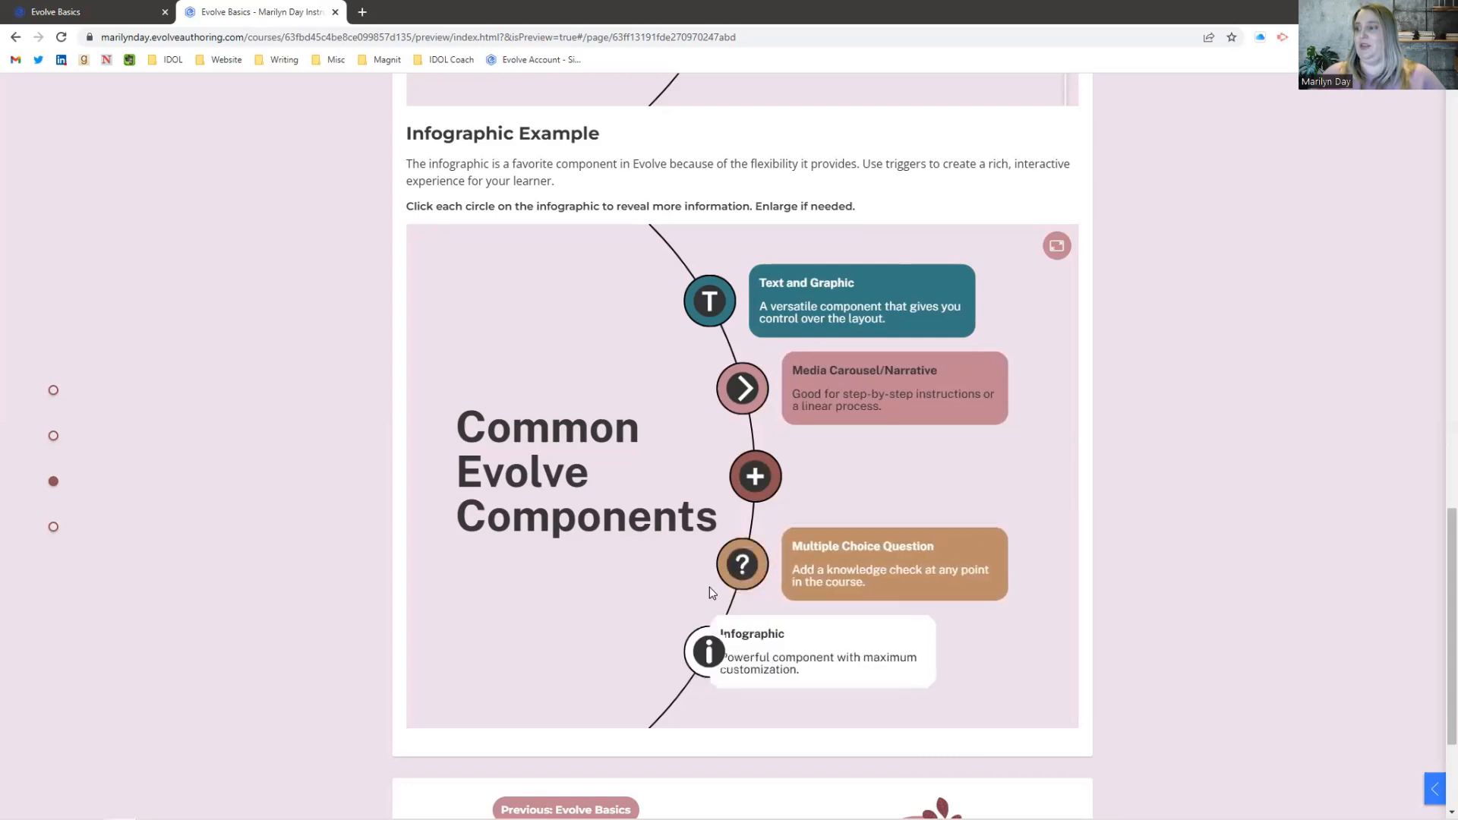
{"action": "left_click", "coordinate": [755, 477]}
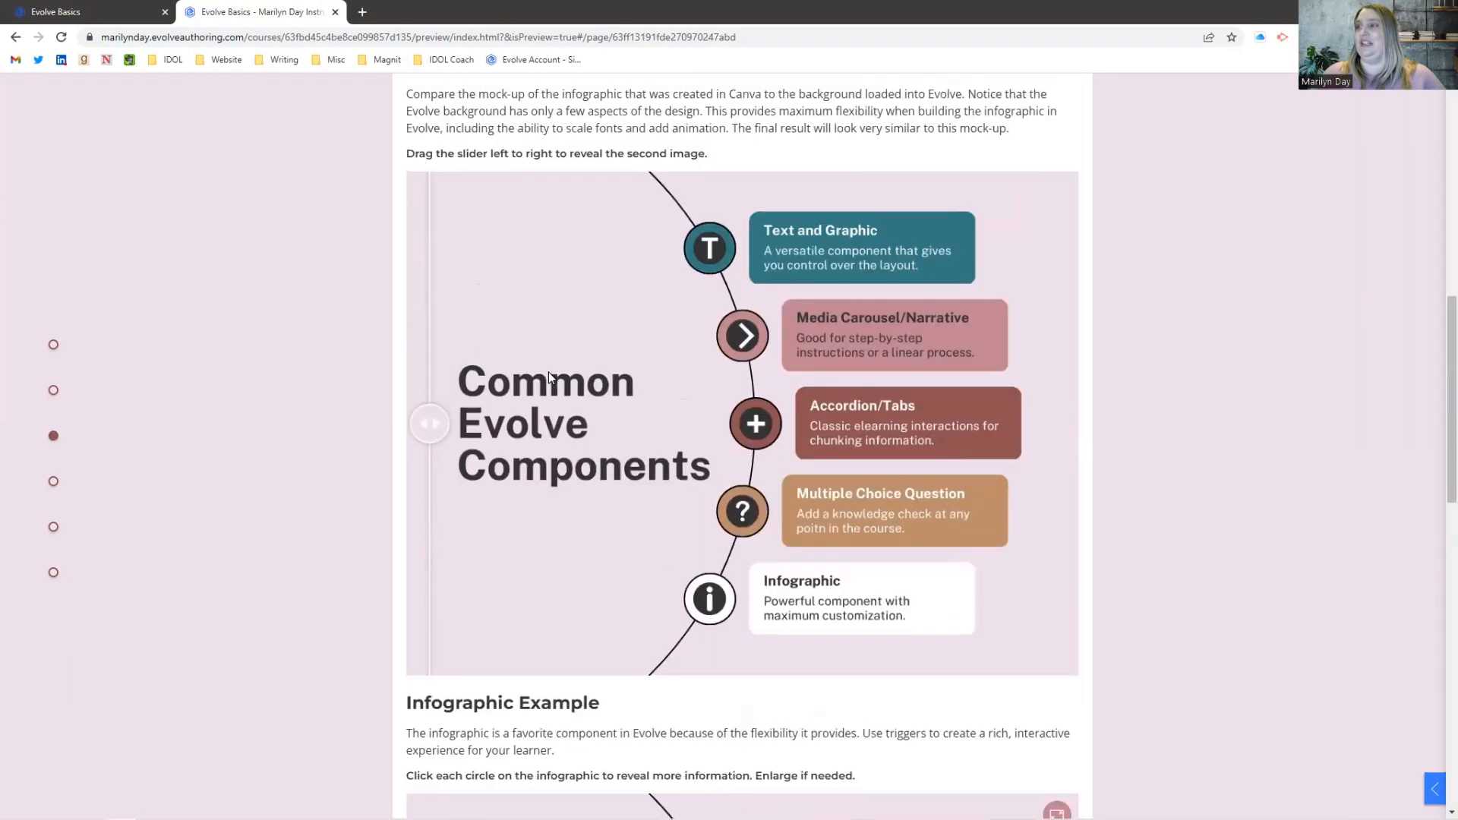
Step: Scroll on and enlarge the infographic
{"action": "scroll", "scroll_direction": "down", "scroll_amount": 3}
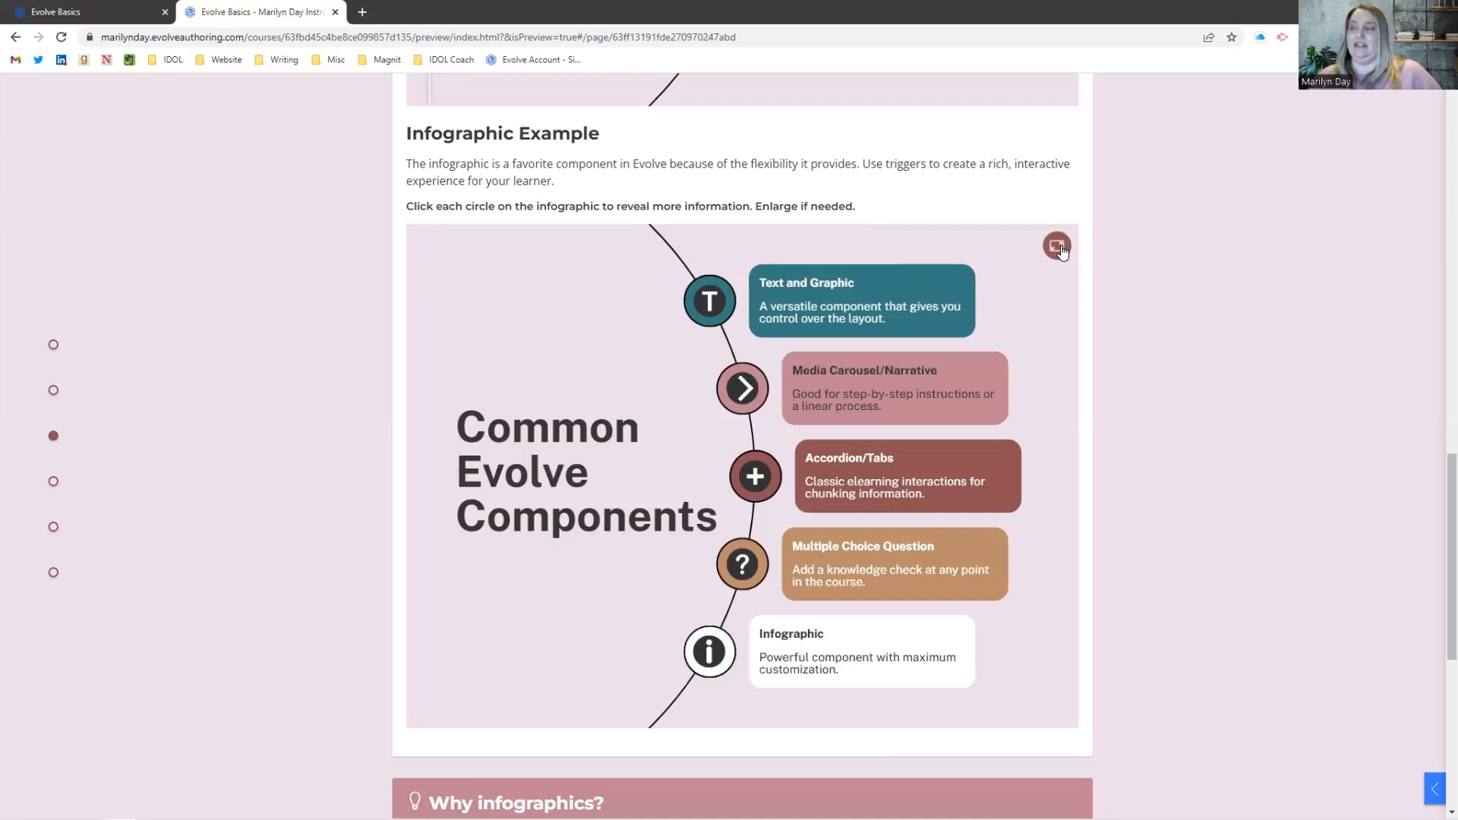
{"action": "left_click", "coordinate": [1057, 248]}
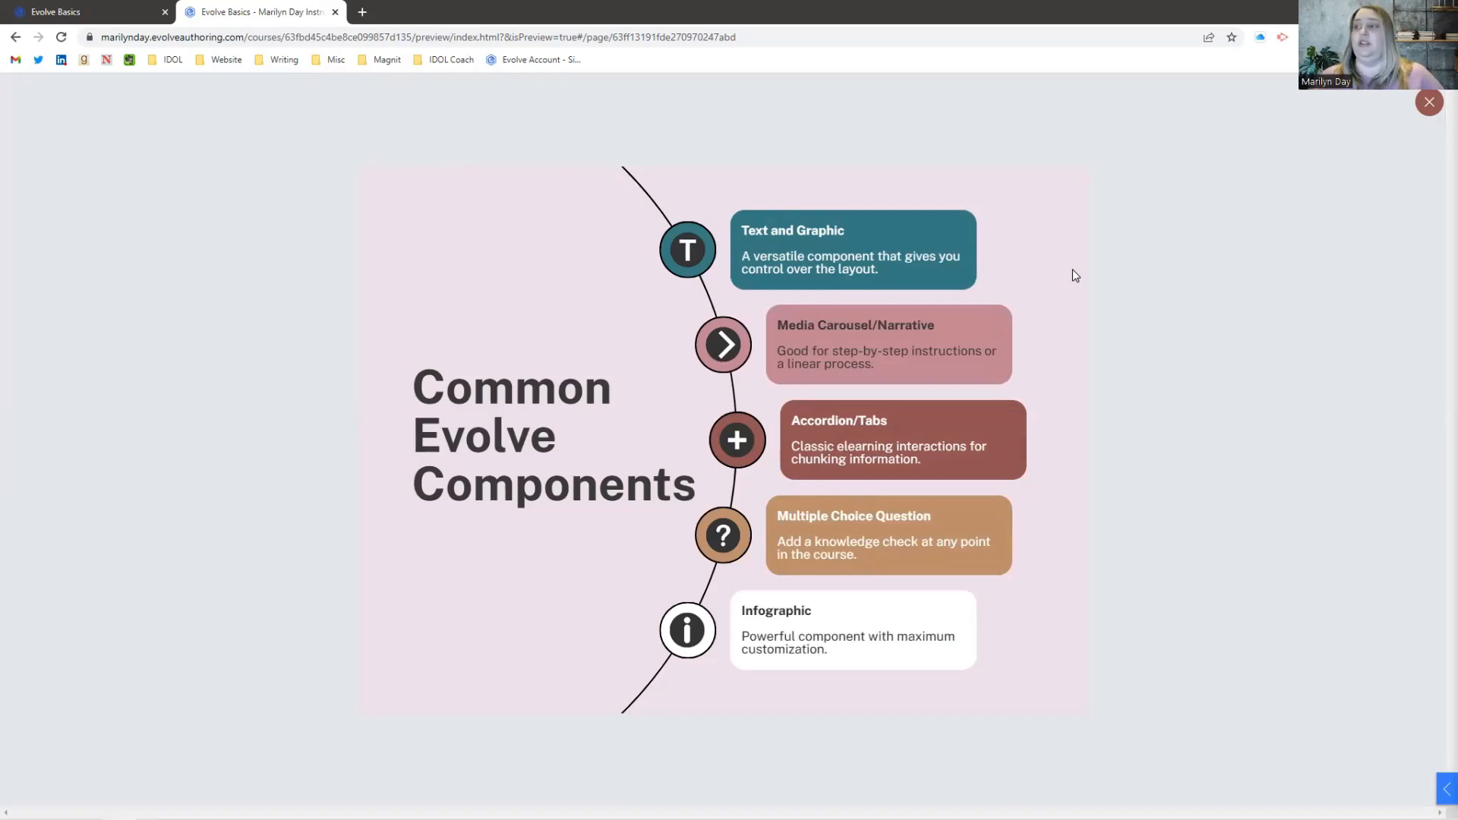
{"action": "left_click_drag", "start_coordinate": [741, 230], "coordinate": [929, 521]}
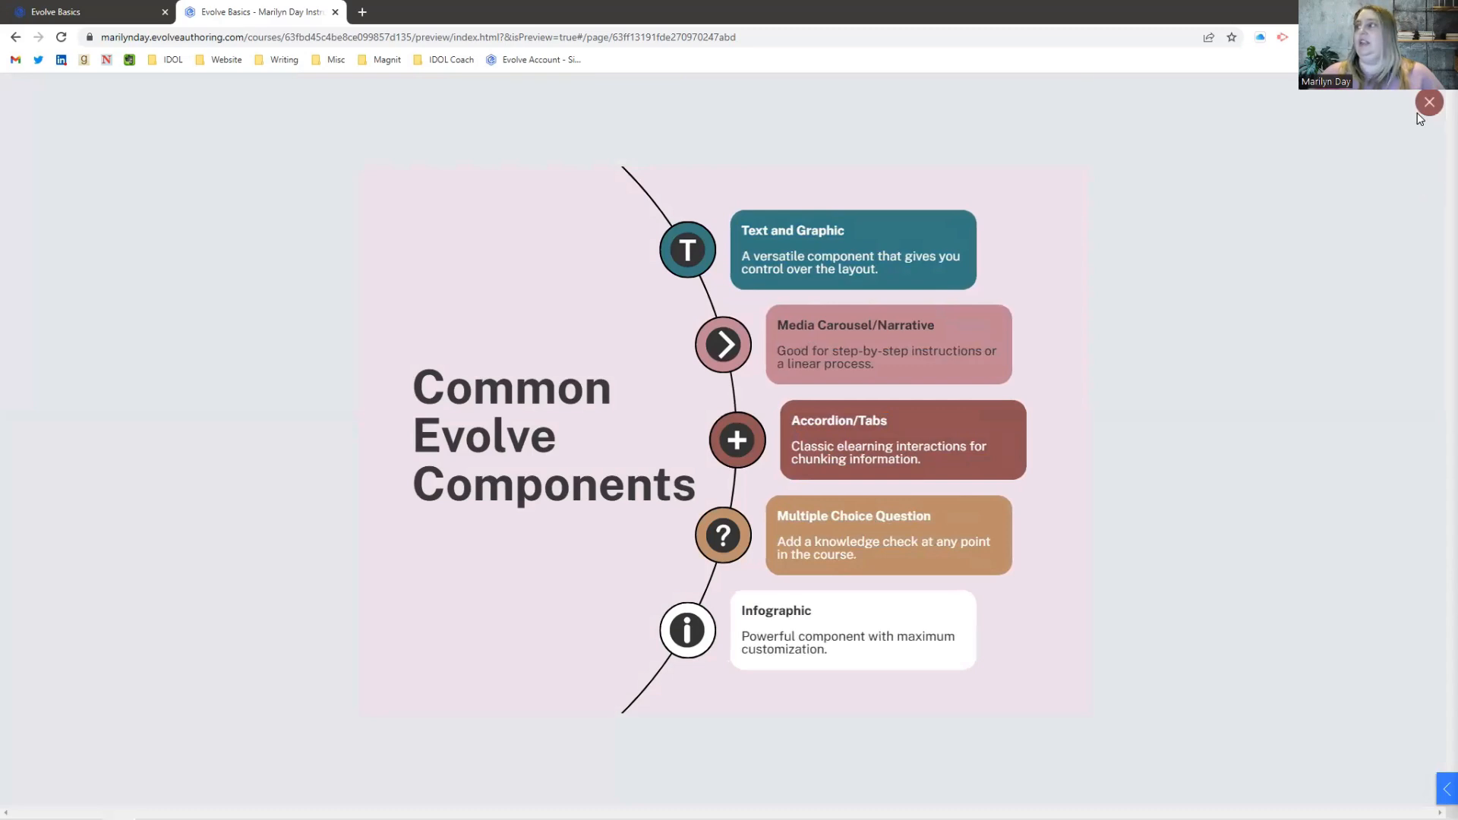
{"action": "scroll", "scroll_direction": "down", "scroll_amount": 3}
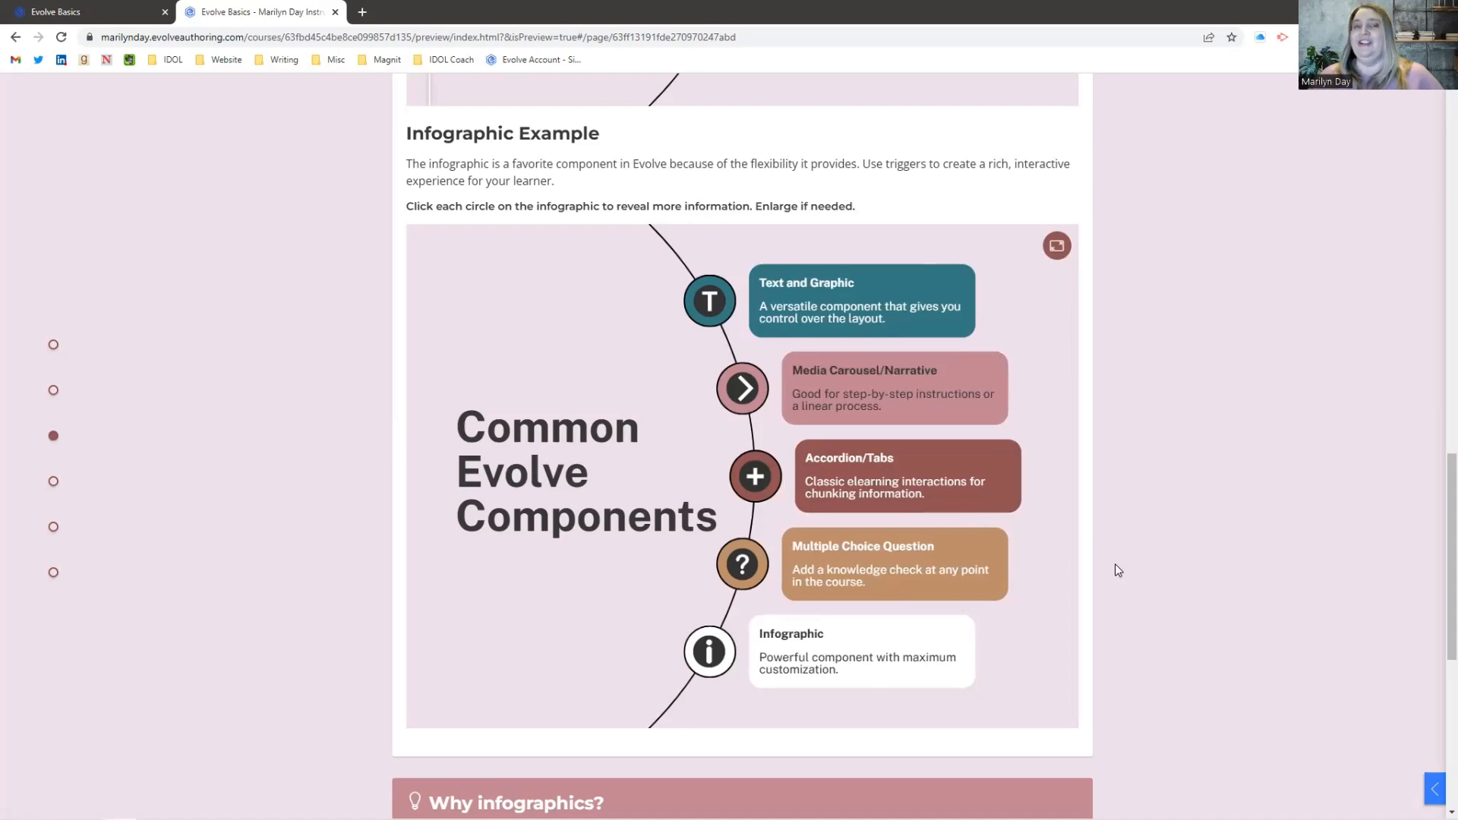
{"action": "scroll", "scroll_direction": "down", "scroll_amount": 3}
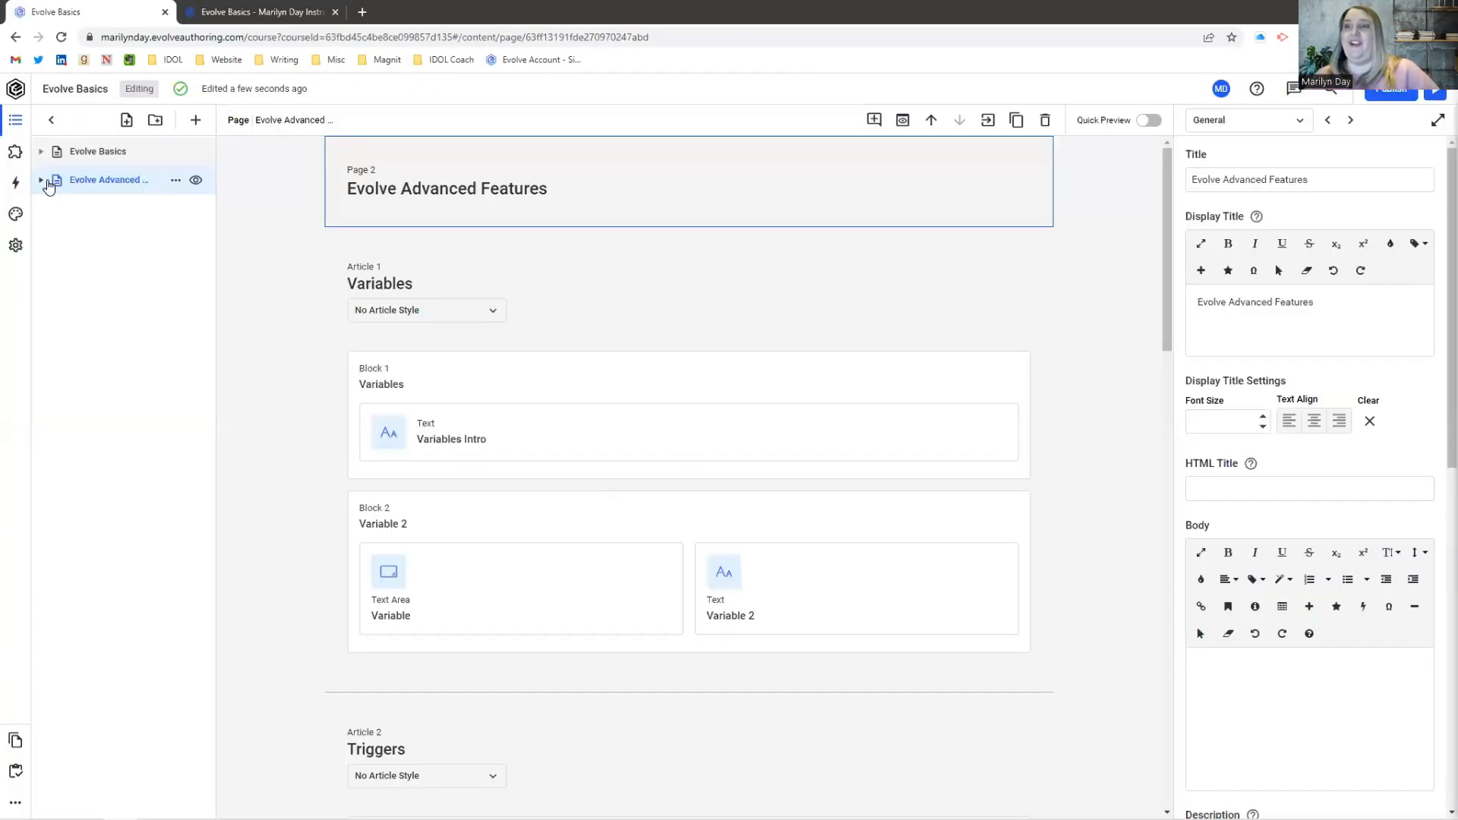
Step: Expand the Evolve Advanced Features outline and select the Infographic component for editing
{"action": "left_click", "coordinate": [41, 179]}
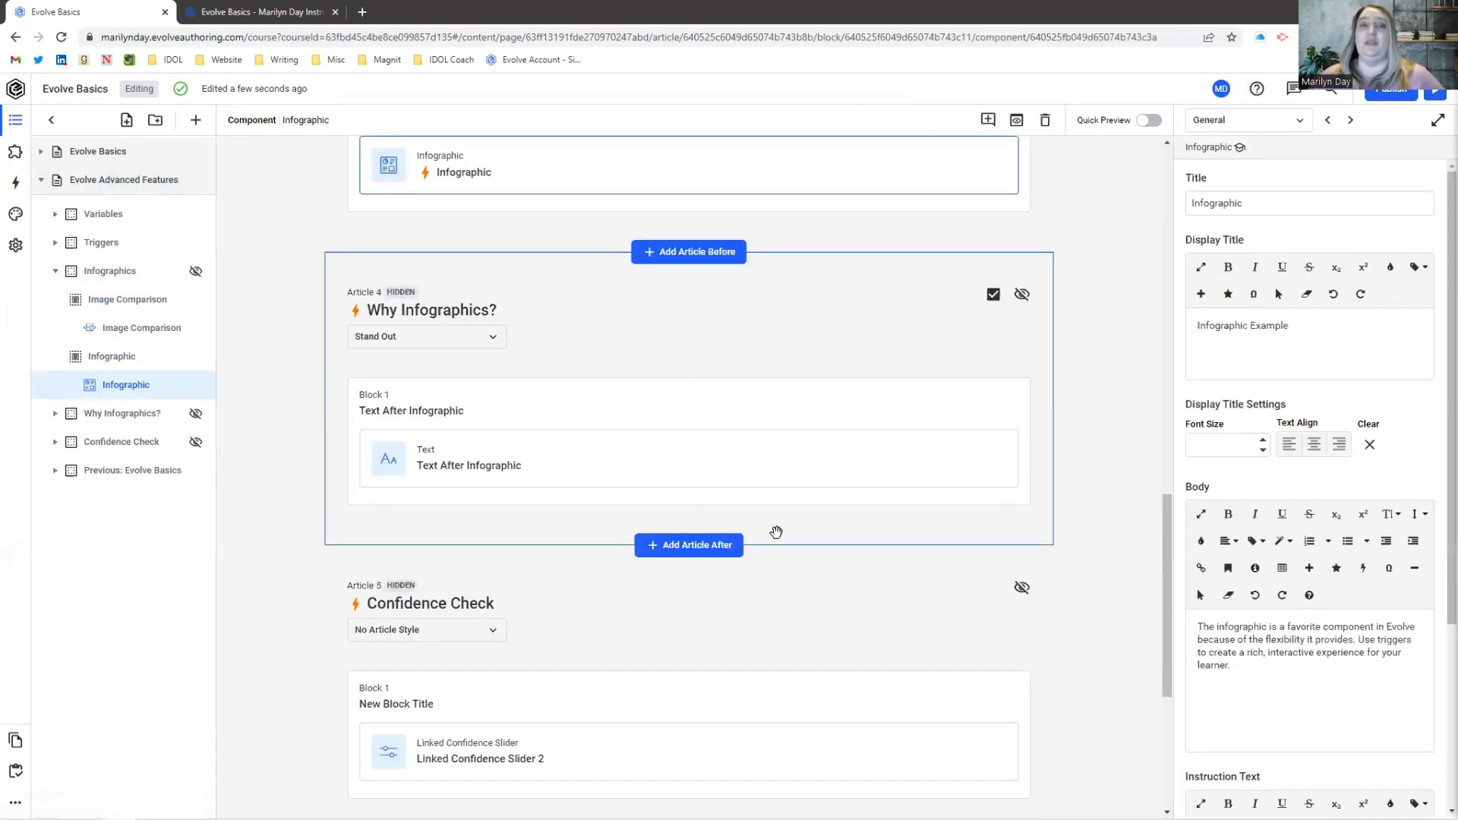
{"action": "scroll", "scroll_direction": "down", "scroll_amount": 3}
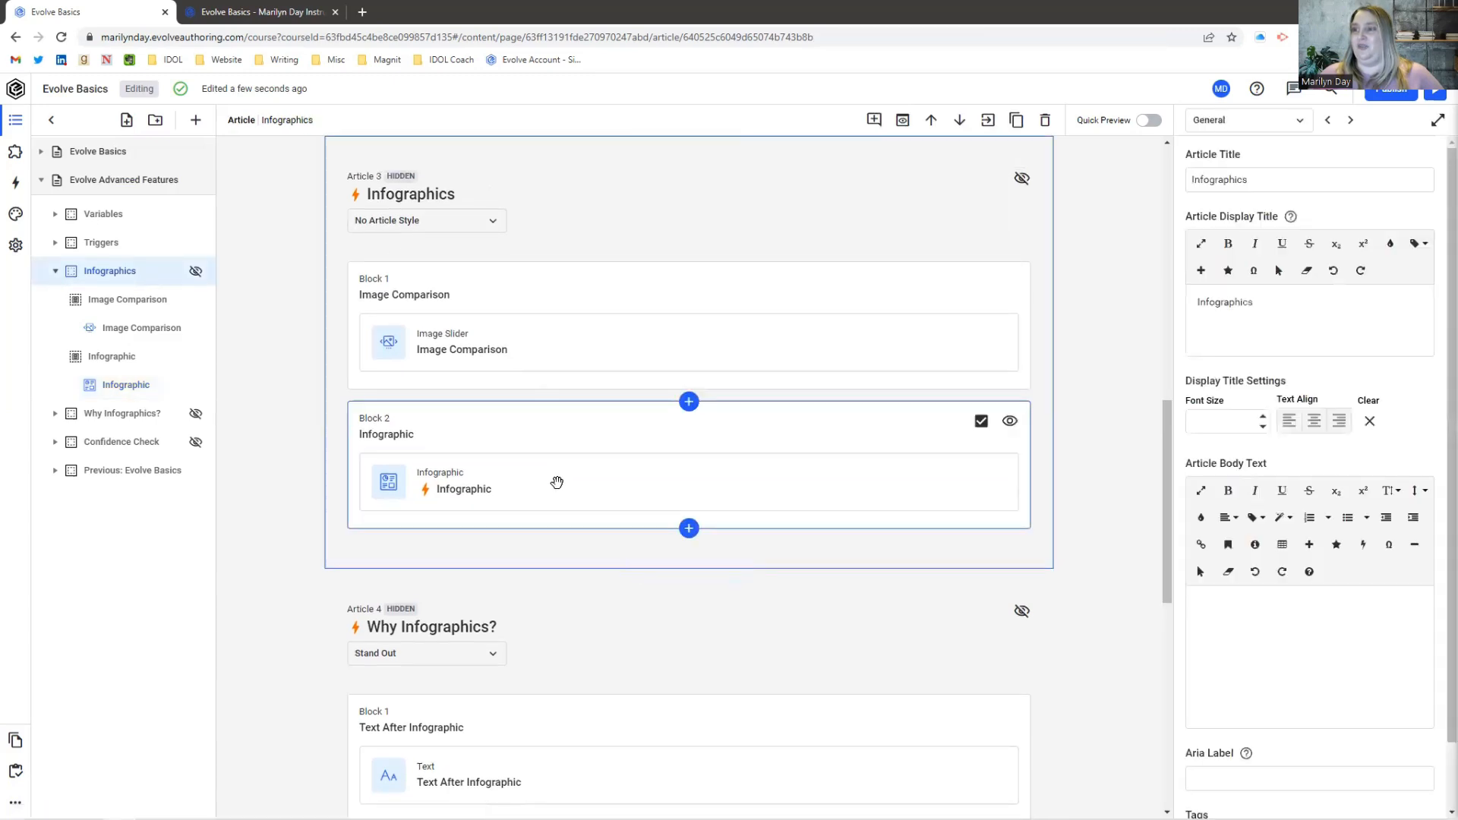
{"action": "left_click", "coordinate": [464, 488]}
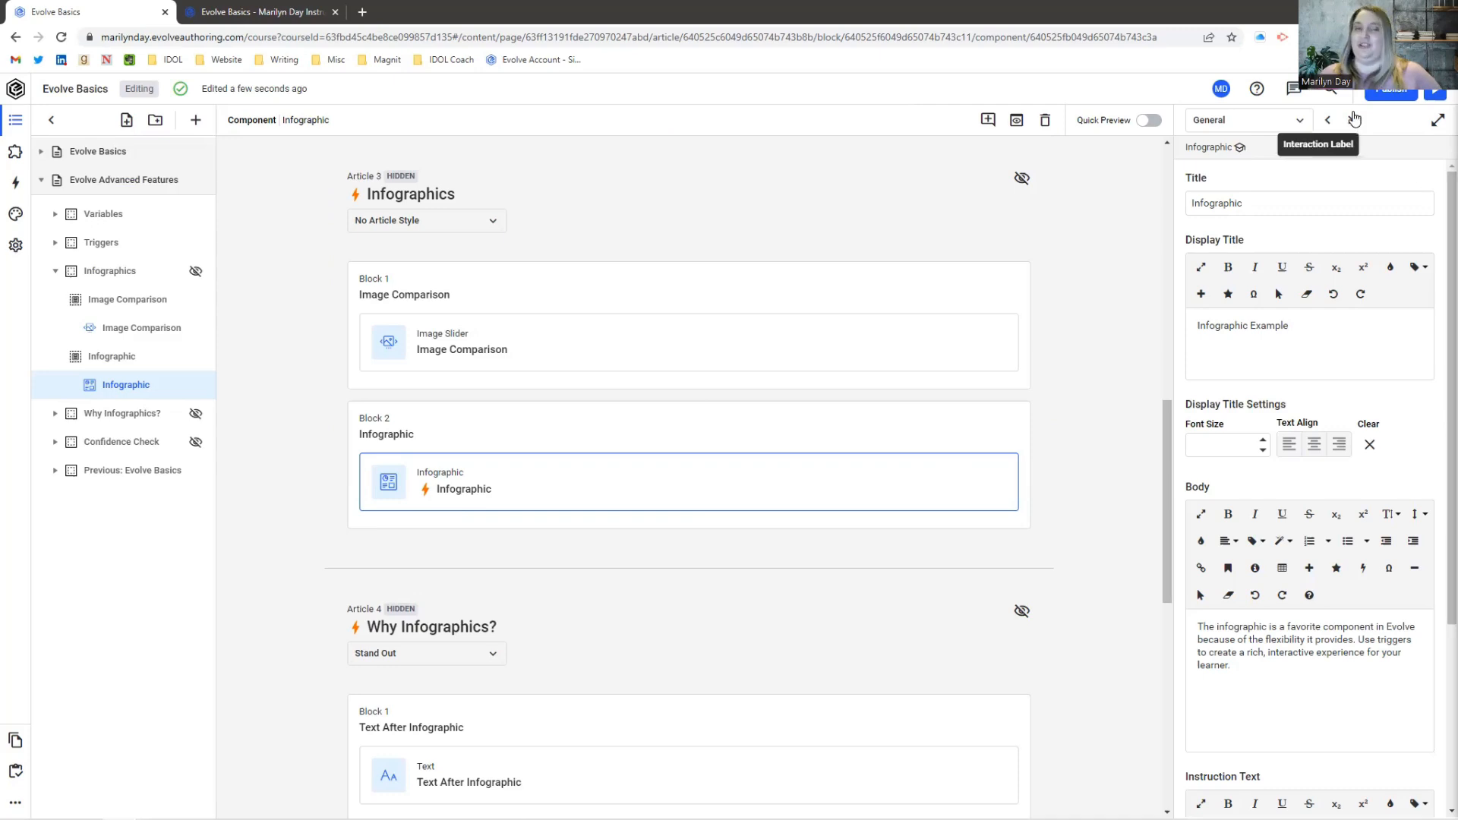
Step: Advance through the settings groups to the Infographic's Items settings
{"action": "left_click", "coordinate": [1355, 120]}
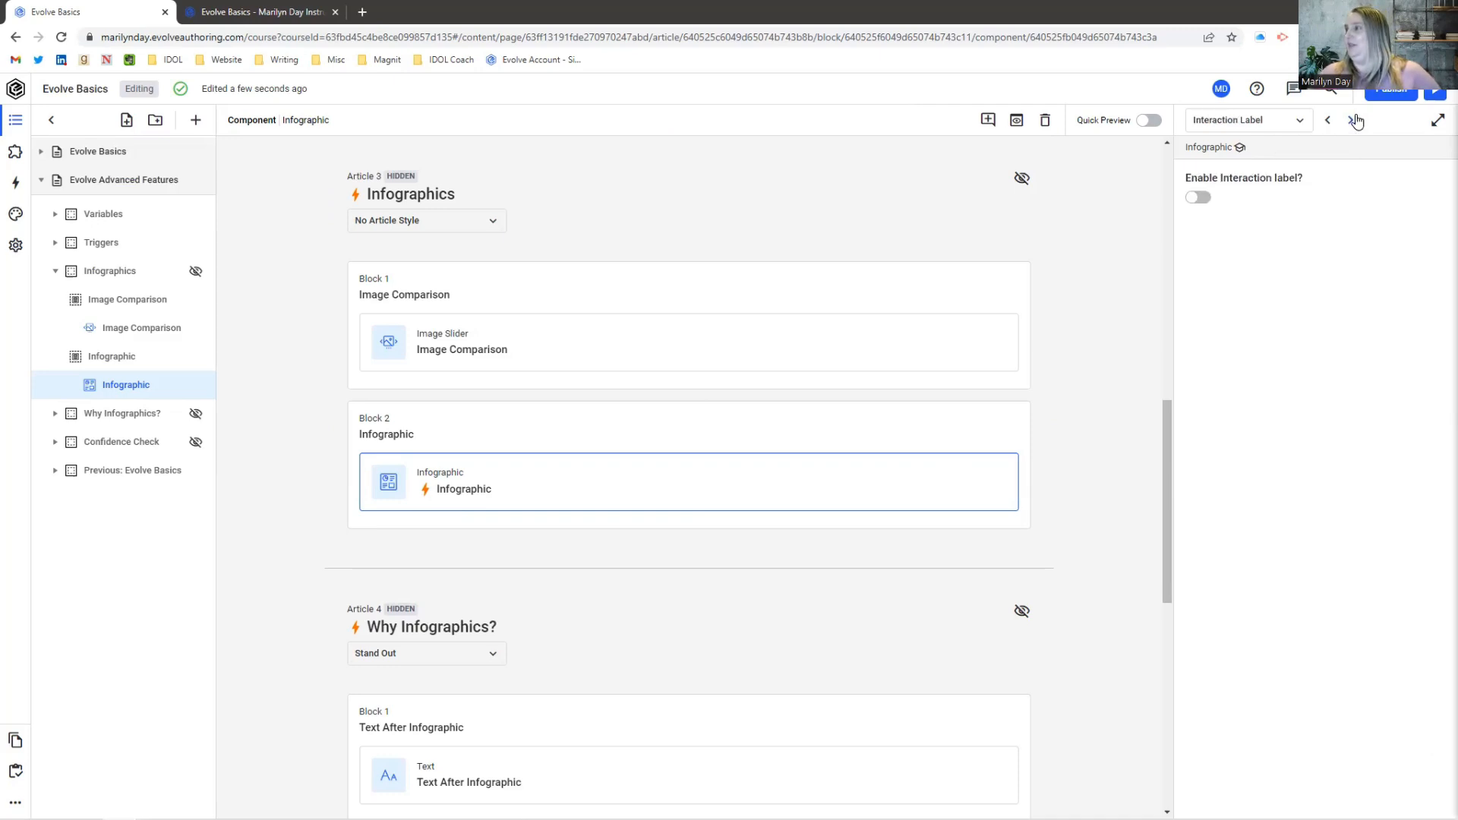
{"action": "left_click", "coordinate": [1350, 120]}
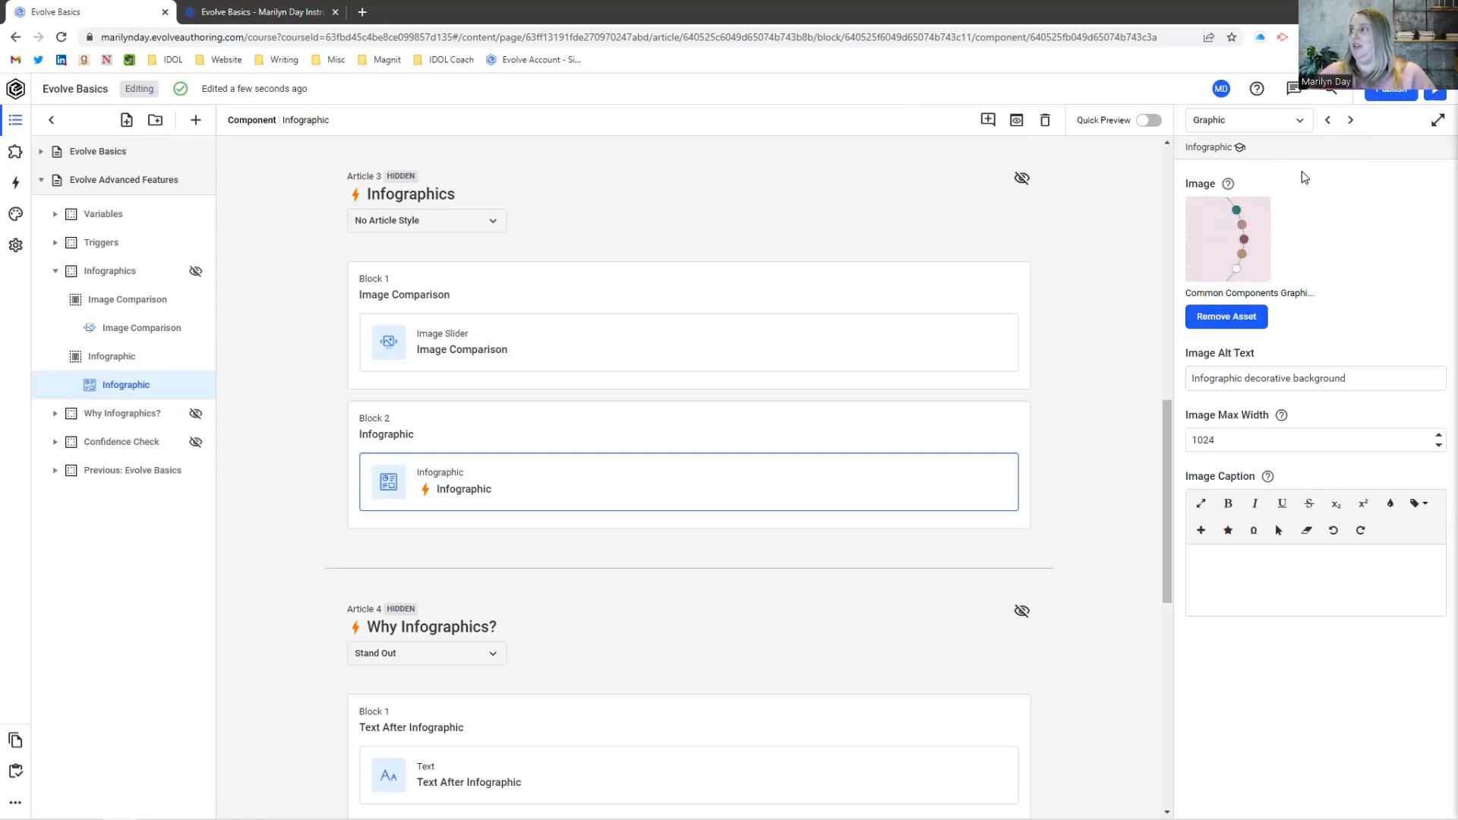
{"action": "left_click", "coordinate": [1247, 119]}
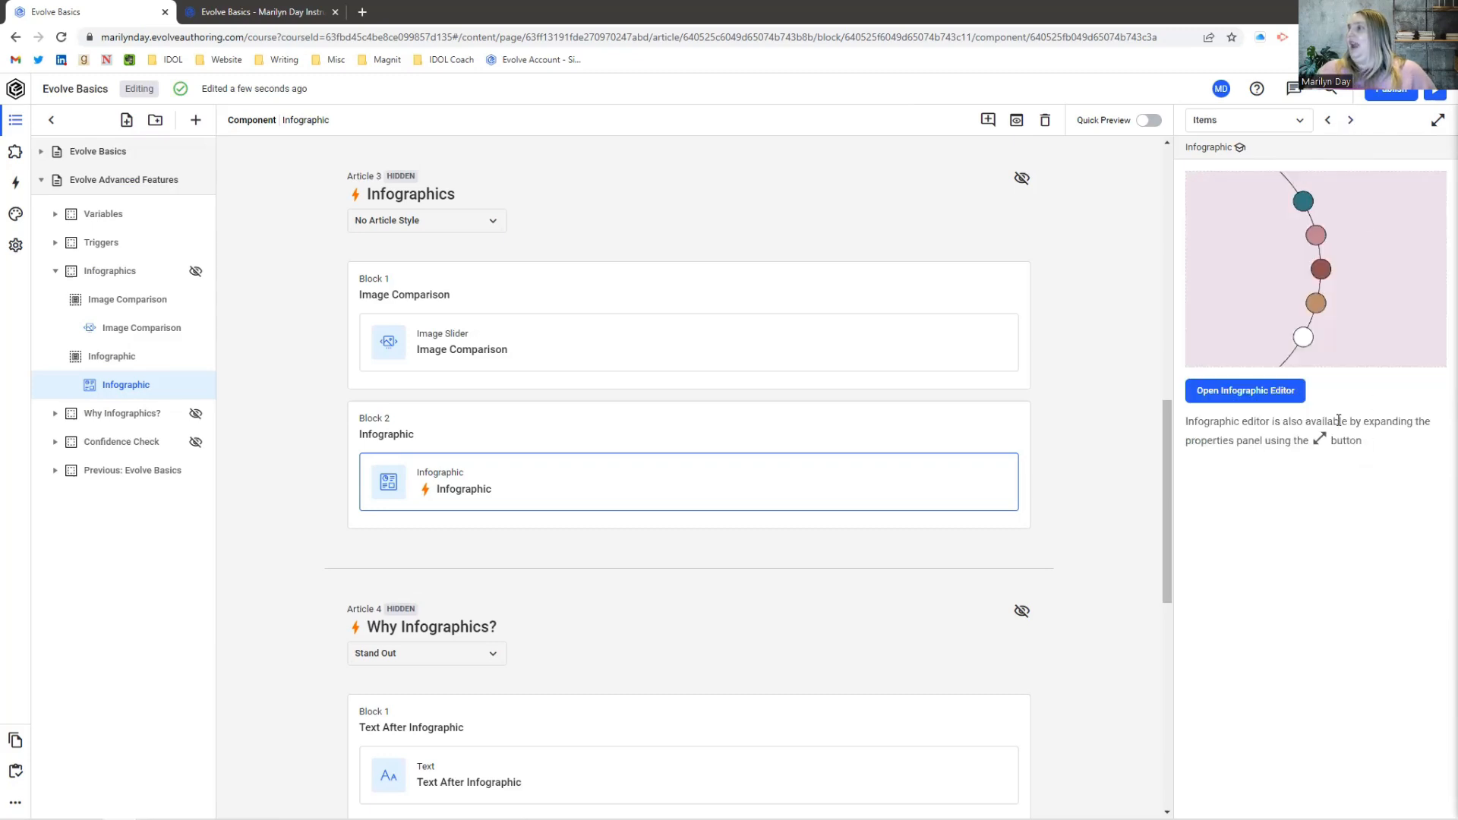
{"action": "left_click", "coordinate": [1244, 390]}
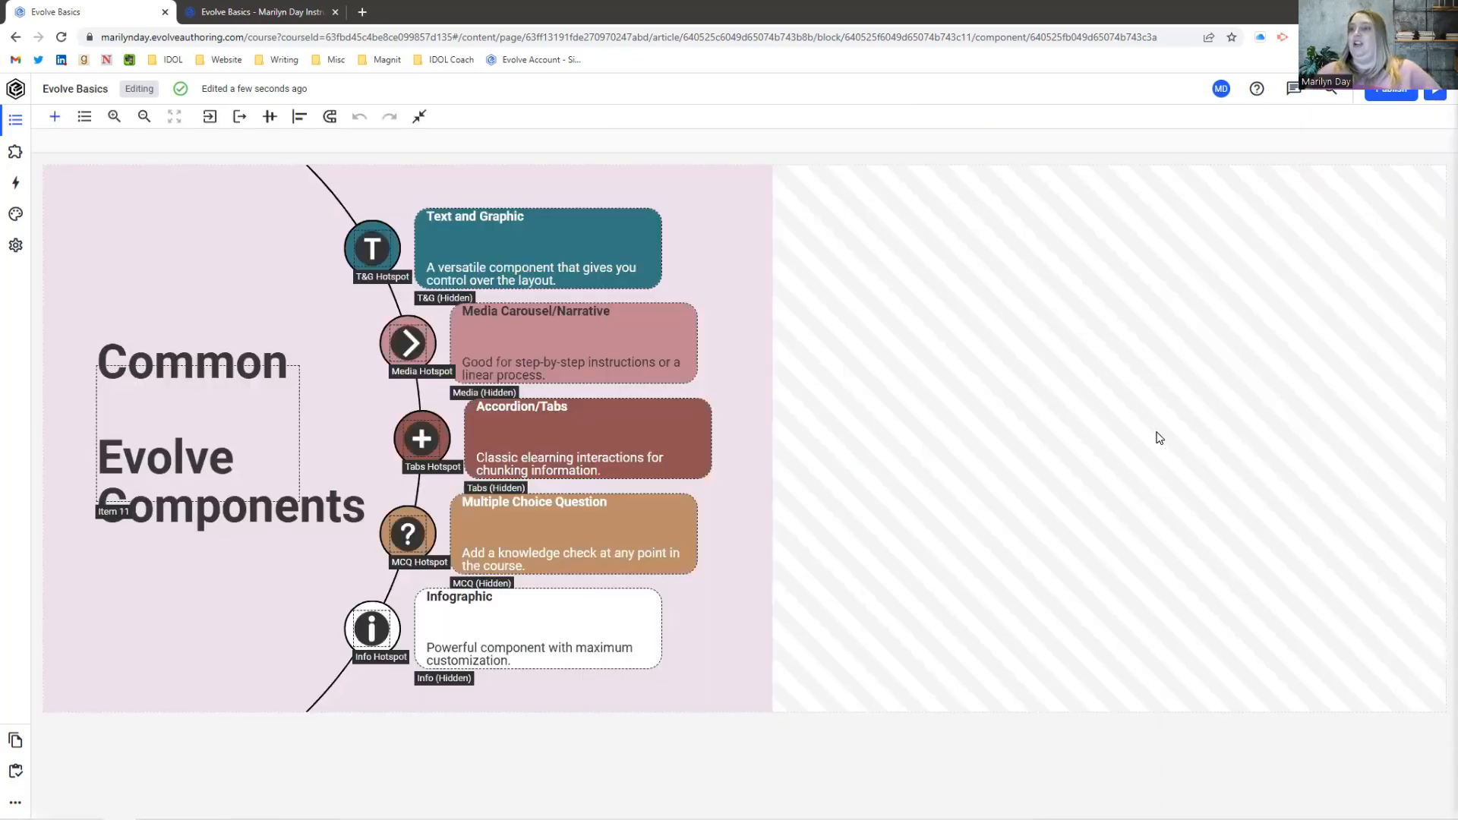
{"action": "left_click", "coordinate": [371, 249]}
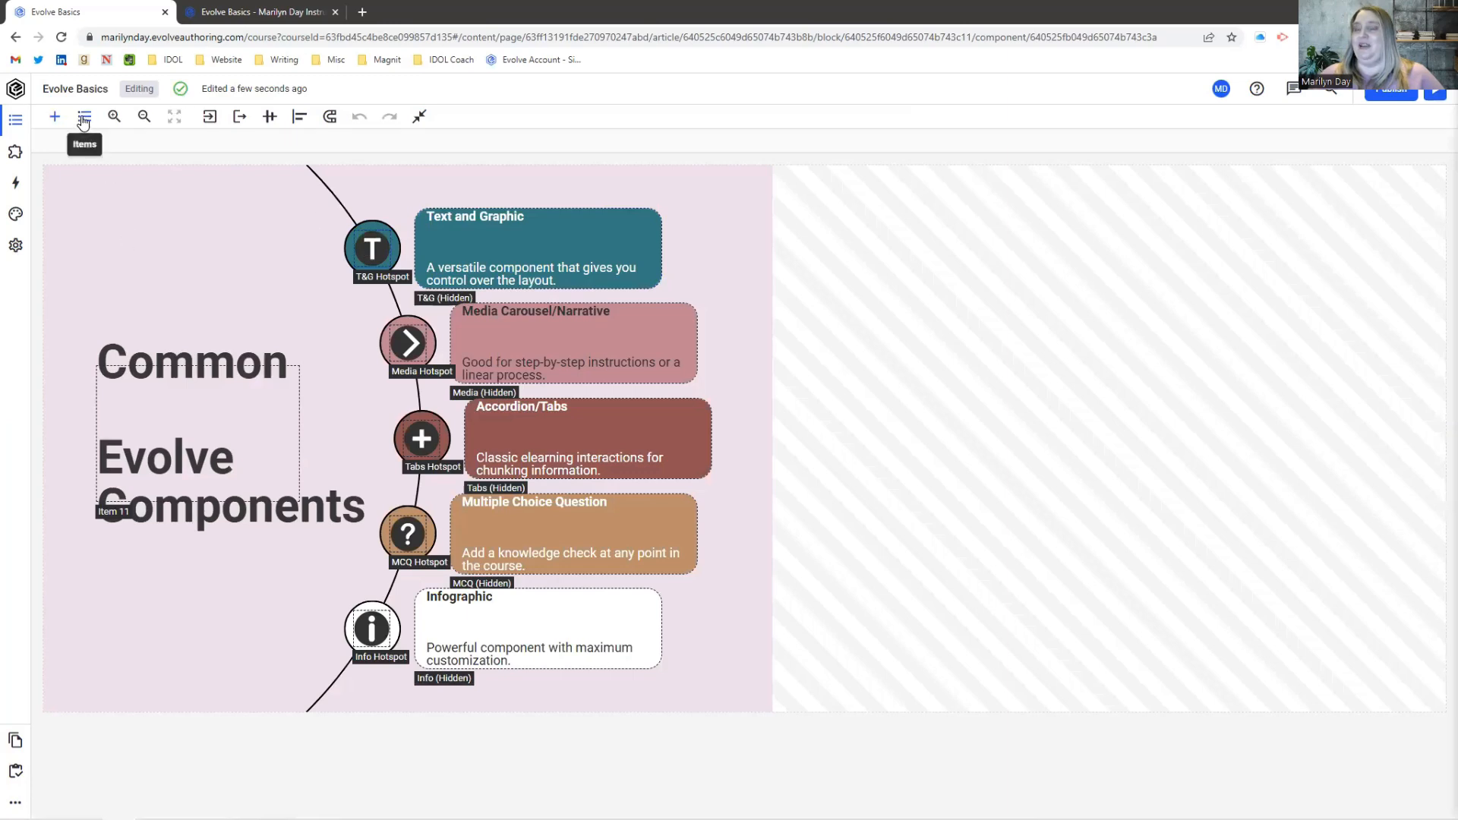
{"action": "left_click", "coordinate": [84, 116]}
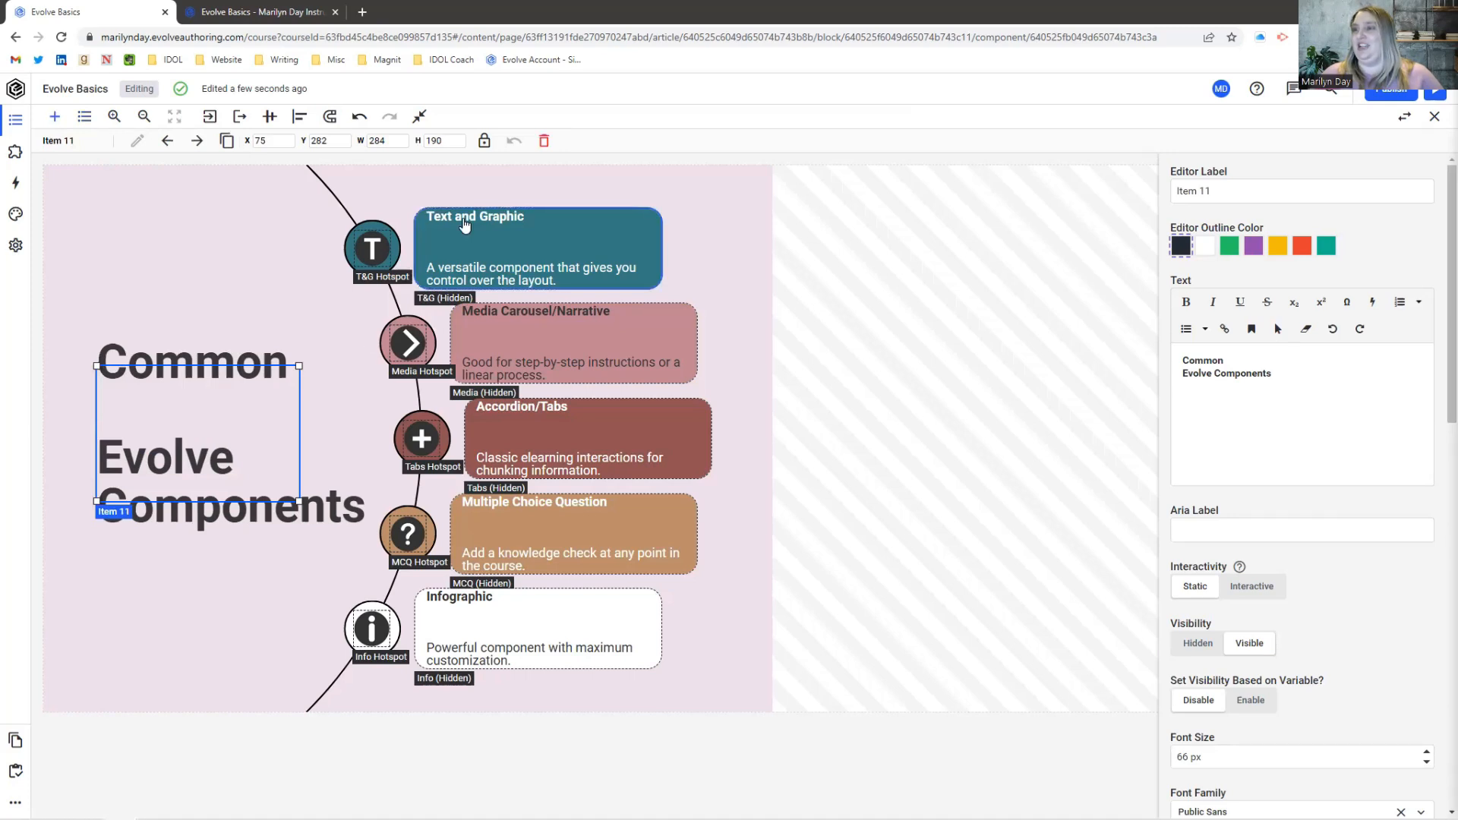
{"action": "mouse_move", "coordinate": [433, 265]}
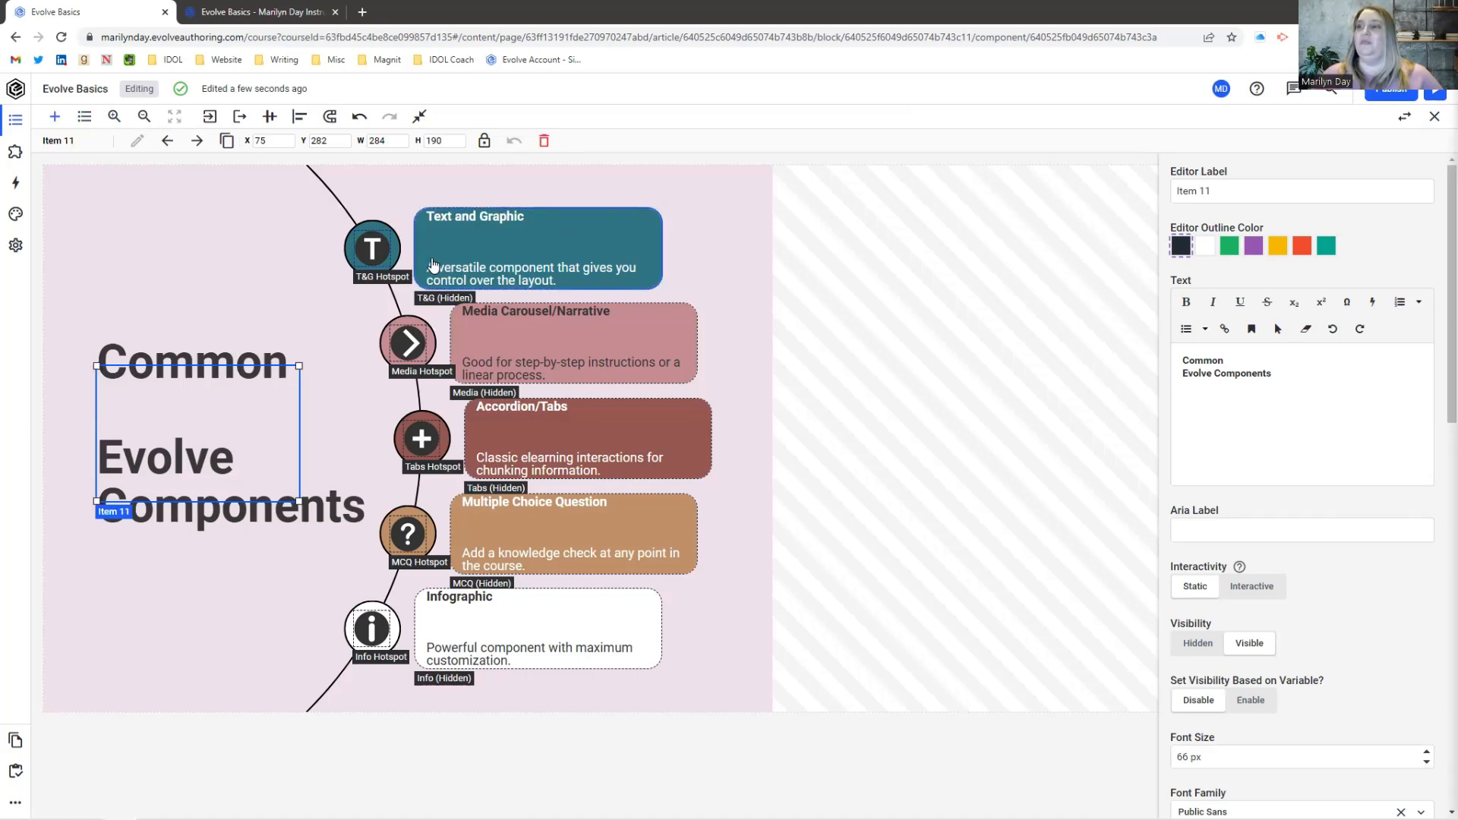
{"action": "mouse_move", "coordinate": [579, 258]}
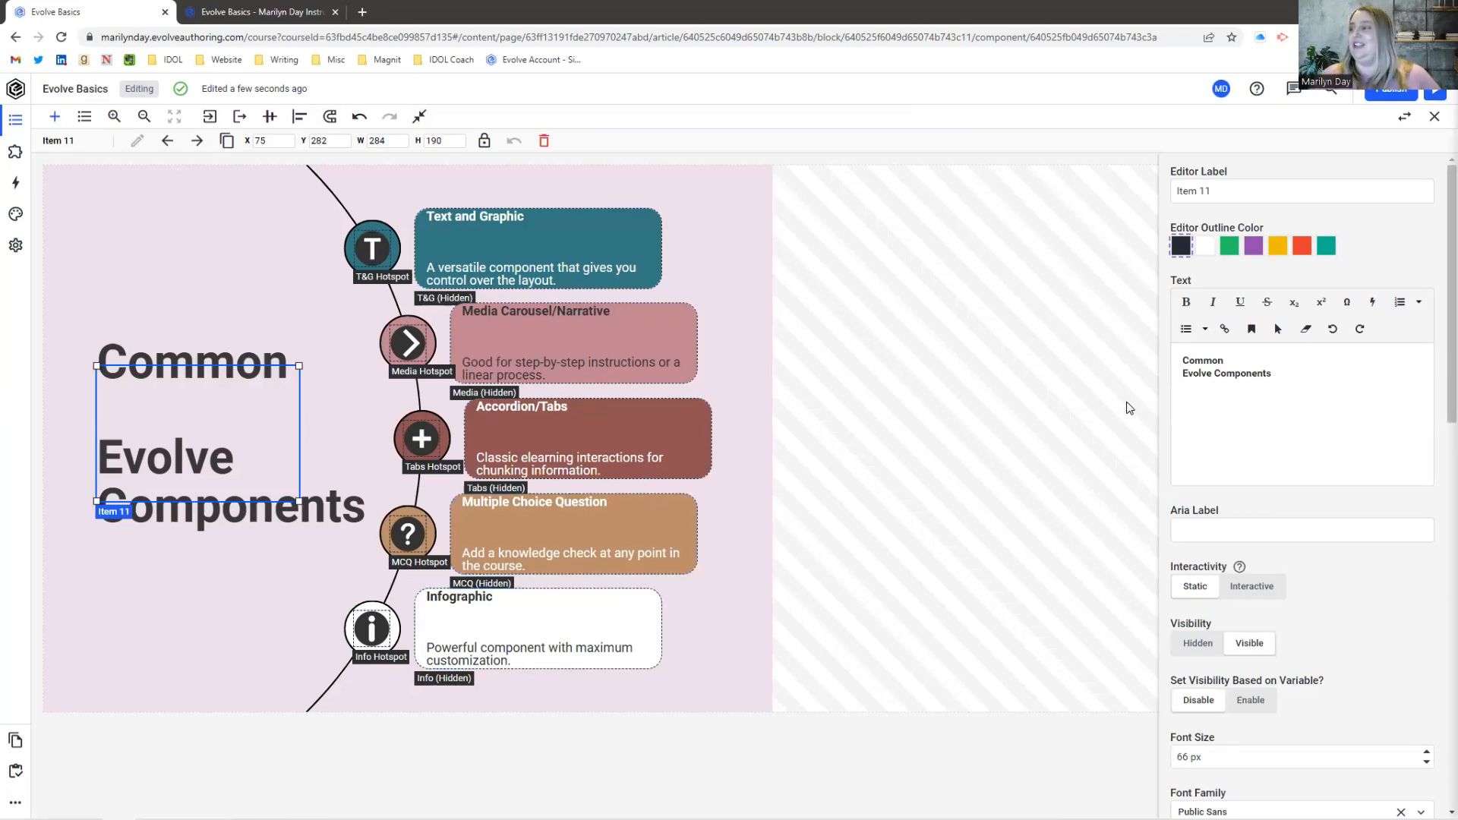
{"action": "left_click", "coordinate": [1300, 191]}
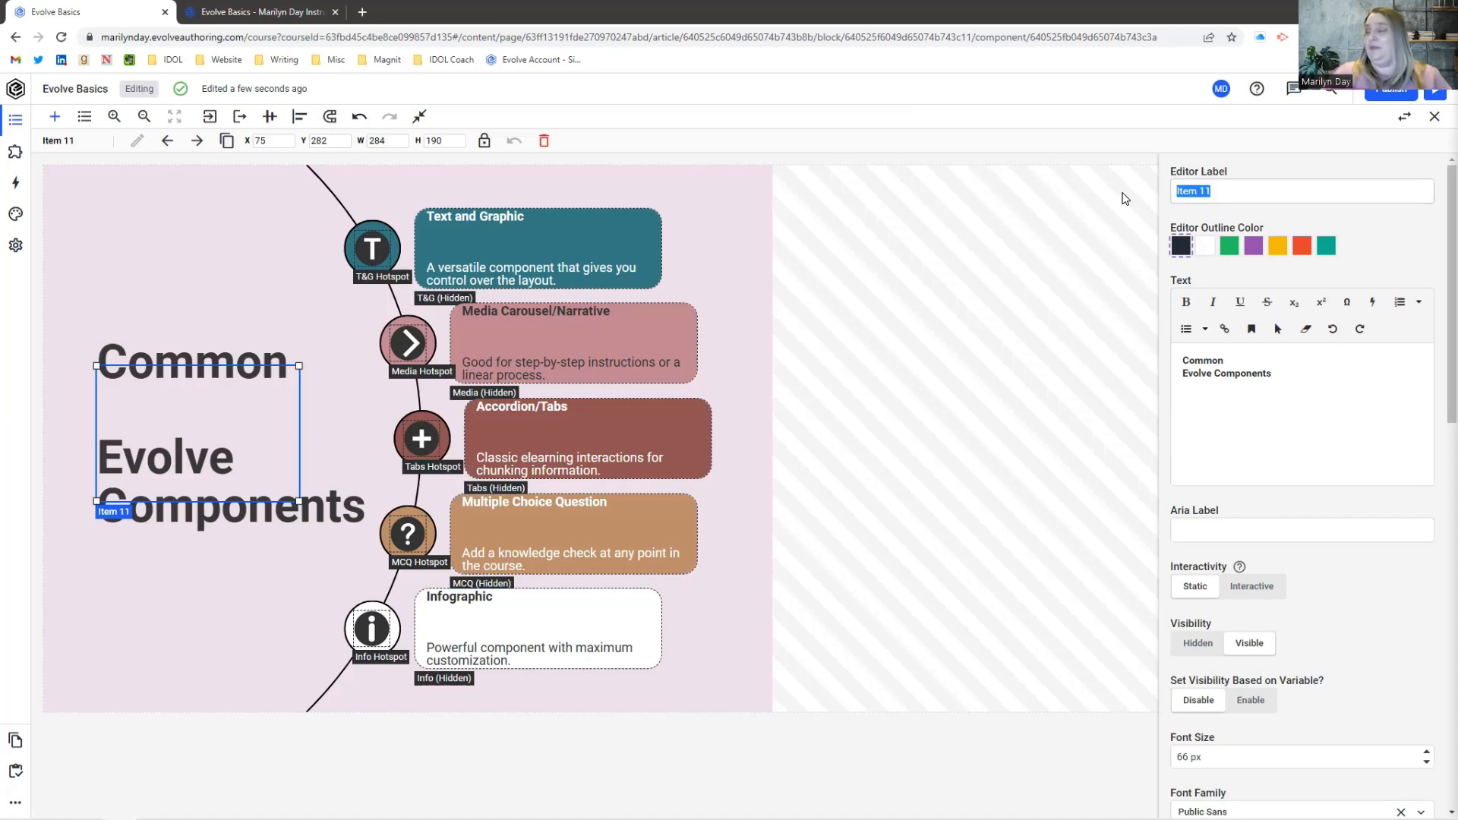
Step: Relabel the Common Evolve Components text item from Item 11 to Title
{"action": "type", "text": "Title"}
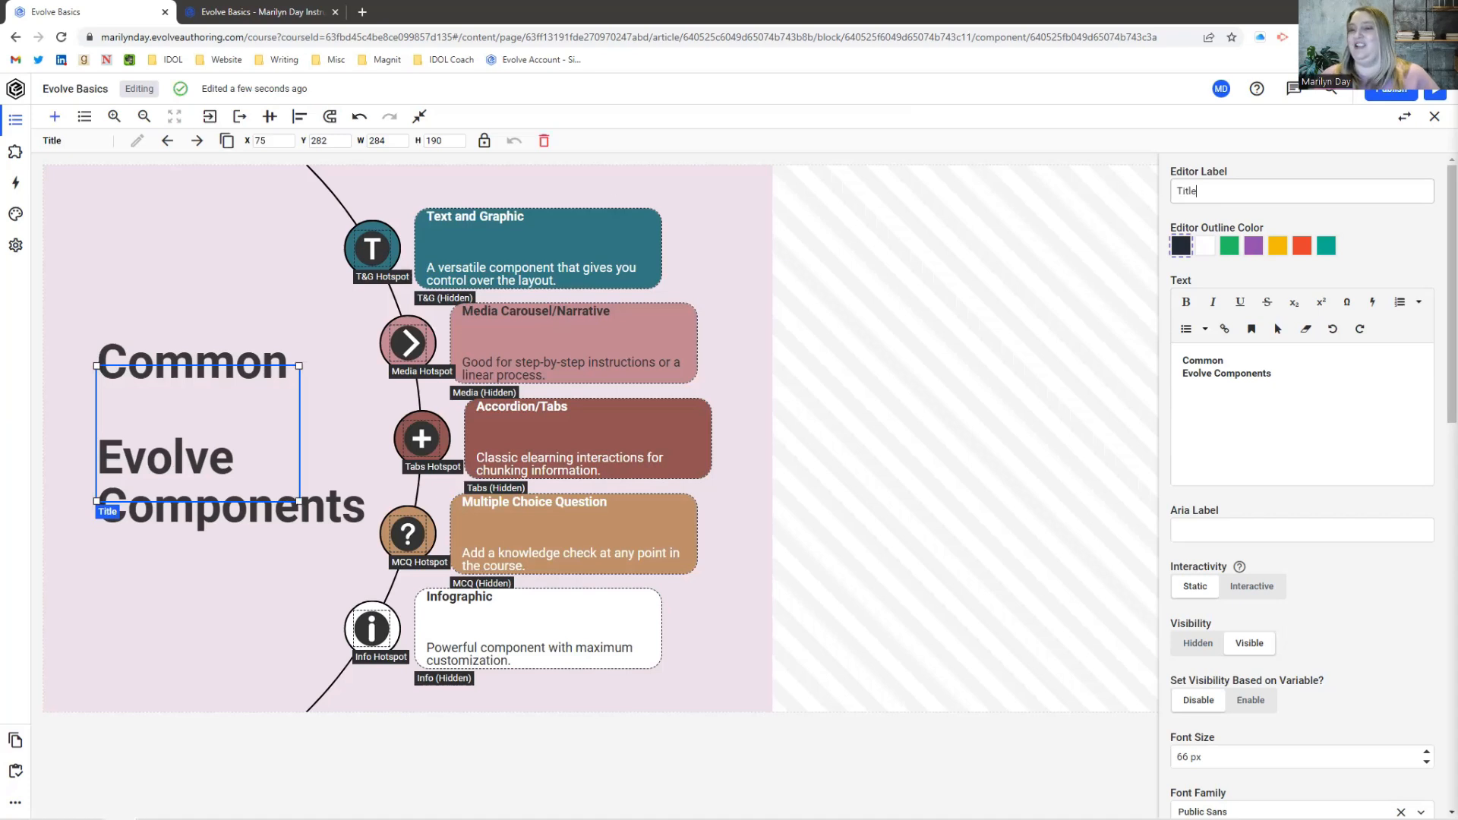
{"action": "mouse_move", "coordinate": [148, 567]}
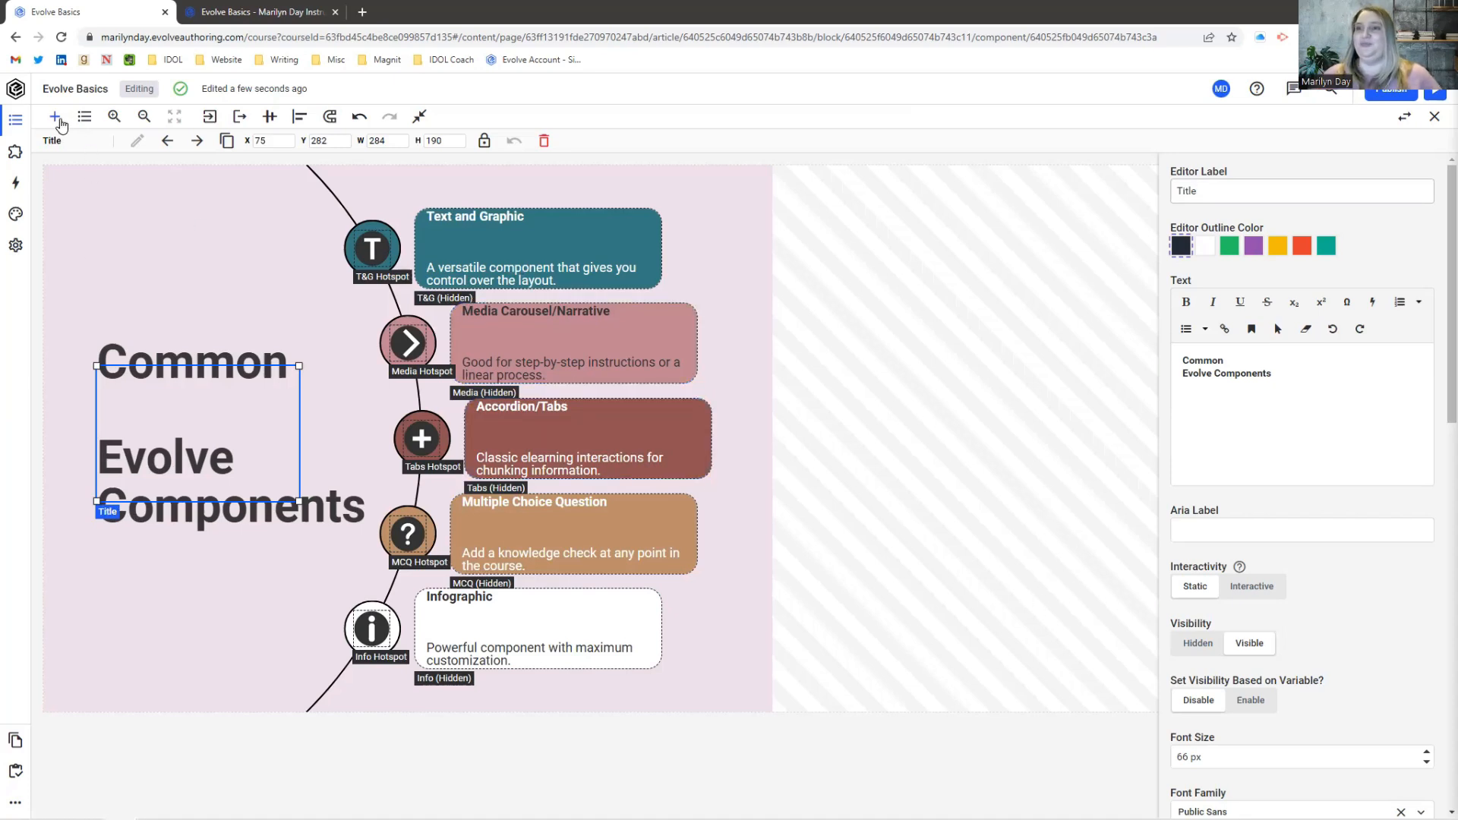
Step: Add an item labelled Reset with text "Reset Infographic", correcting the spelling of Infographic
{"action": "left_click", "coordinate": [54, 116]}
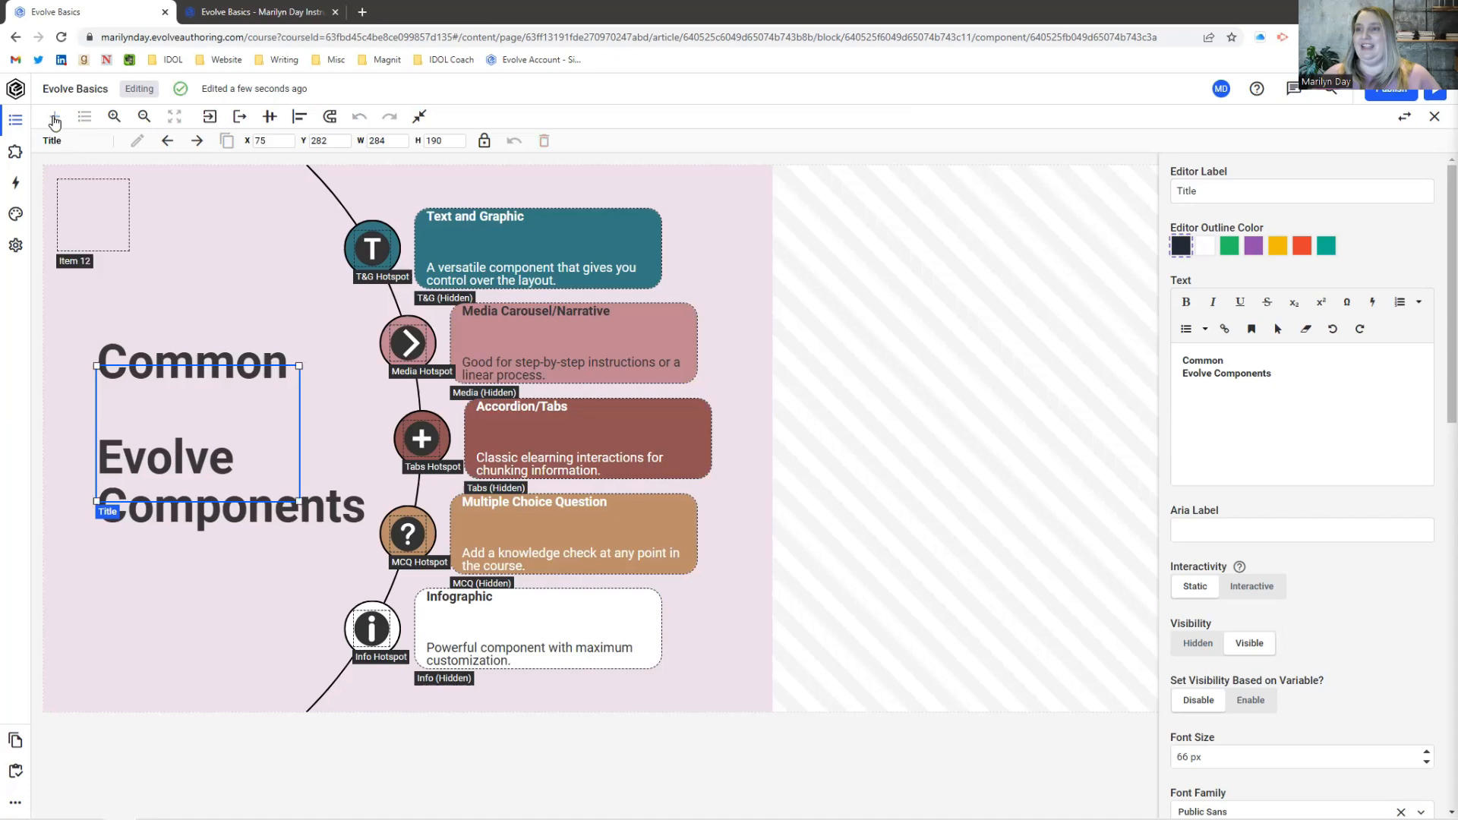
{"action": "left_click", "coordinate": [93, 215]}
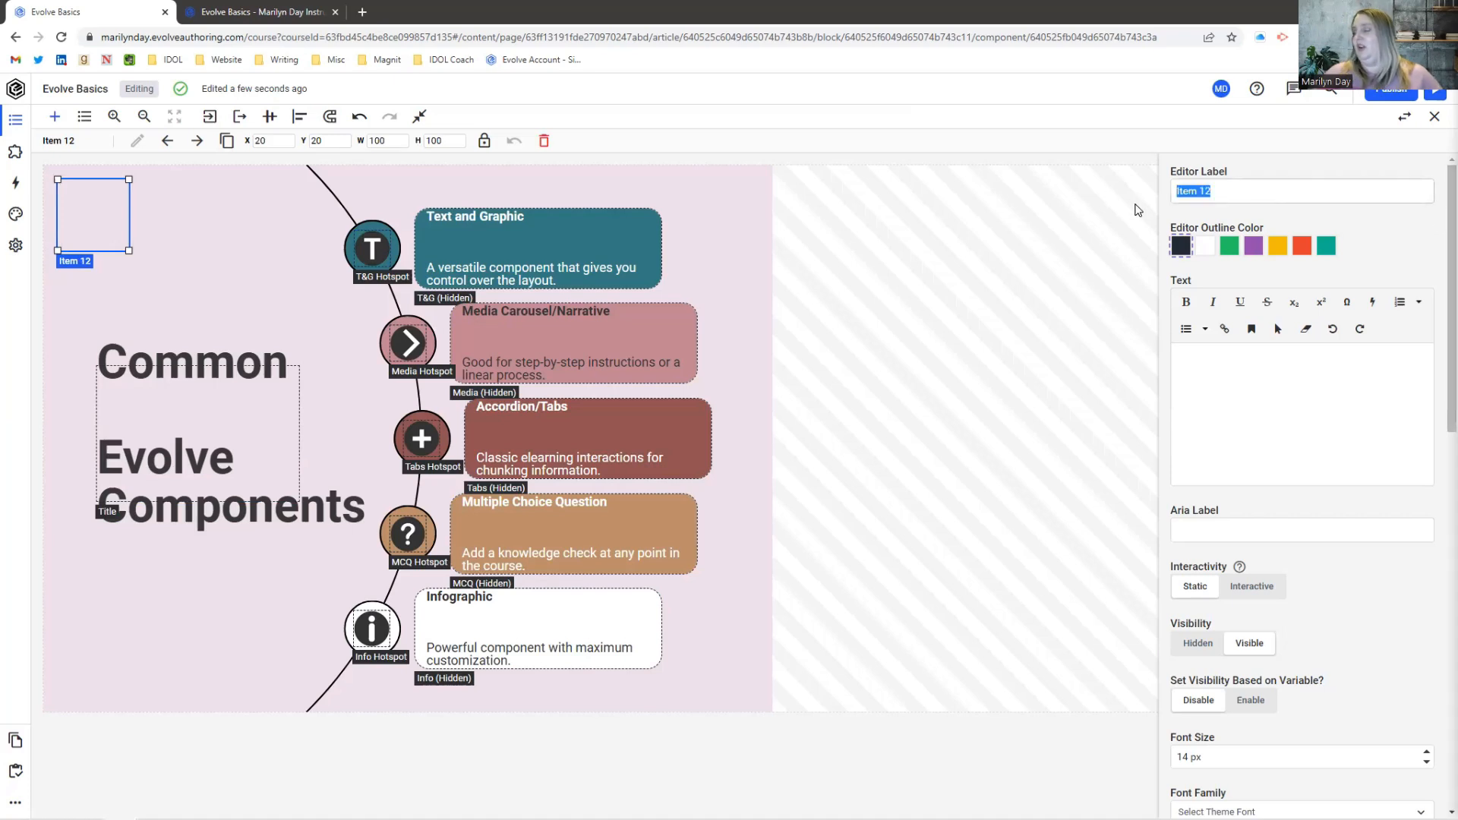
{"action": "type", "text": "Reset"}
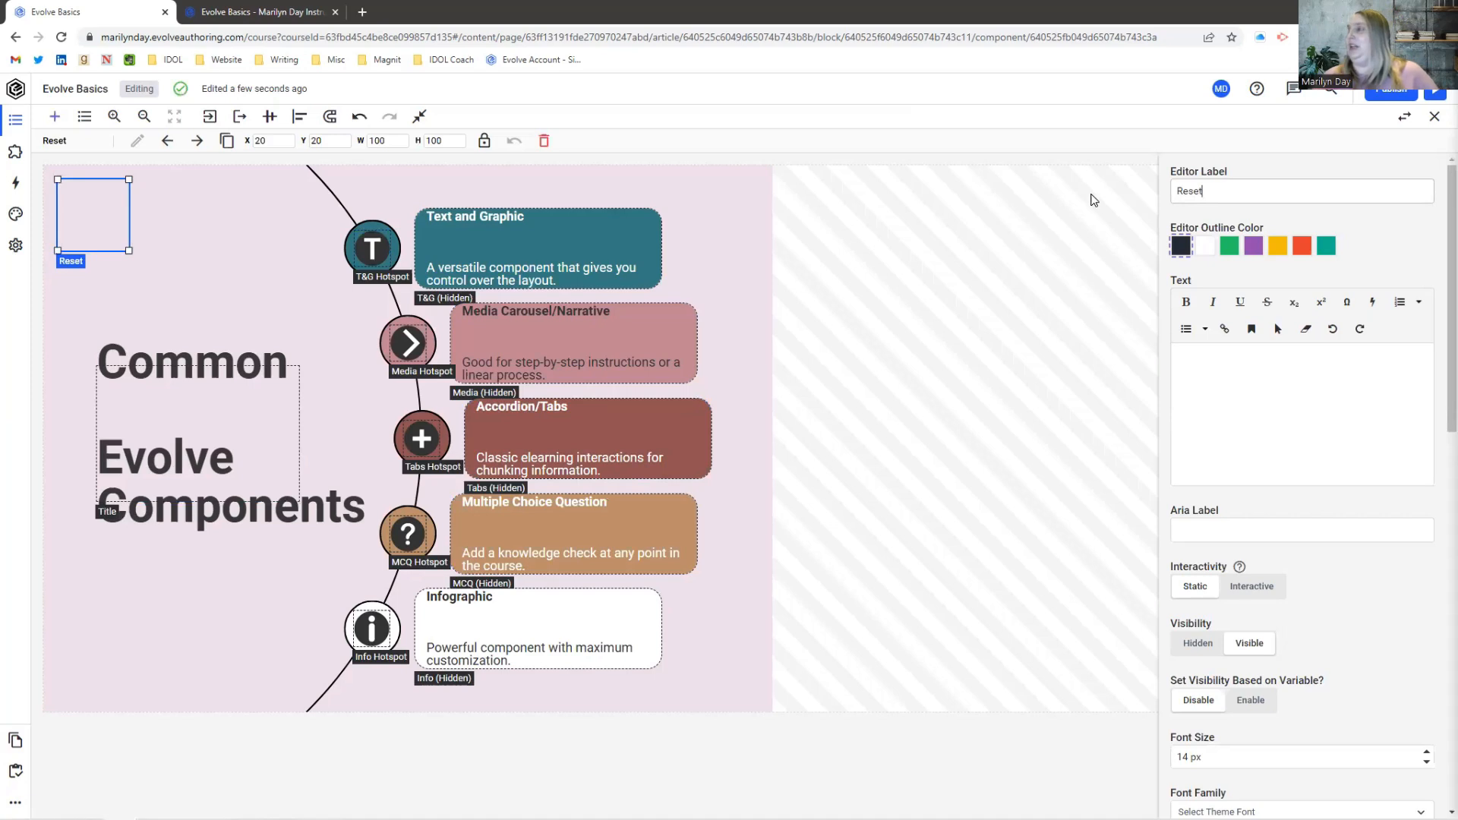
{"action": "type", "text": "R"}
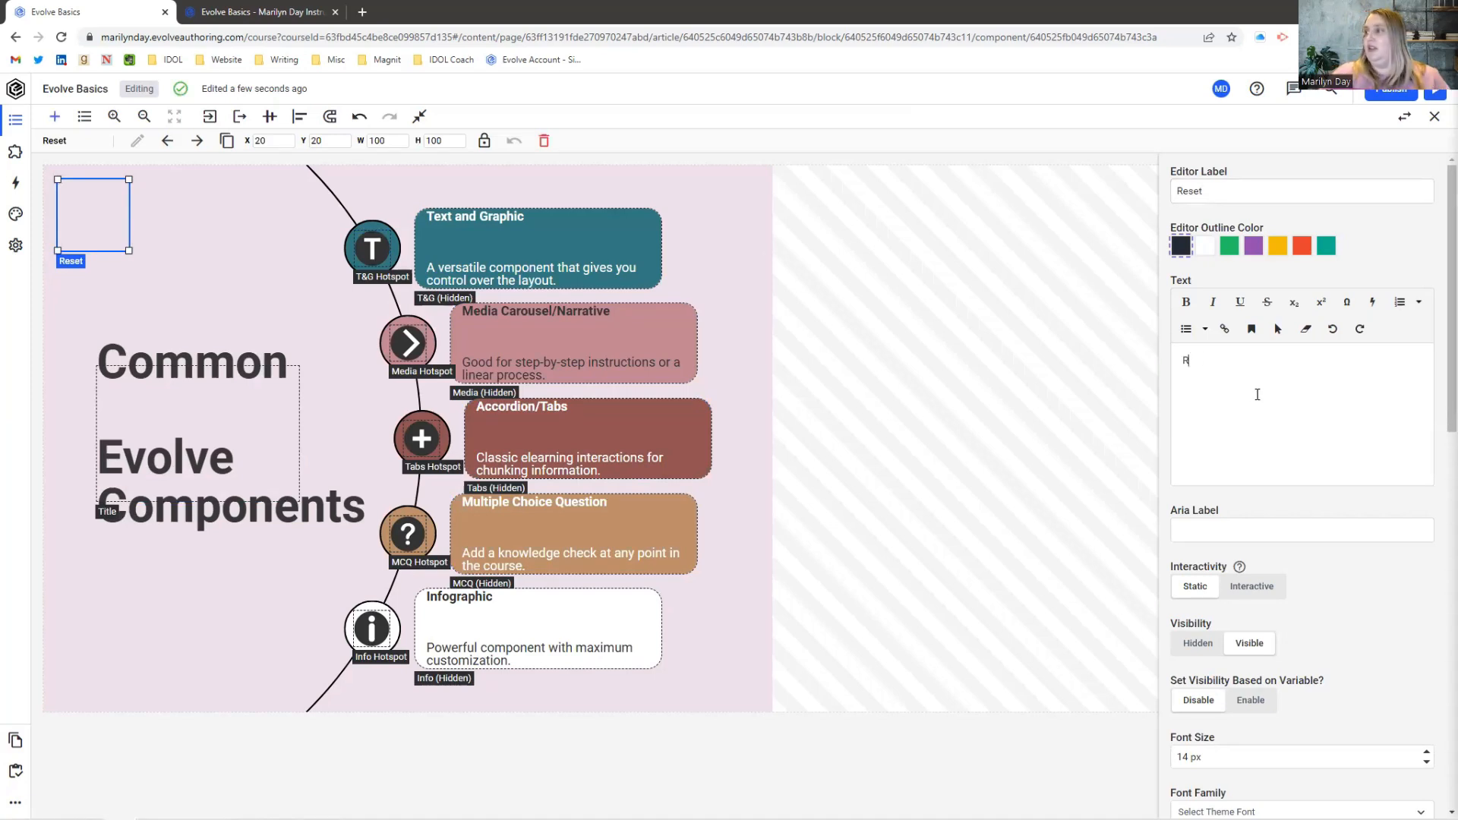
{"action": "type", "text": "Reset Infograpic"}
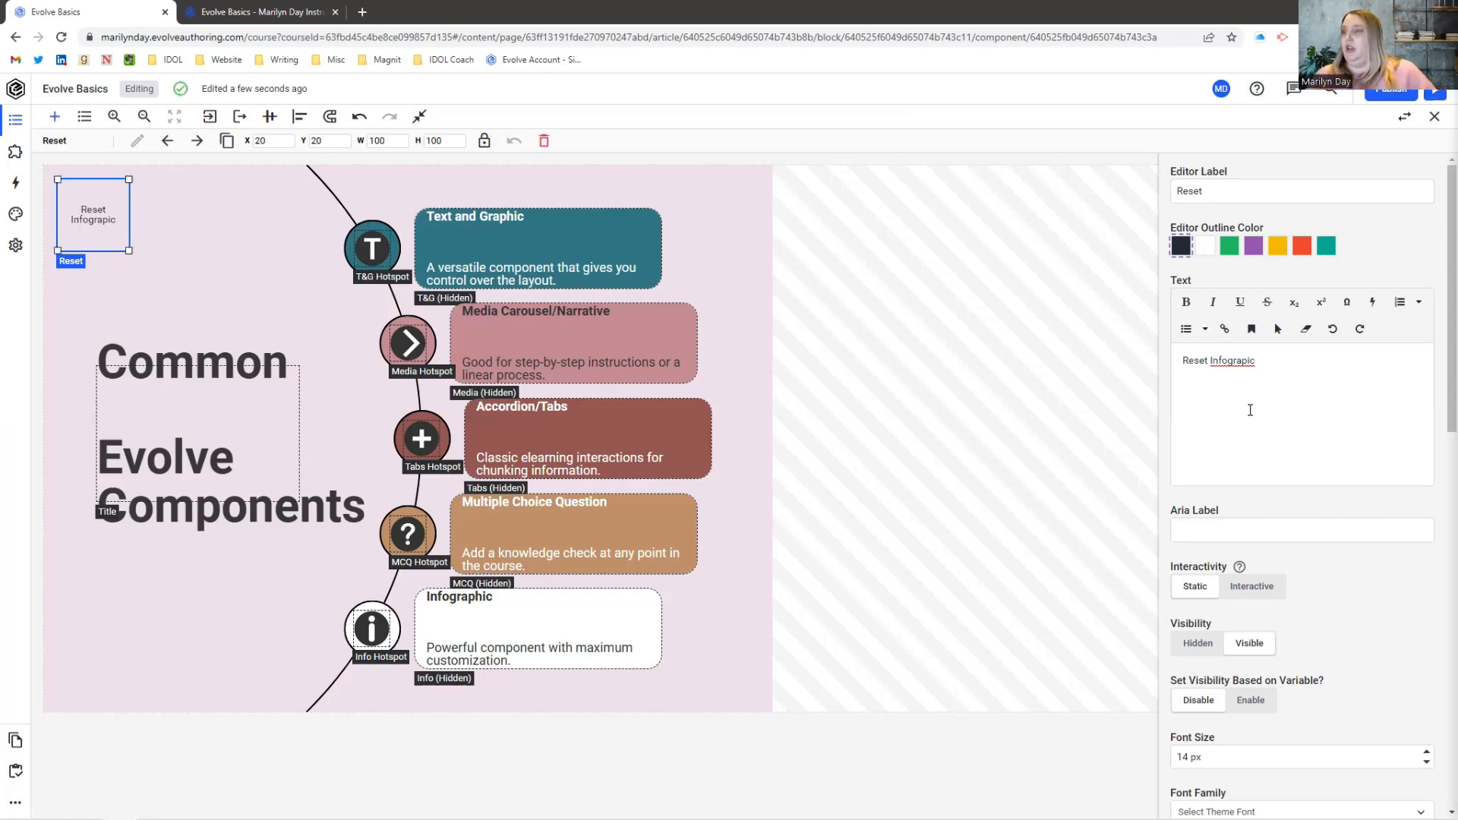
{"action": "right_click", "coordinate": [1229, 361]}
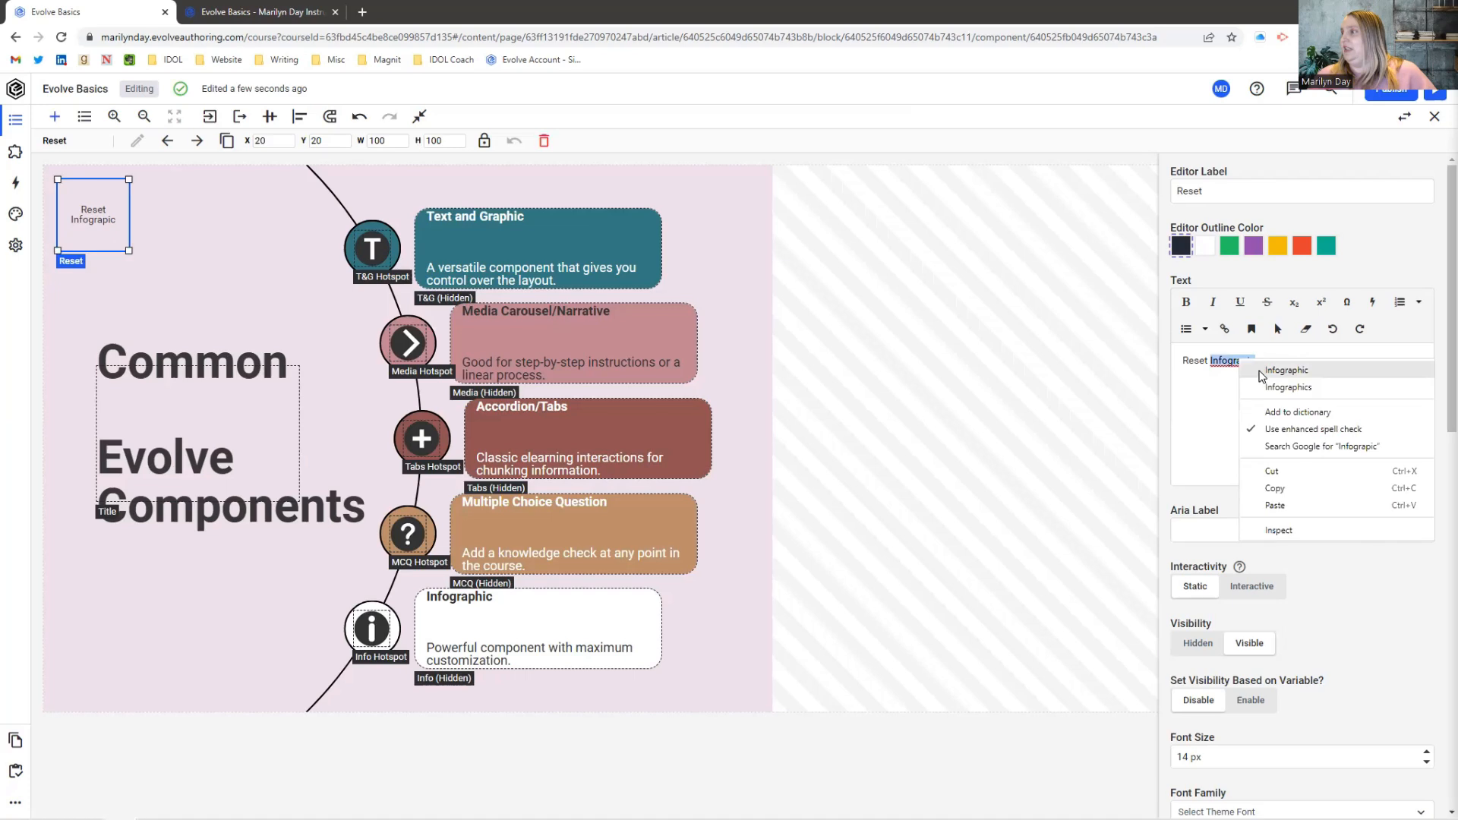
{"action": "left_click", "coordinate": [1285, 370]}
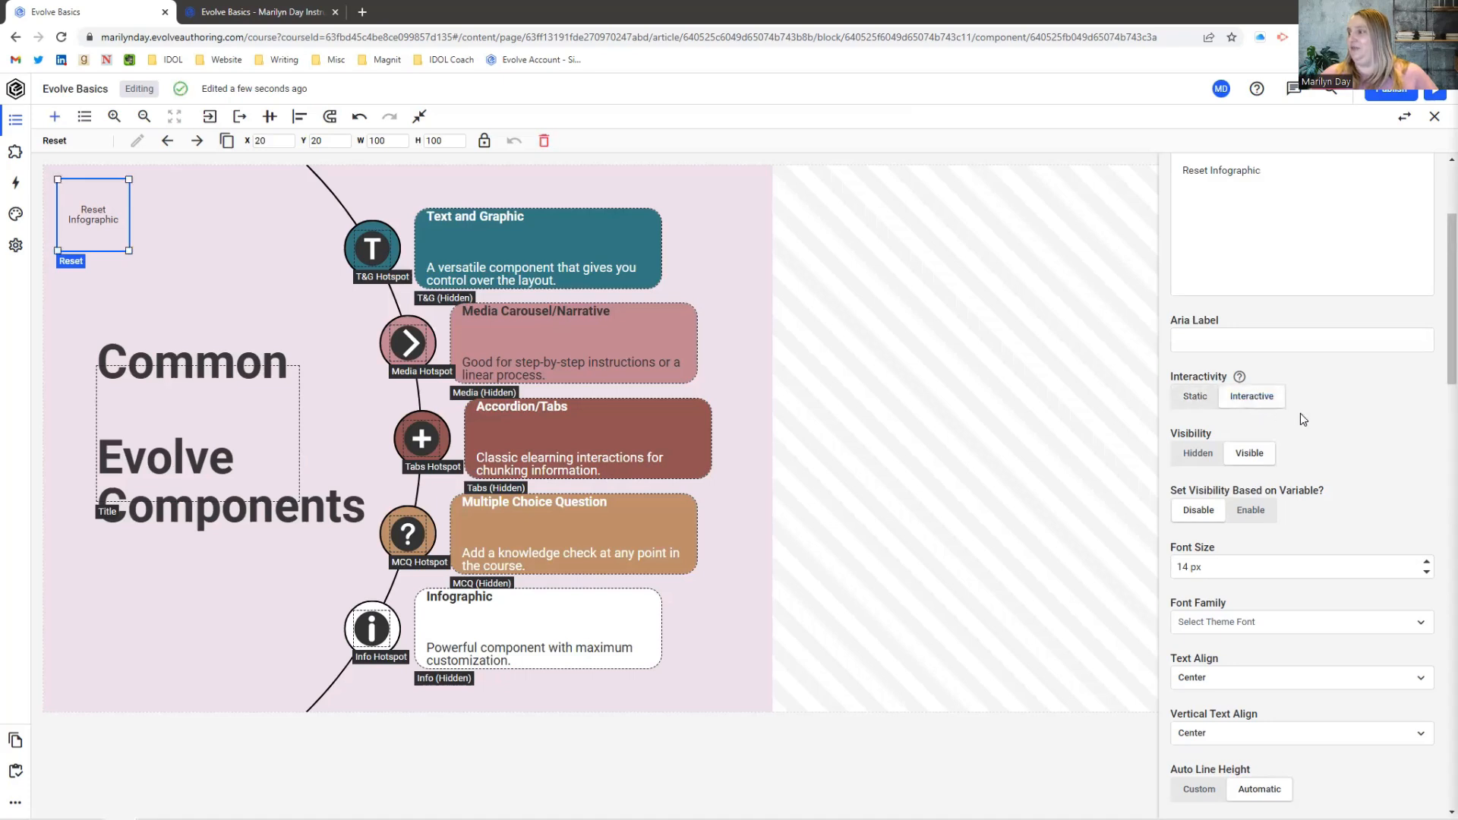
Step: Enter 'Example' as the Reset item's tooltip text in its interaction properties
{"action": "scroll", "scroll_direction": "down", "scroll_amount": 3}
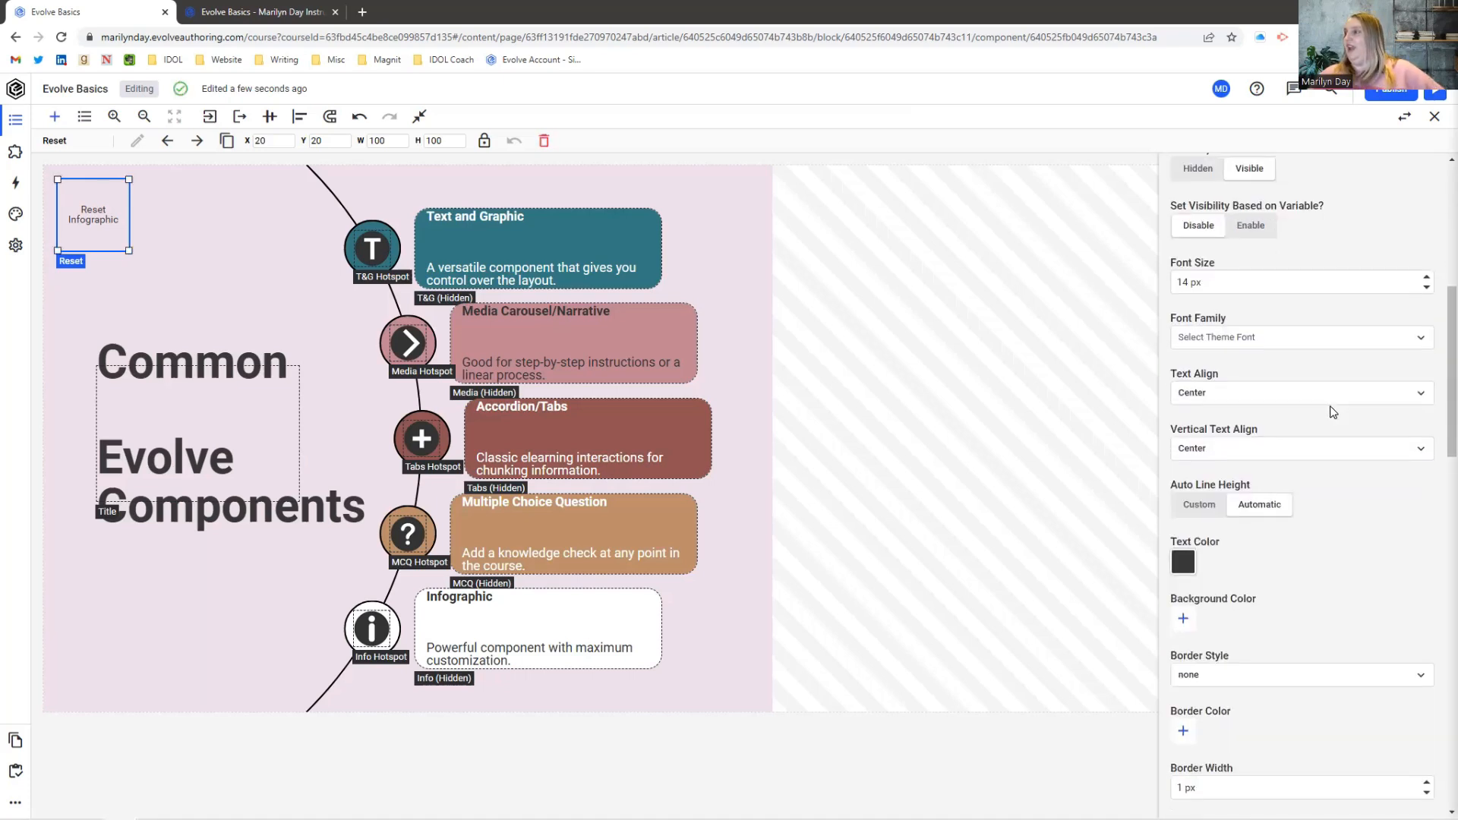
{"action": "scroll", "scroll_direction": "down", "scroll_amount": 3}
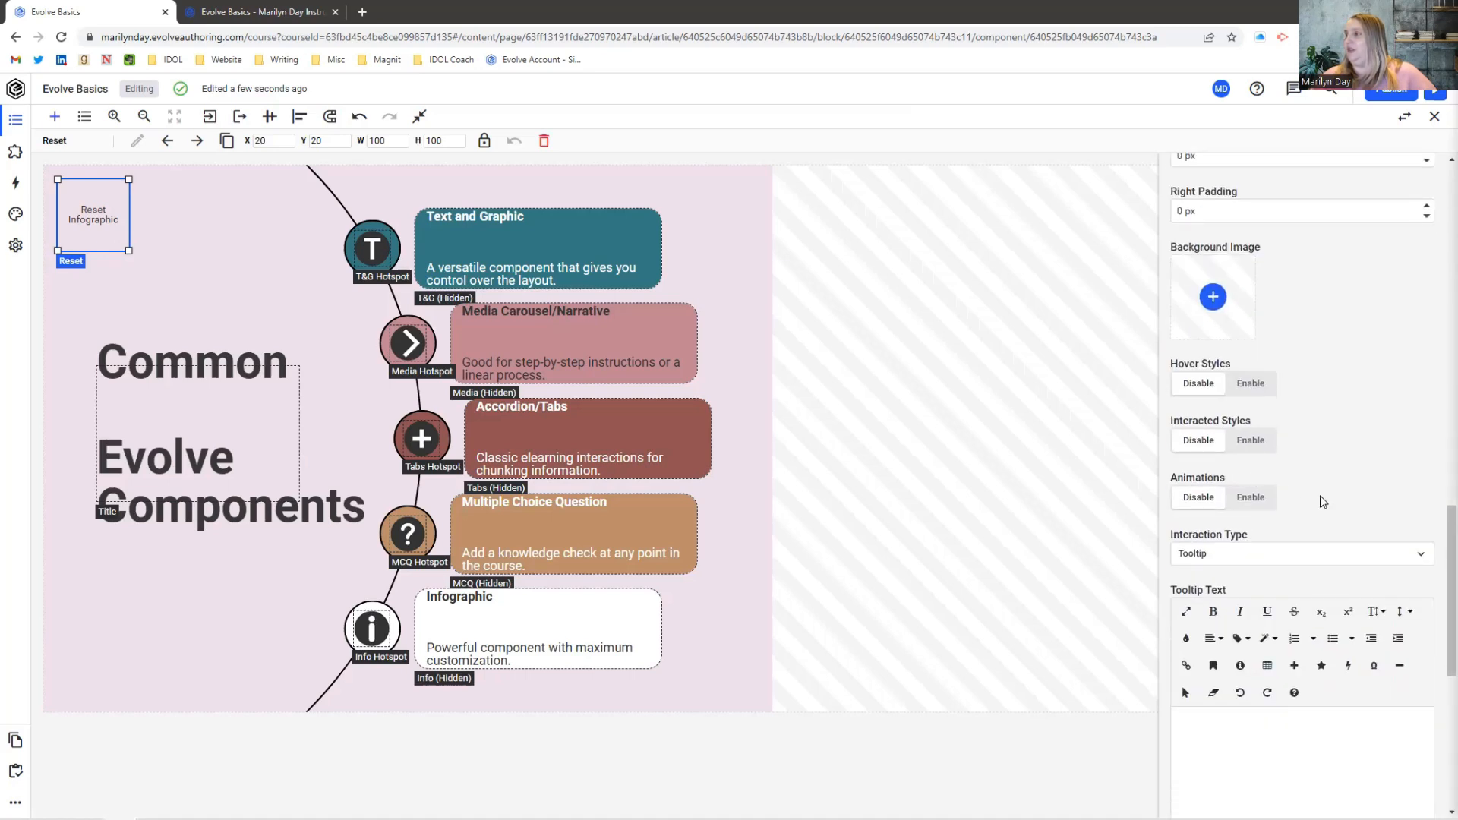
{"action": "scroll", "scroll_direction": "down", "scroll_amount": 3}
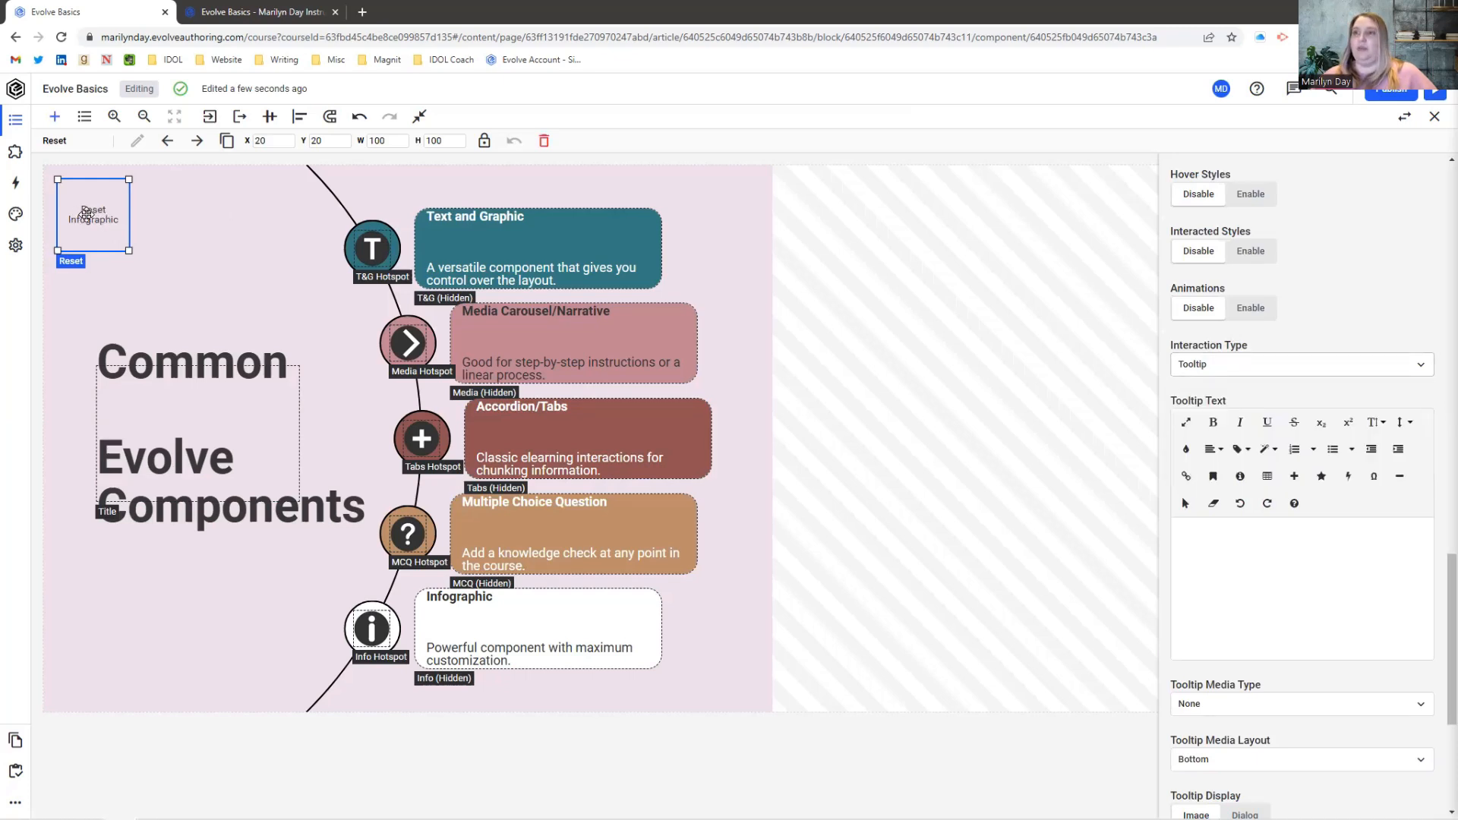
{"action": "left_click", "coordinate": [1301, 535]}
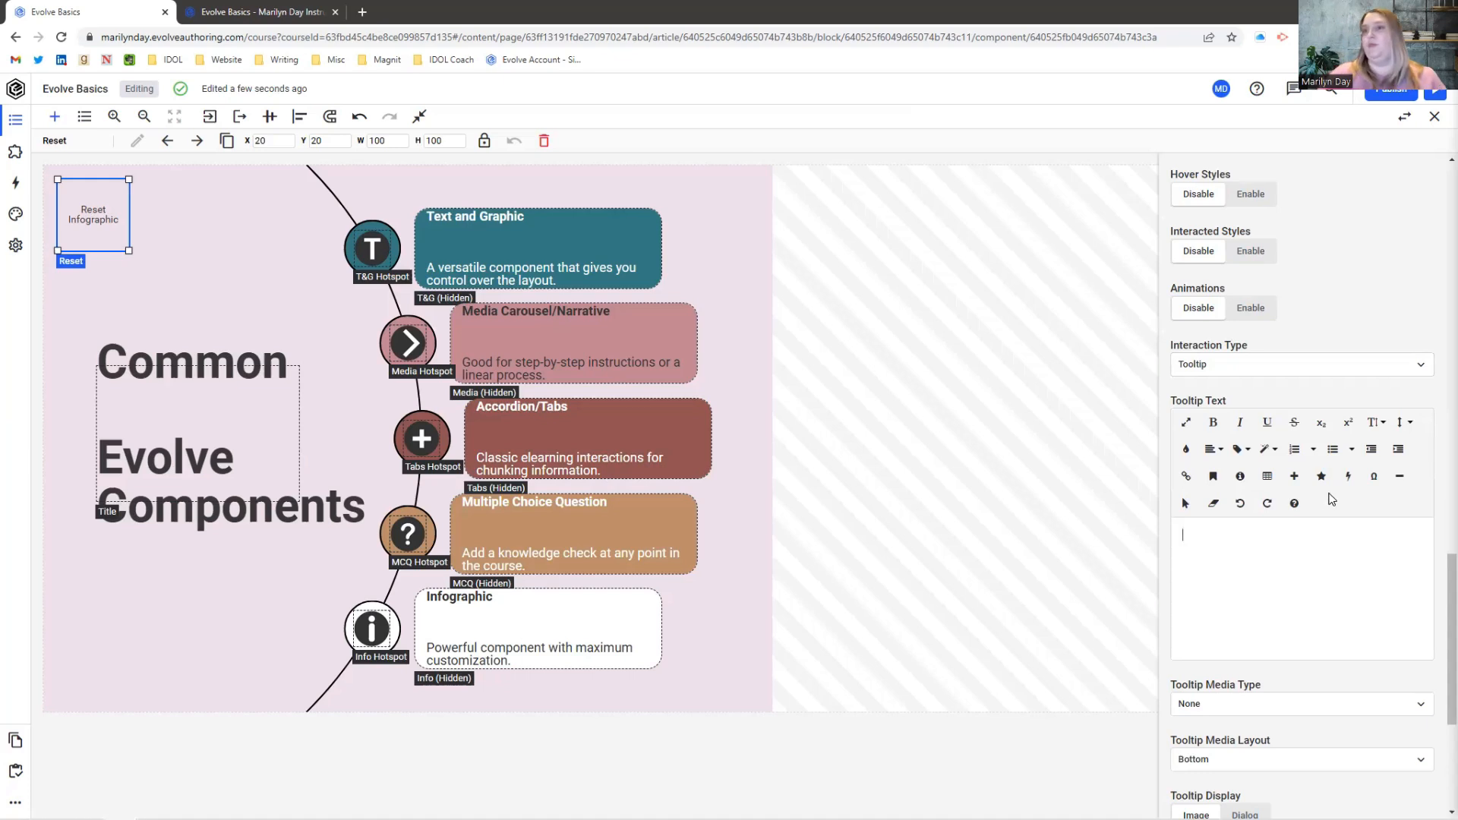
{"action": "type", "text": "Example"}
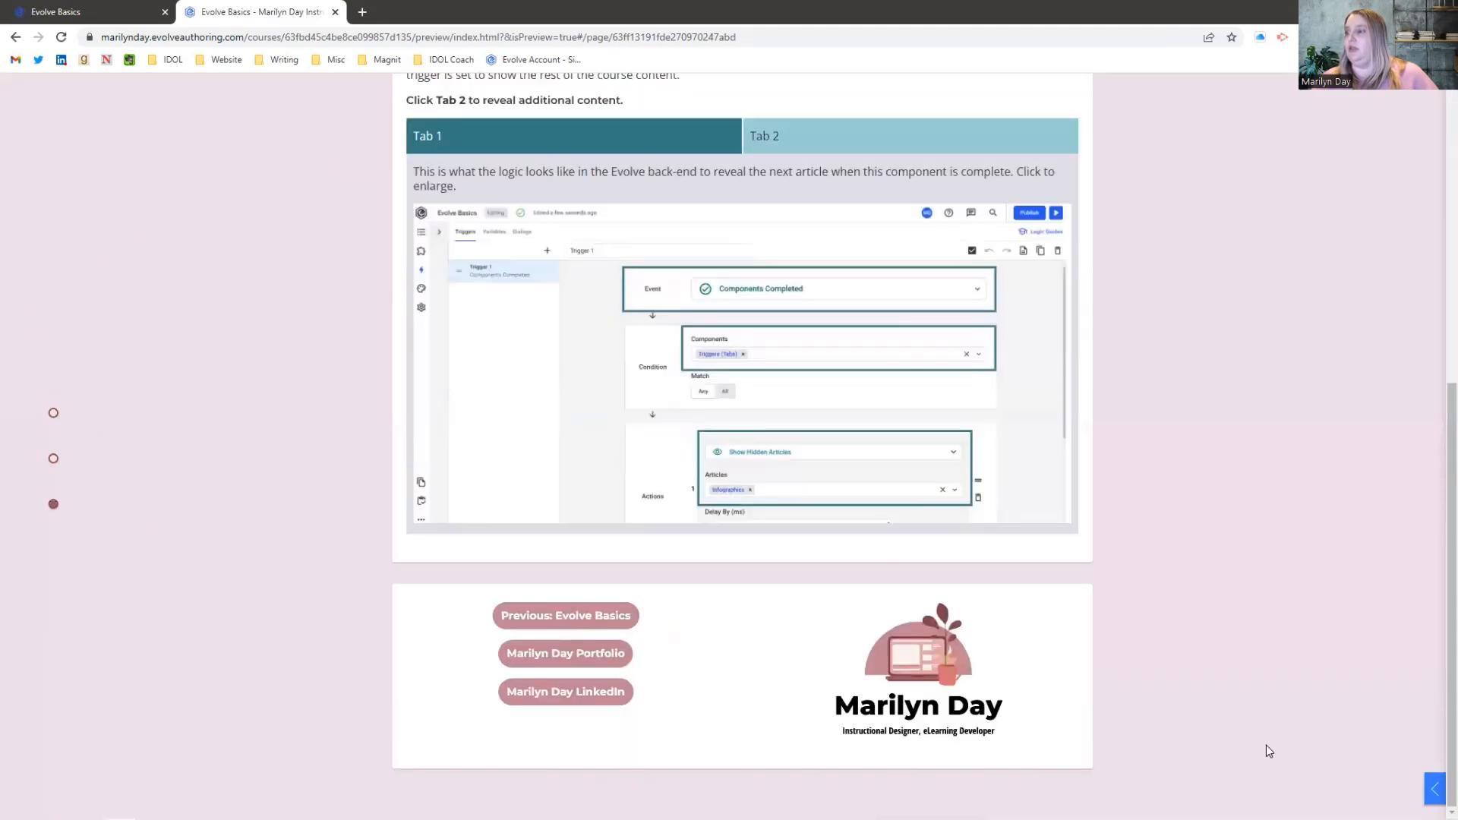
Step: View Tab 2 in the preview and try the Reset Infographic item on the Infographic Example
{"action": "left_click", "coordinate": [764, 136]}
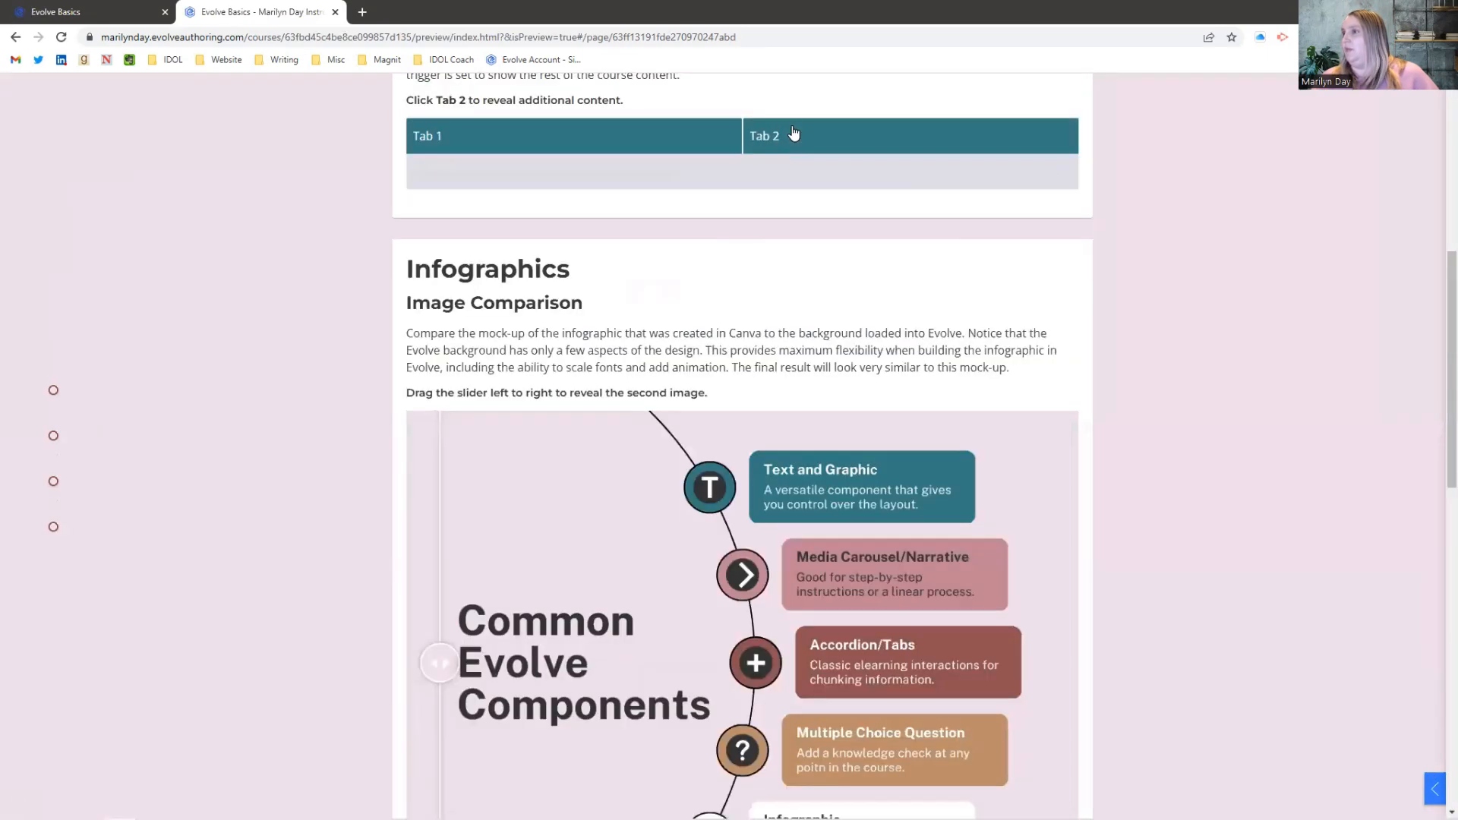
{"action": "scroll", "scroll_direction": "down", "scroll_amount": 3}
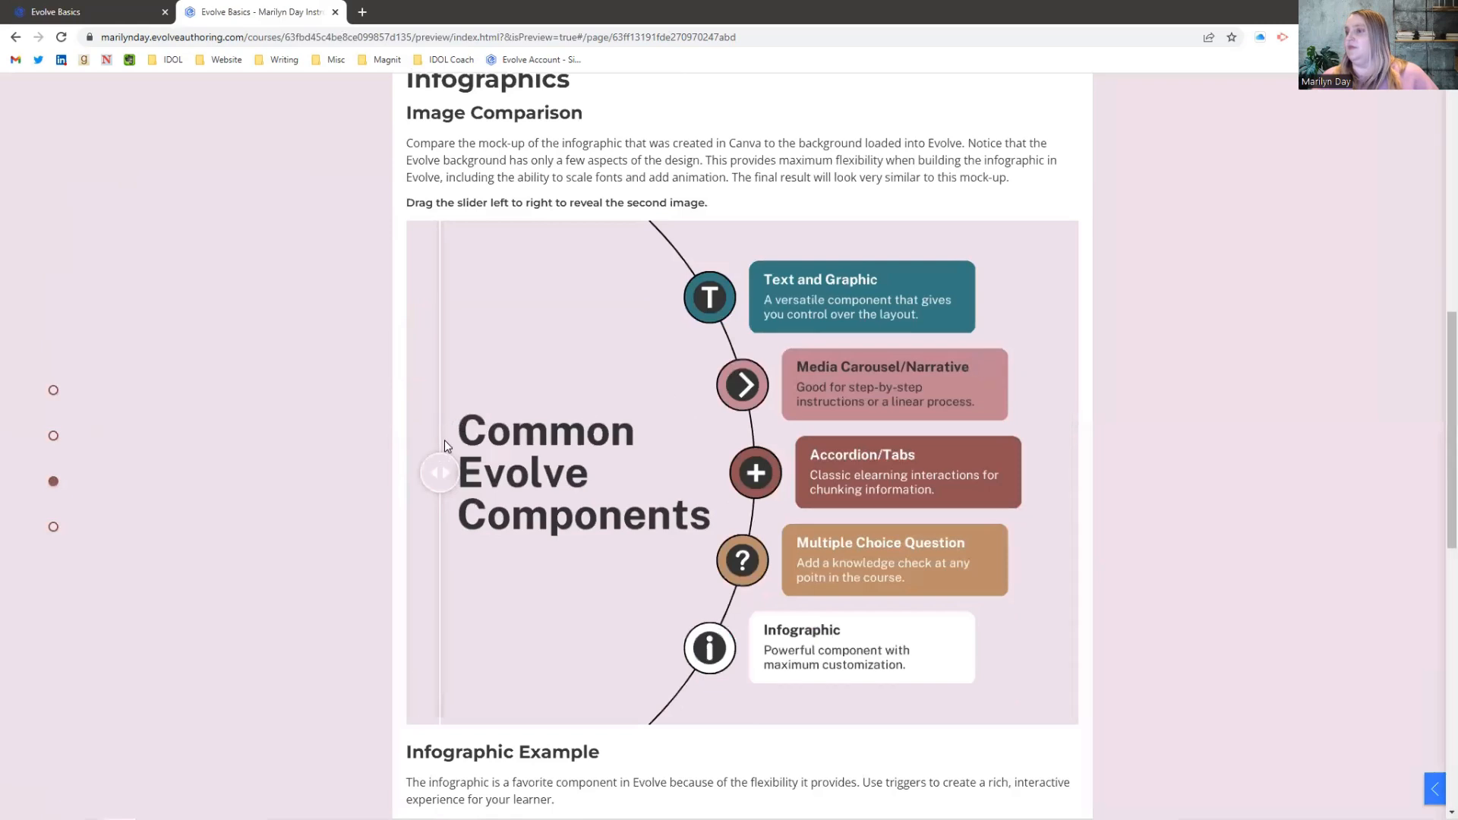
{"action": "scroll", "scroll_direction": "down", "scroll_amount": 3}
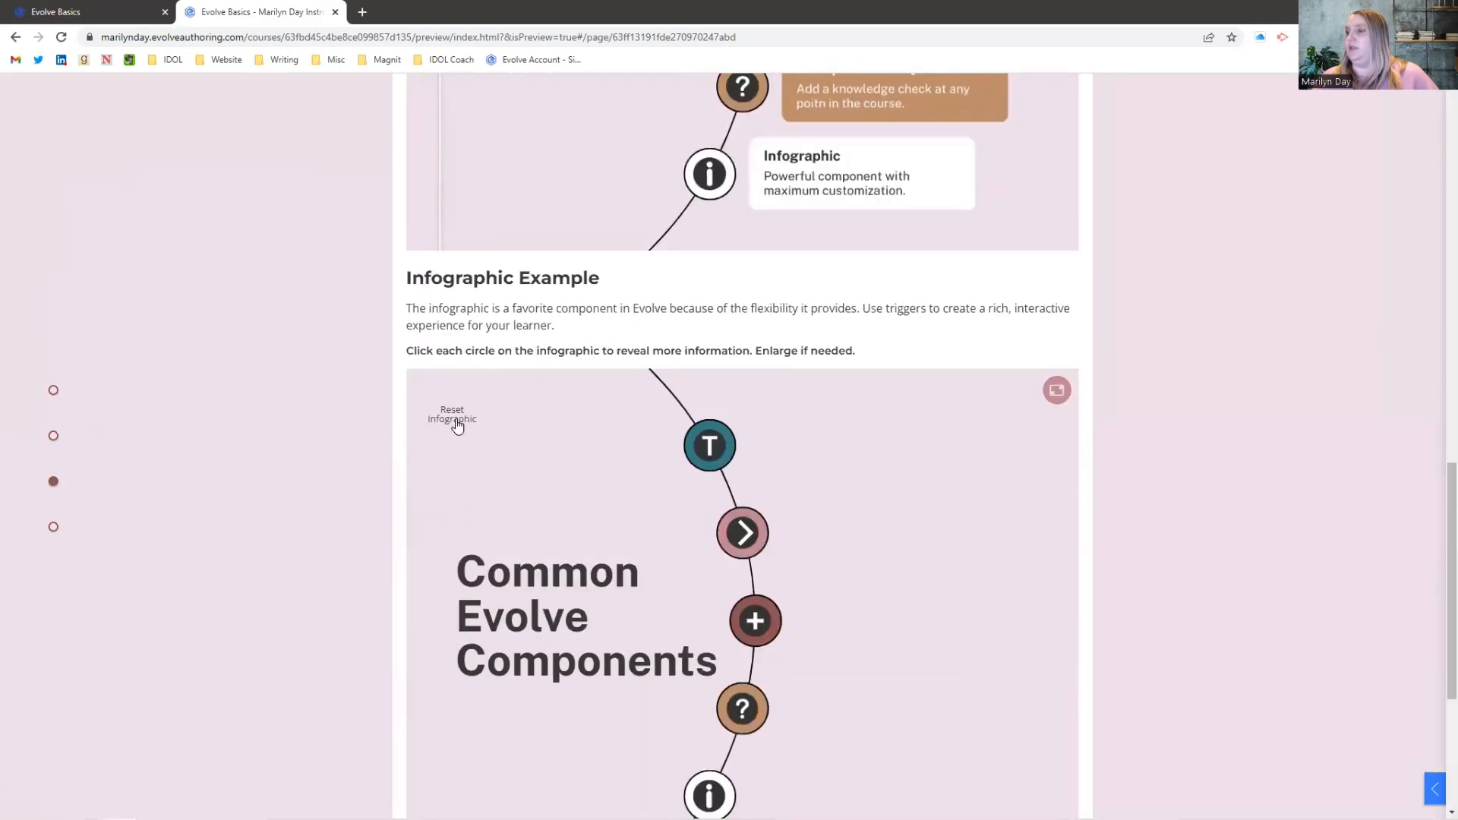
{"action": "left_click", "coordinate": [708, 444]}
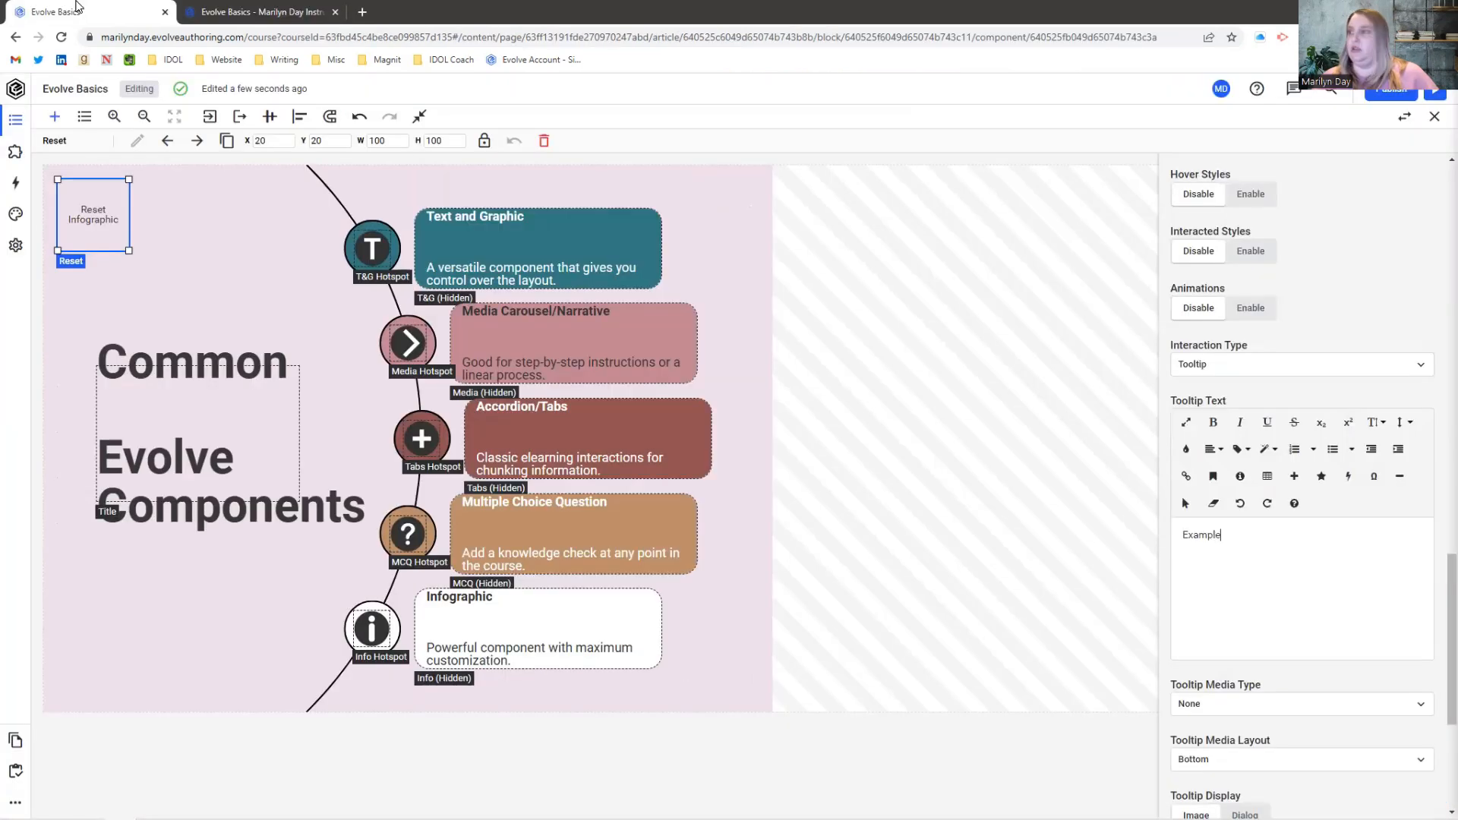
Step: Try Navigation and Show/Hide Items as the Reset item's interaction type
{"action": "left_click", "coordinate": [1300, 364]}
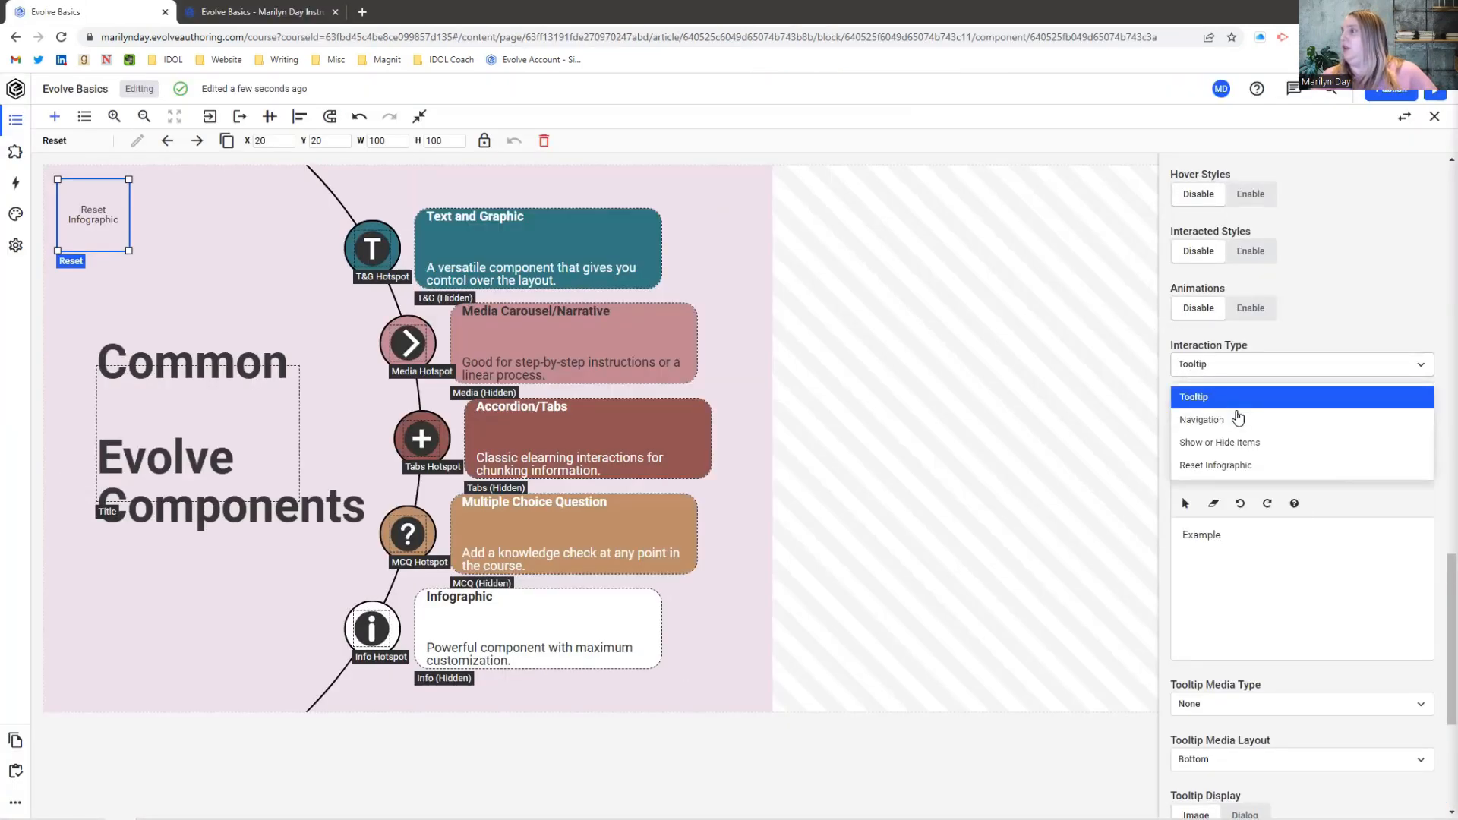
{"action": "left_click", "coordinate": [1200, 419]}
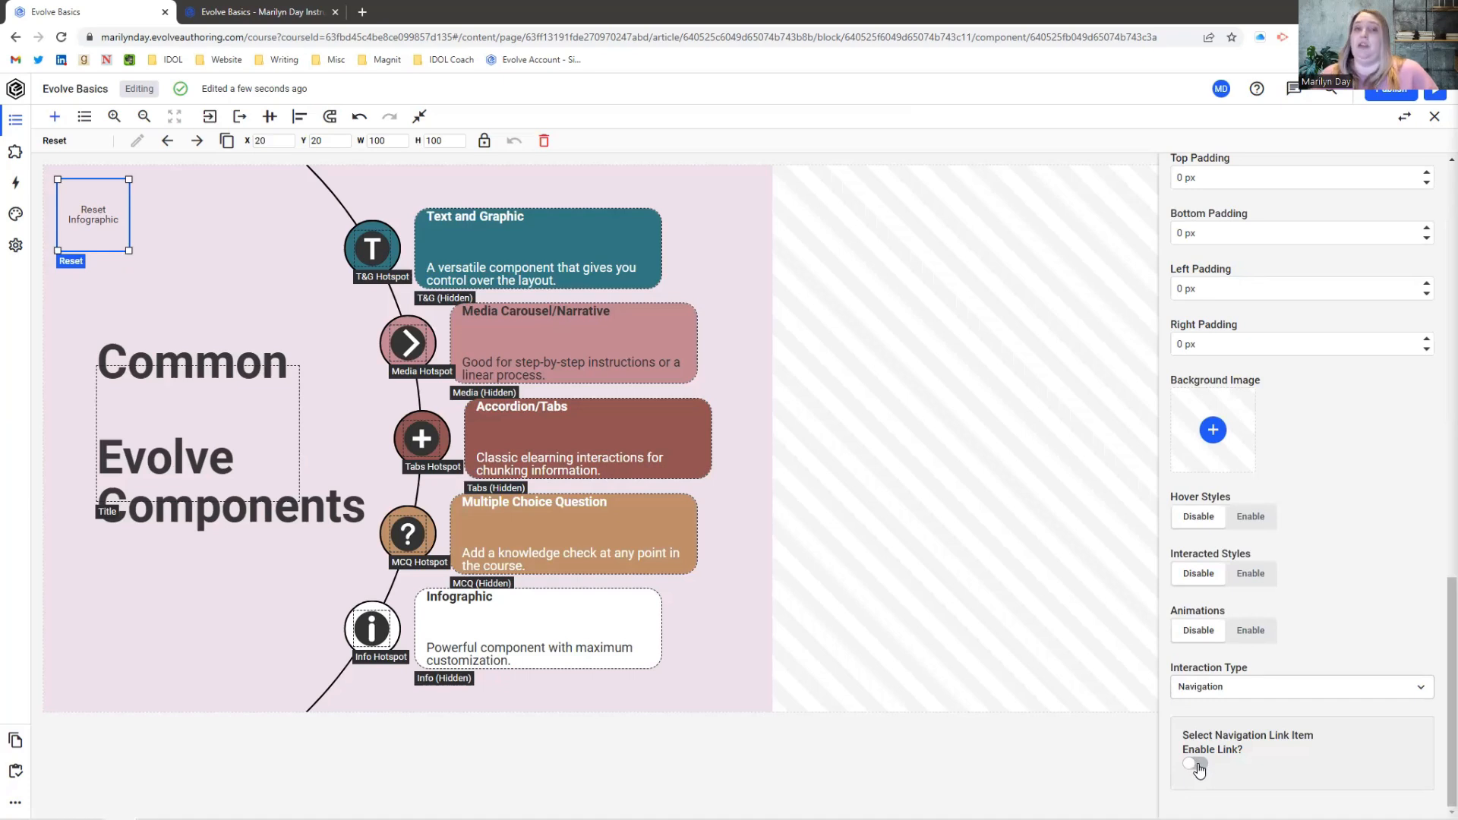
{"action": "left_click", "coordinate": [1300, 687]}
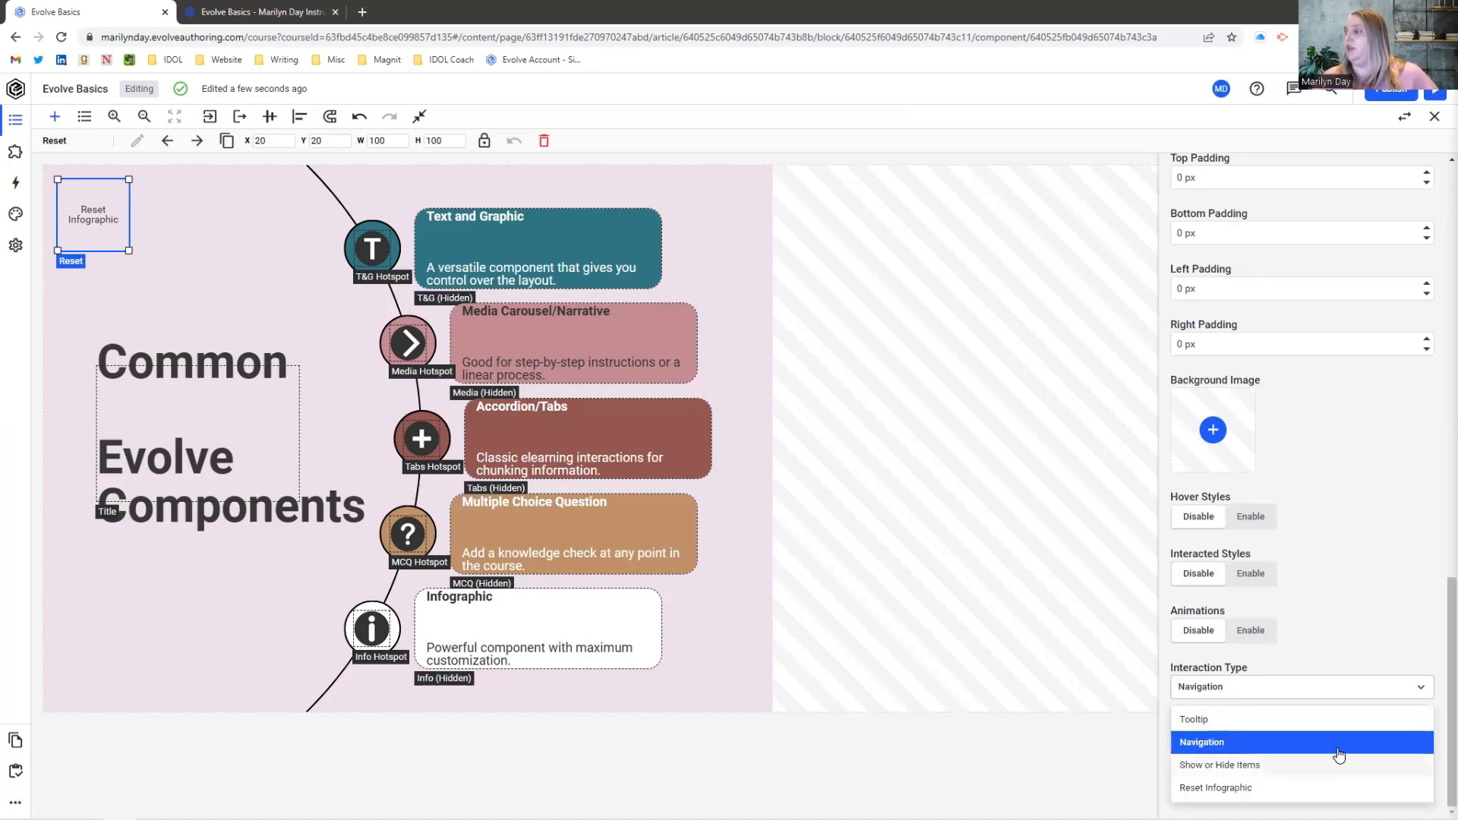
{"action": "left_click", "coordinate": [1219, 765]}
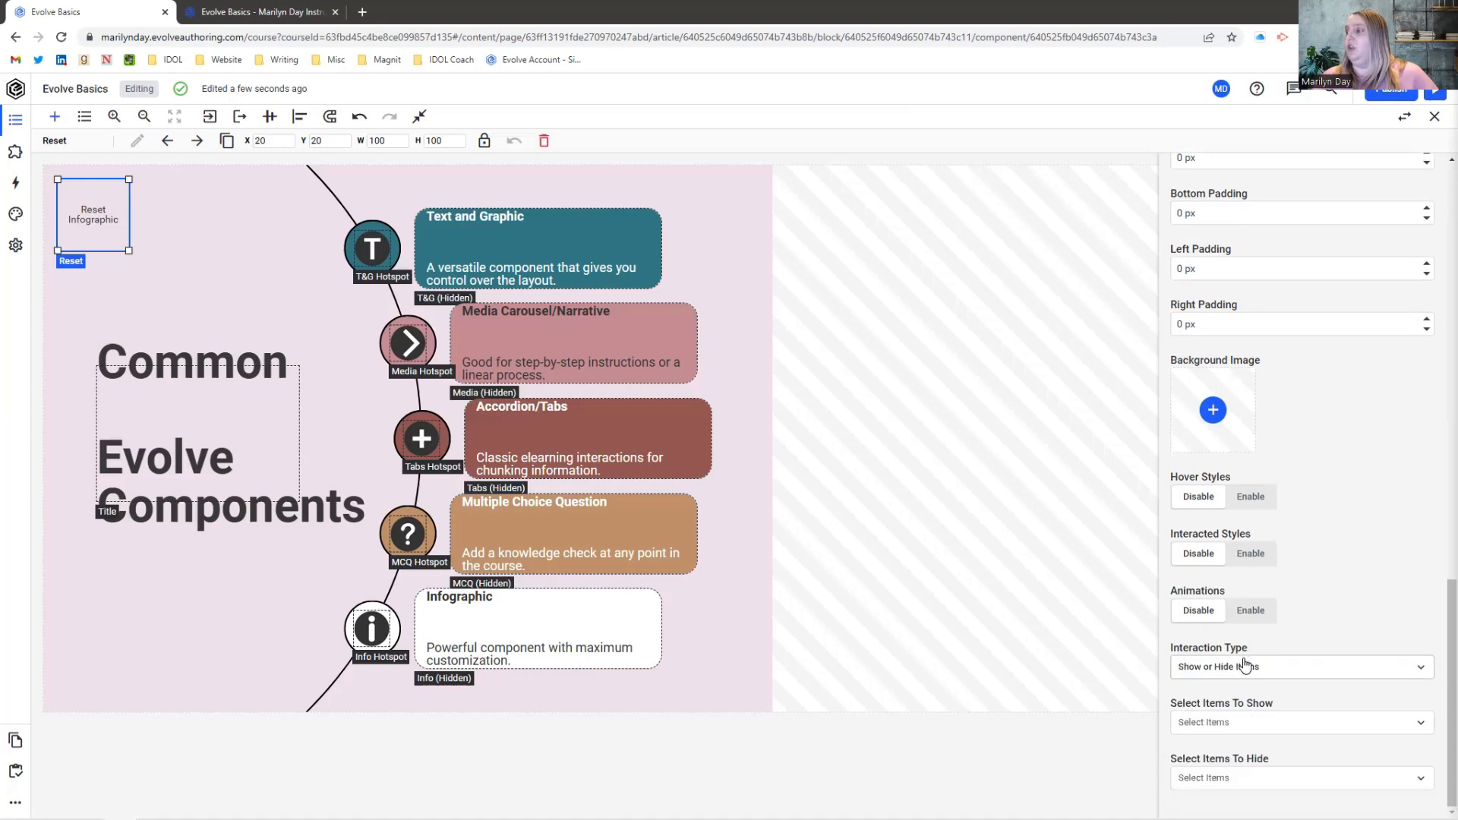
{"action": "mouse_move", "coordinate": [1231, 686]}
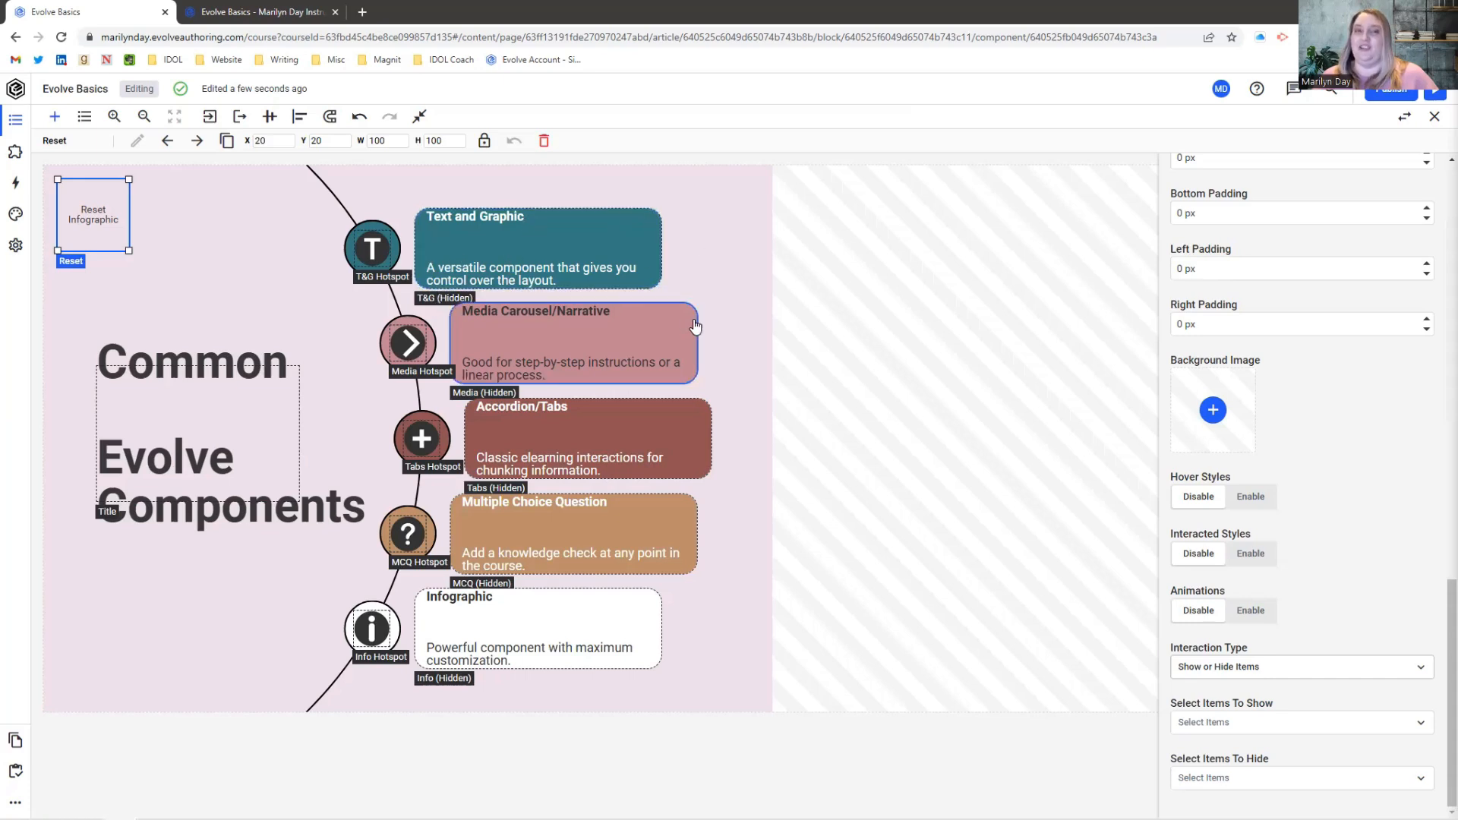
Step: Settle the Reset item's interaction type on Reset Infographic
{"action": "left_click", "coordinate": [1297, 723]}
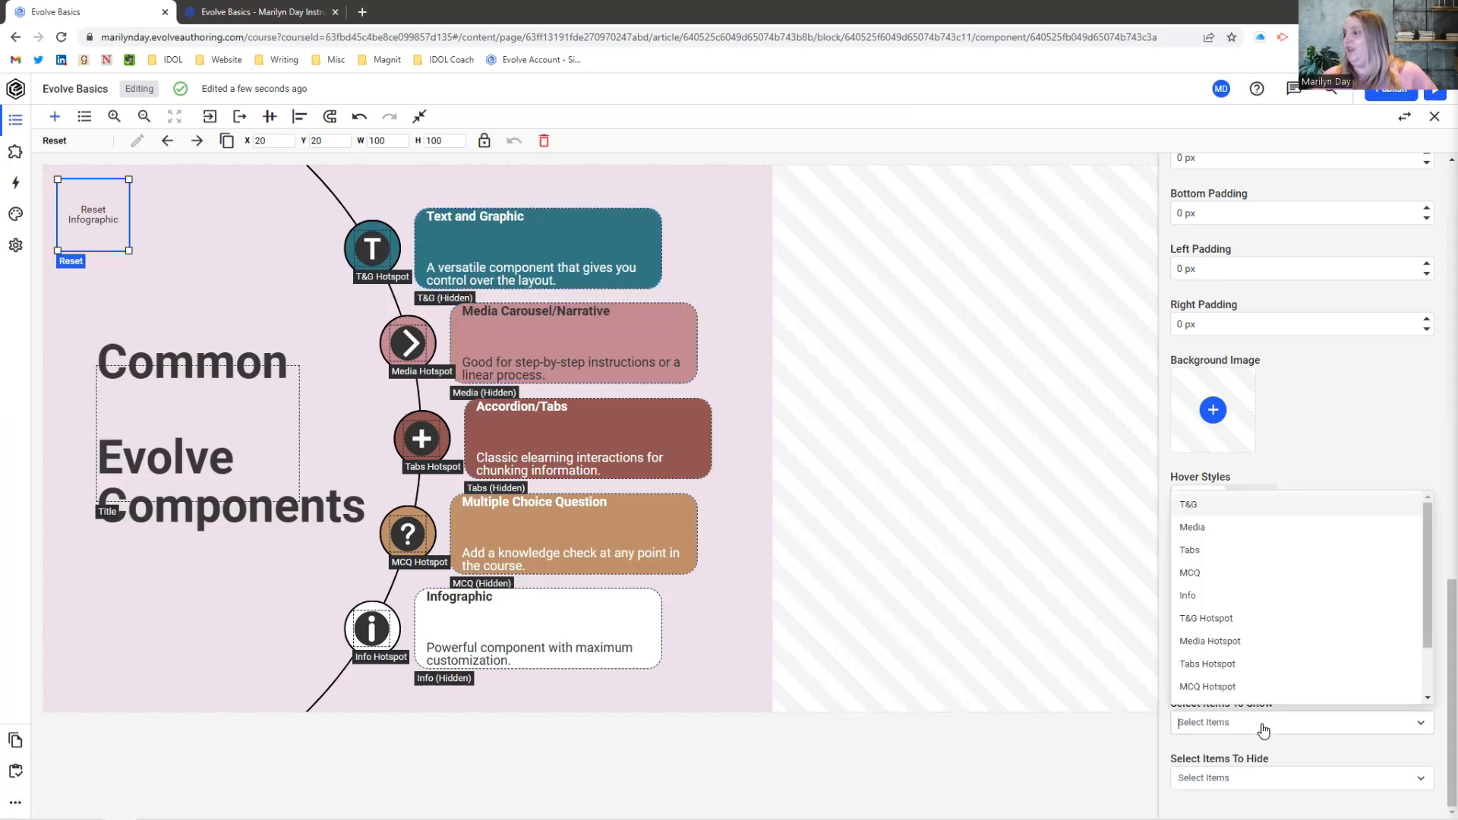
{"action": "scroll", "scroll_direction": "down", "scroll_amount": 3}
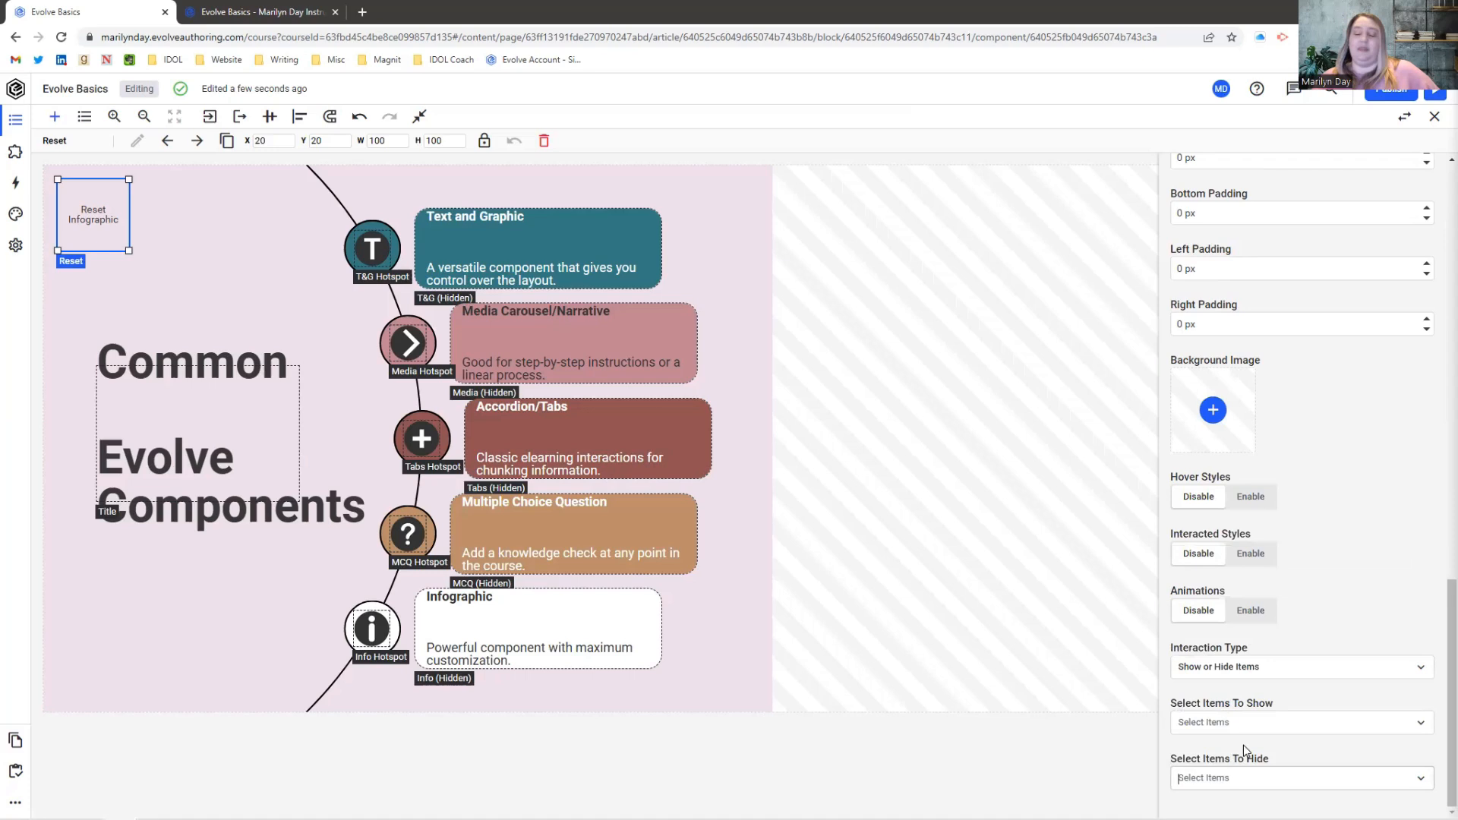
{"action": "left_click", "coordinate": [1301, 667]}
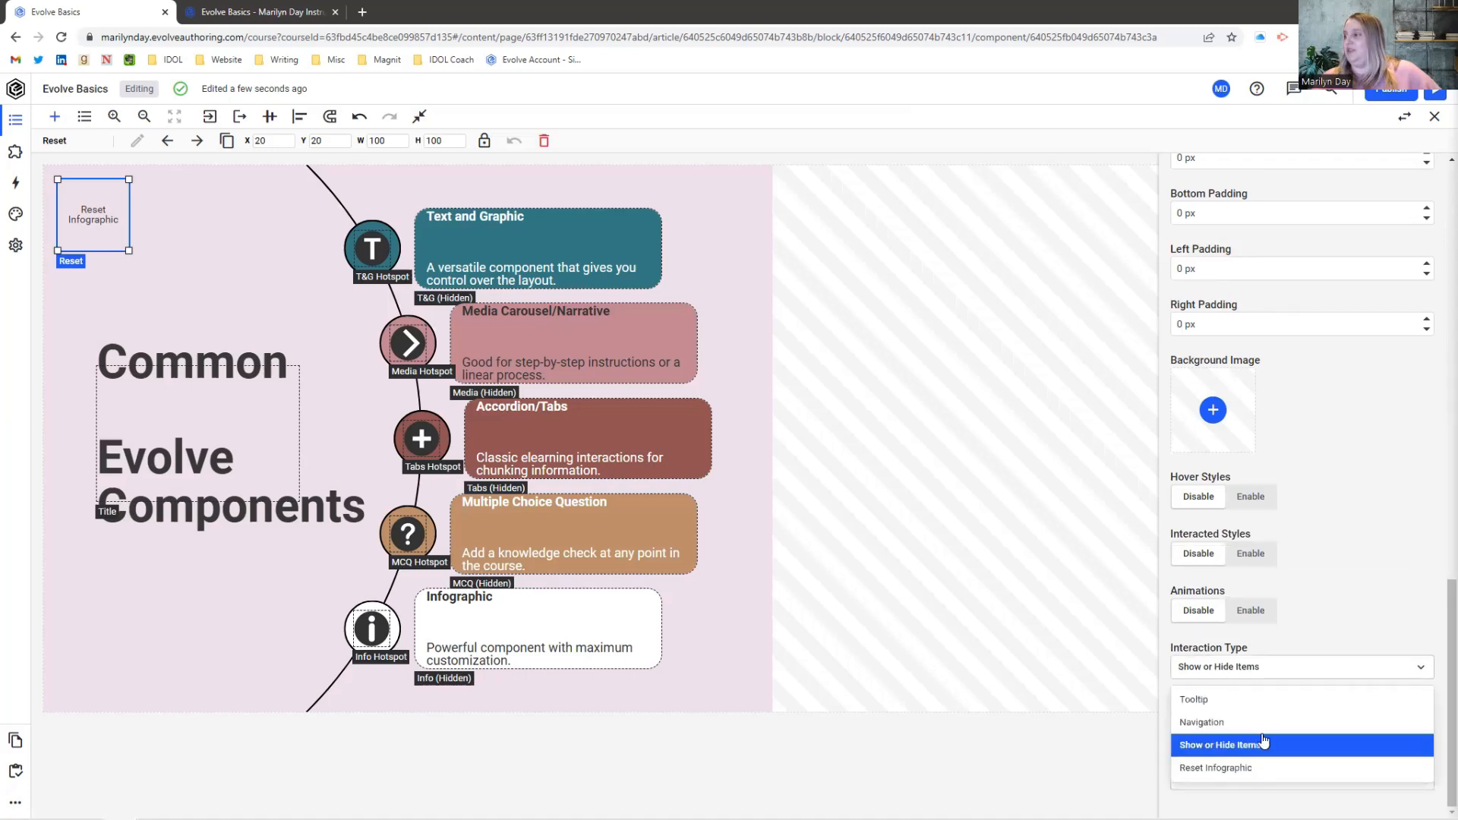
{"action": "left_click", "coordinate": [1214, 768]}
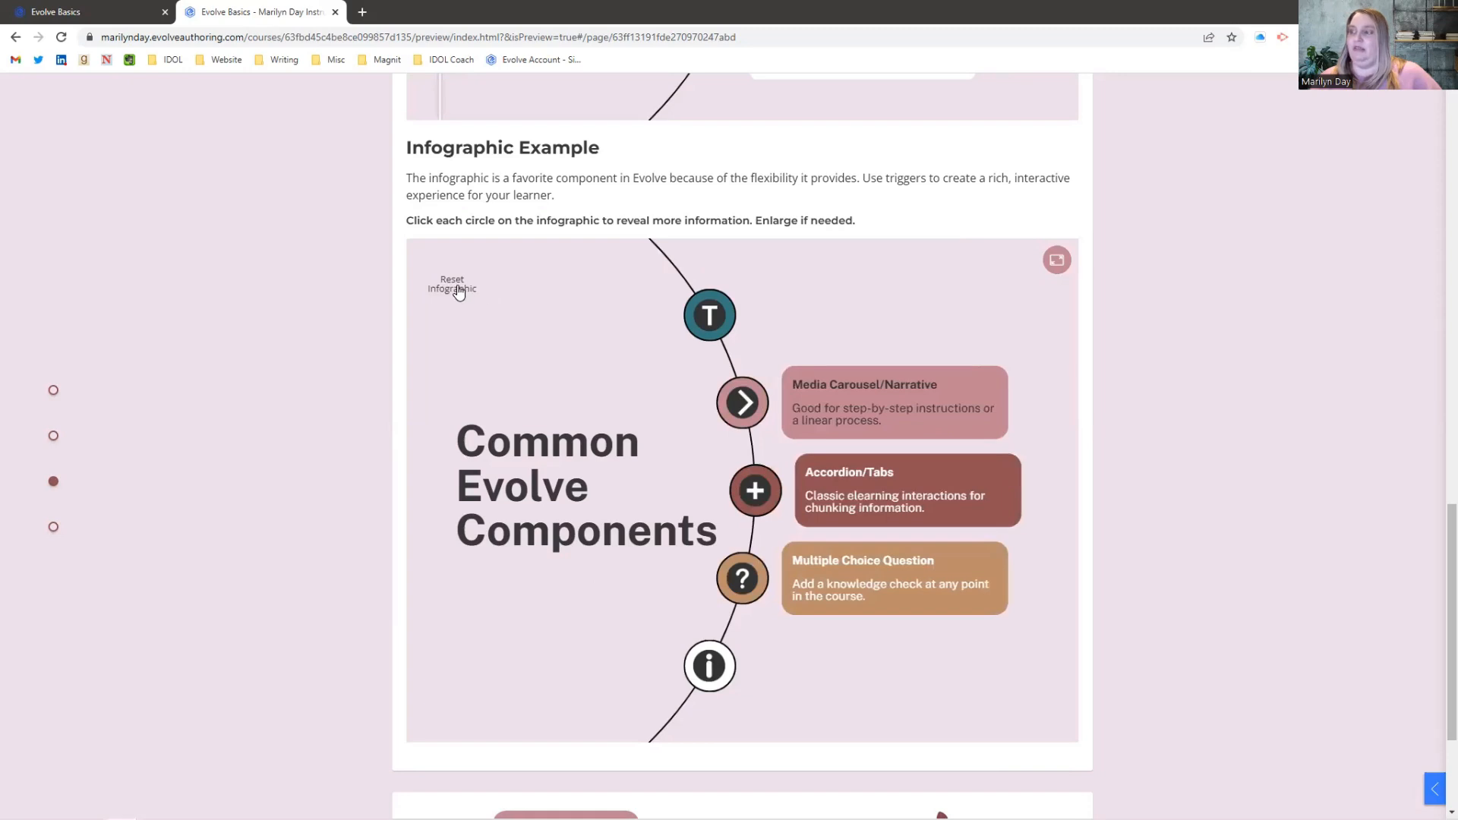
Step: Use Reset Infographic to hide the revealed cards and move down to the confidence question
{"action": "left_click", "coordinate": [451, 289]}
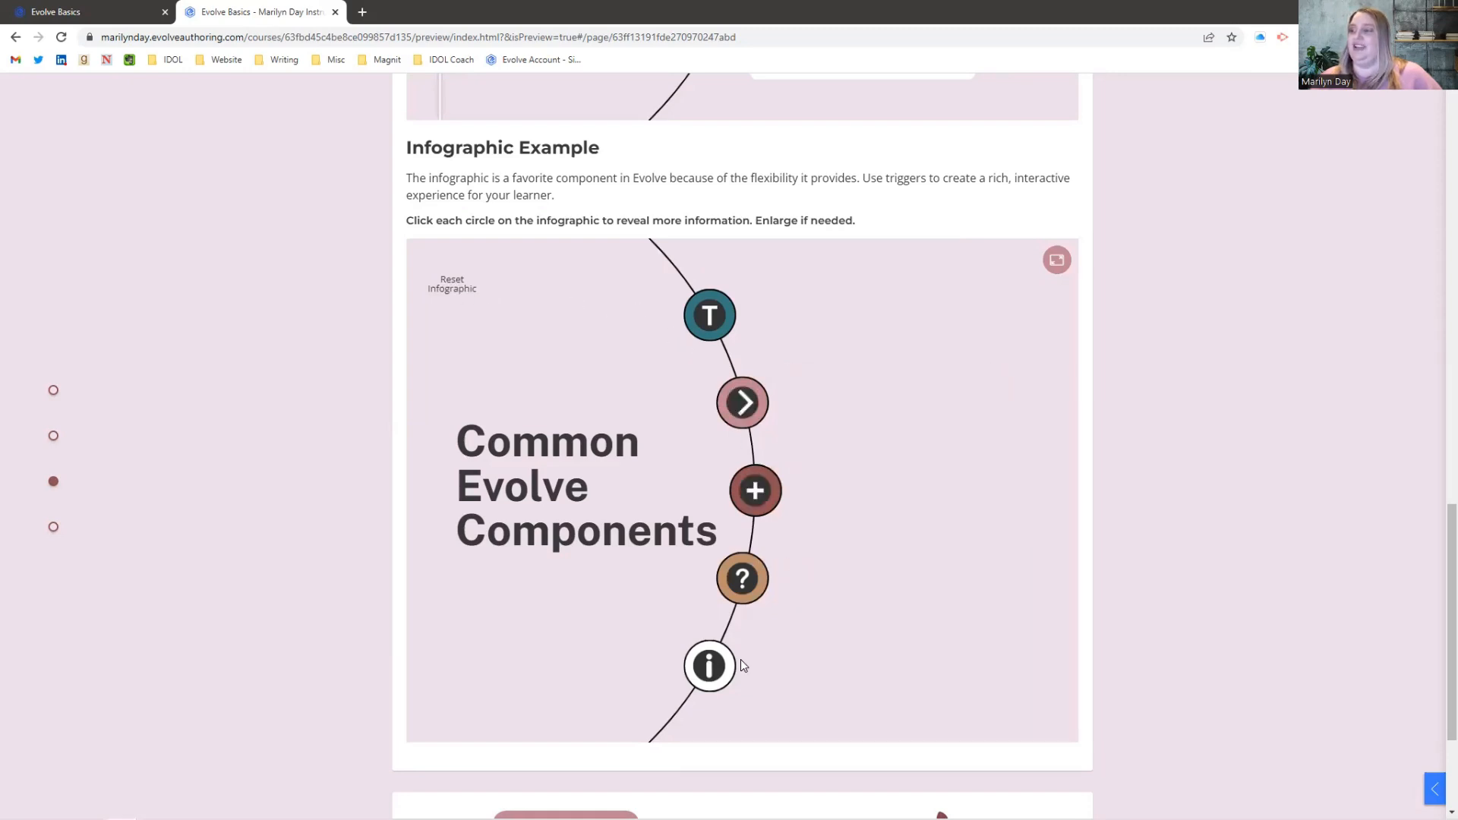
{"action": "left_click", "coordinate": [708, 314]}
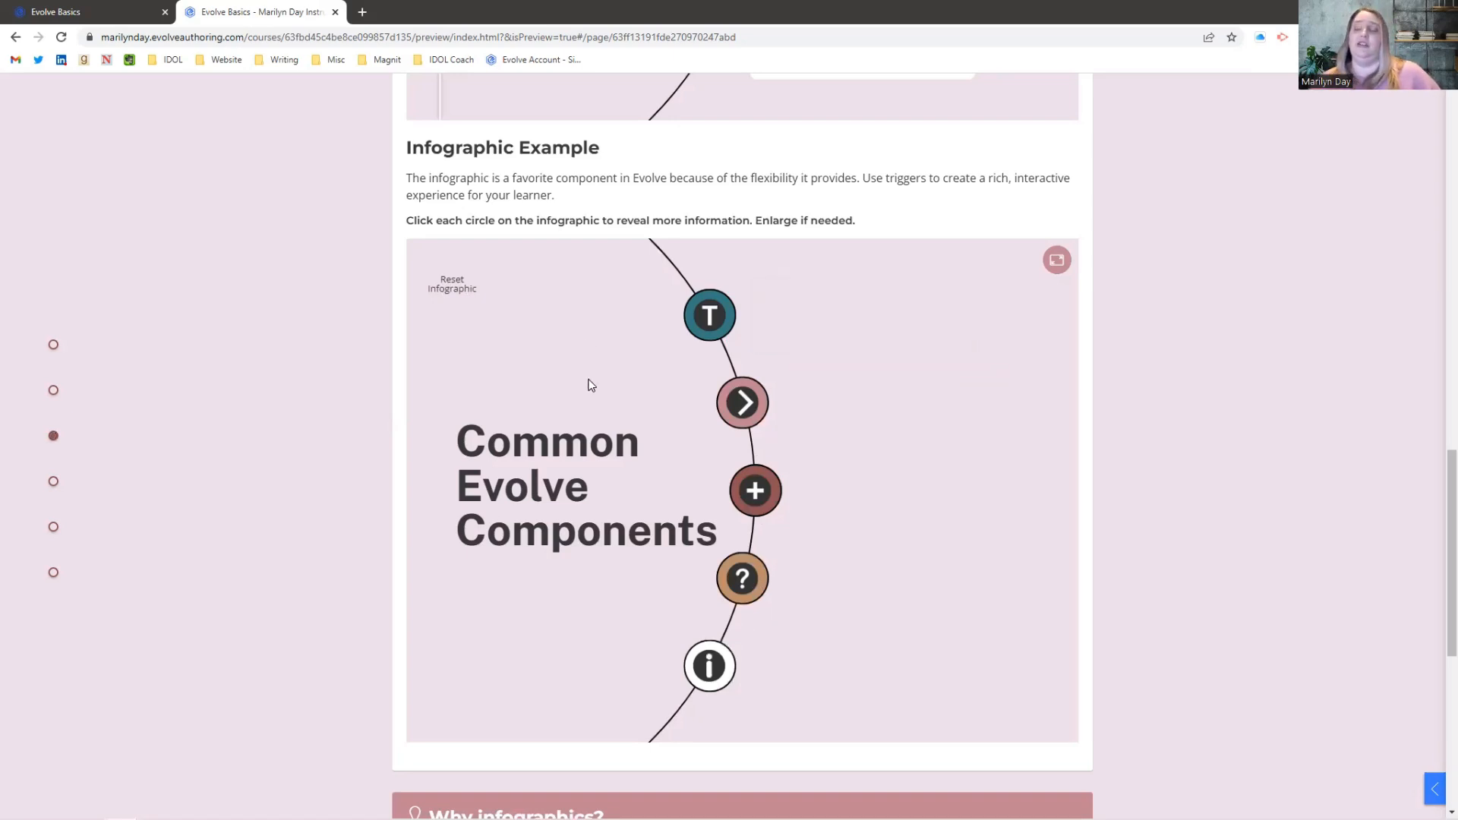
{"action": "scroll", "scroll_direction": "down", "scroll_amount": 3}
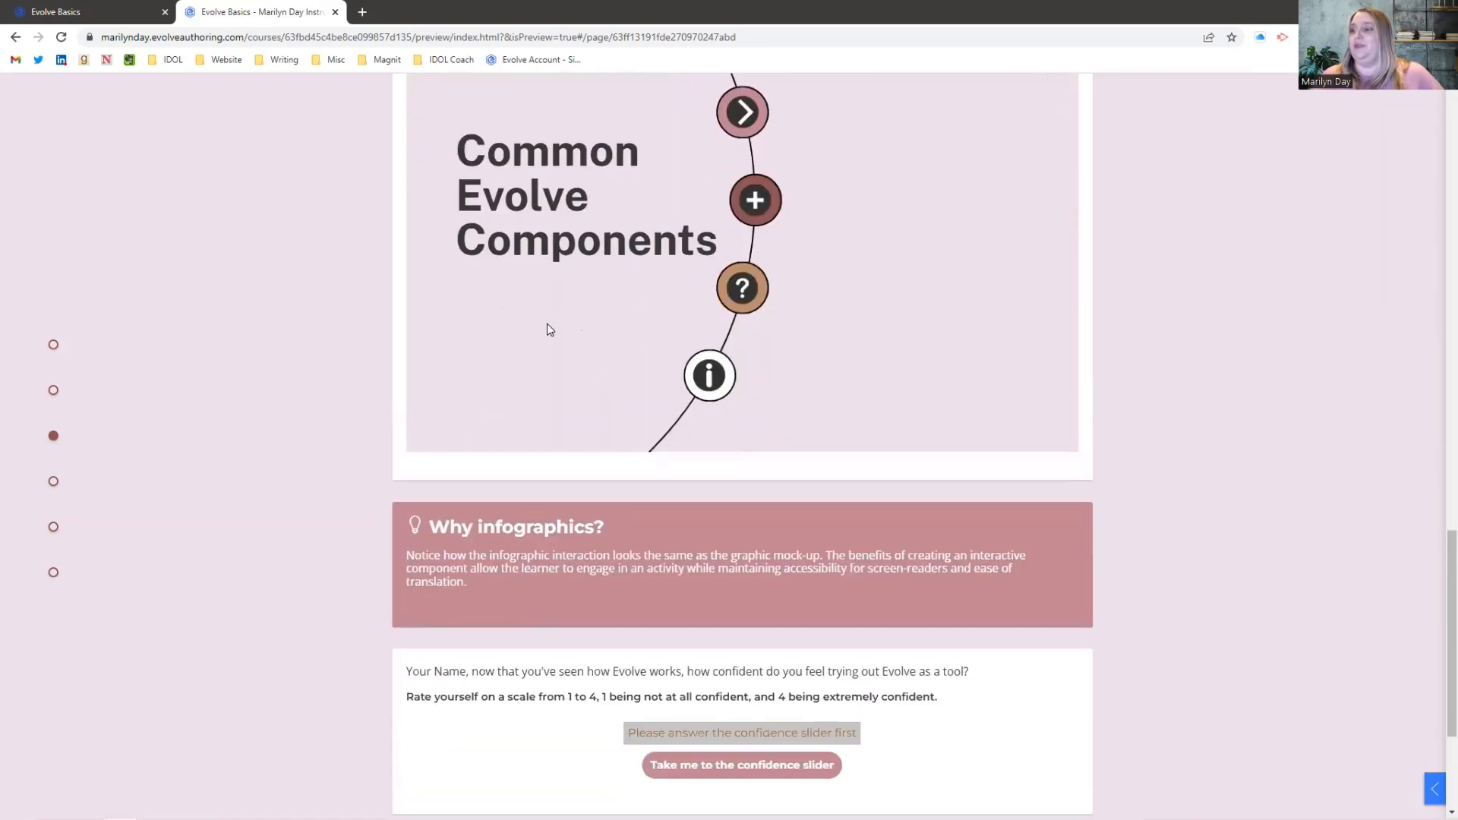
{"action": "scroll", "scroll_direction": "down", "scroll_amount": 3}
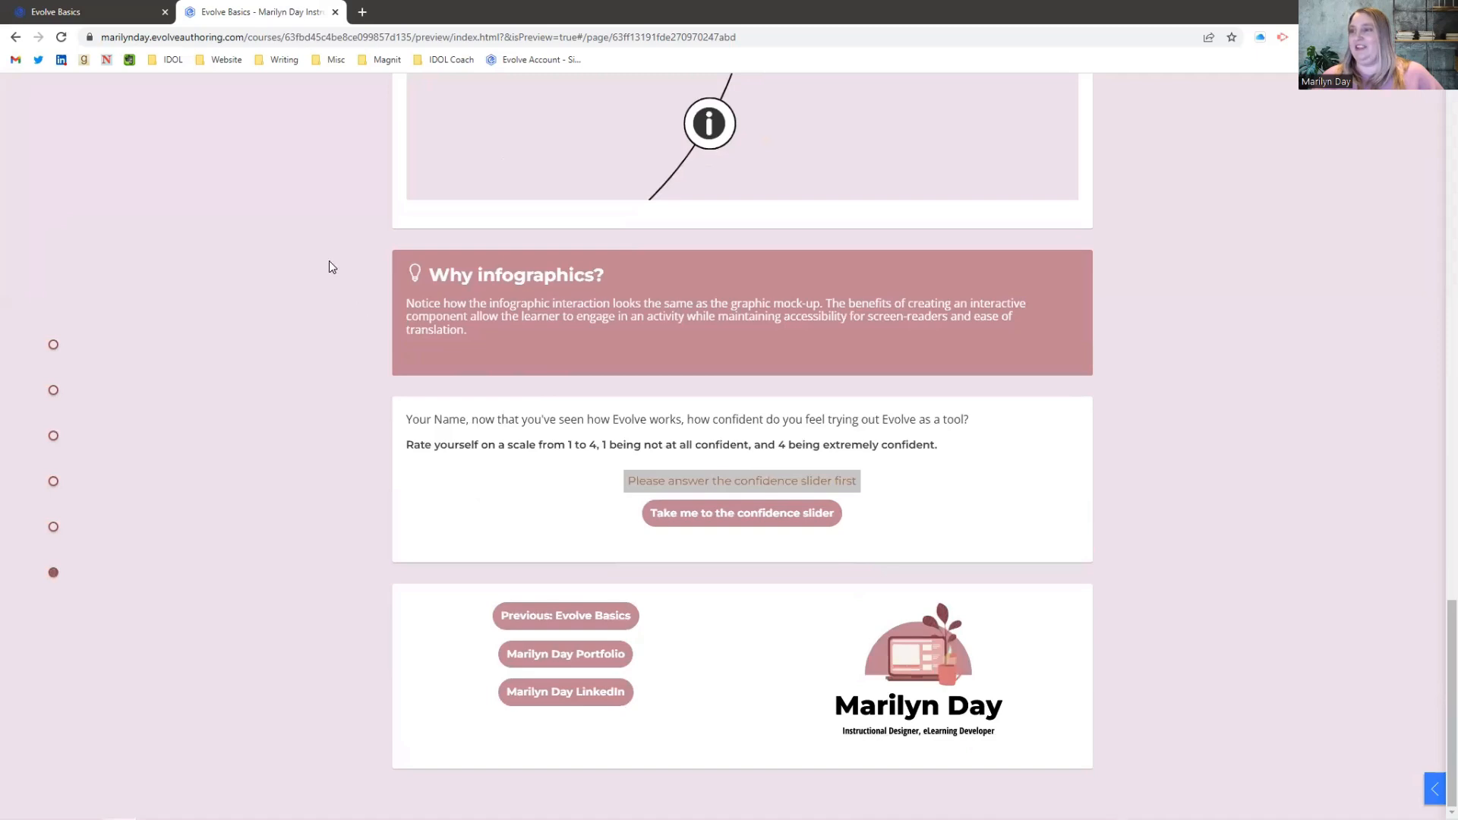
{"action": "mouse_move", "coordinate": [54, 345]}
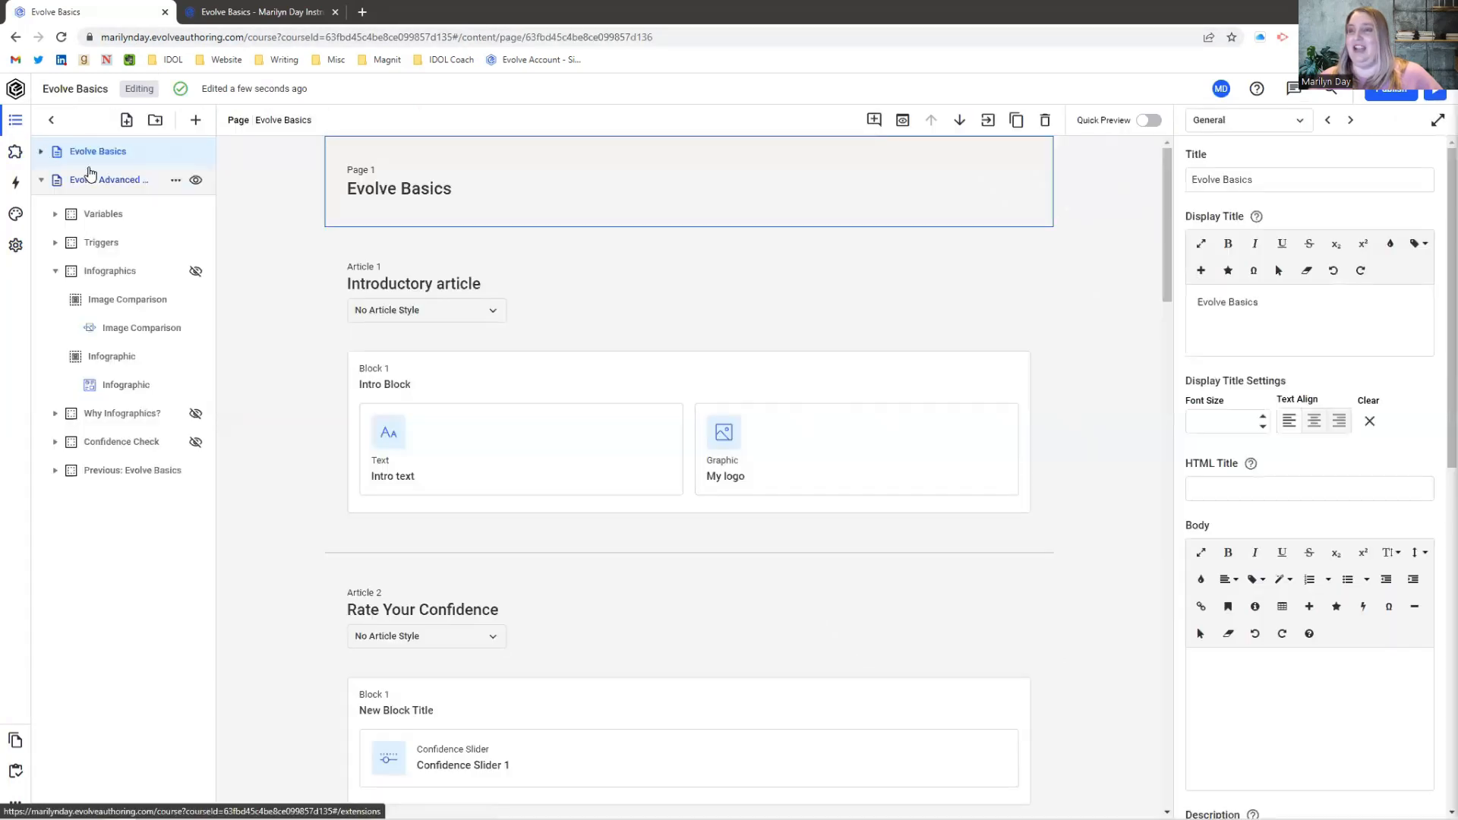
Step: Preview the Evolve Basics page and submit a confidence rating of 2 on its slider
{"action": "left_click", "coordinate": [41, 150]}
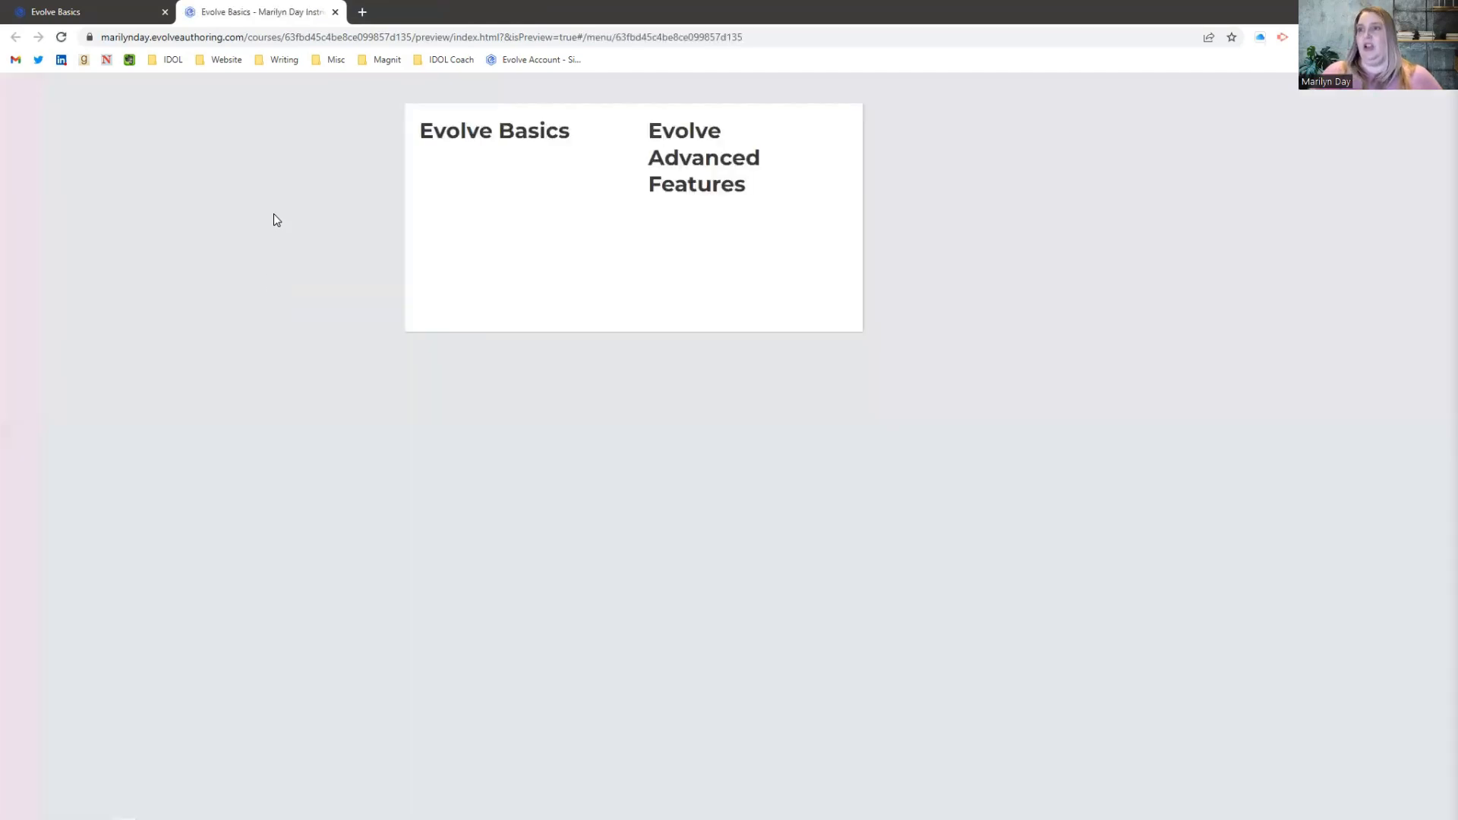
{"action": "left_click", "coordinate": [494, 130]}
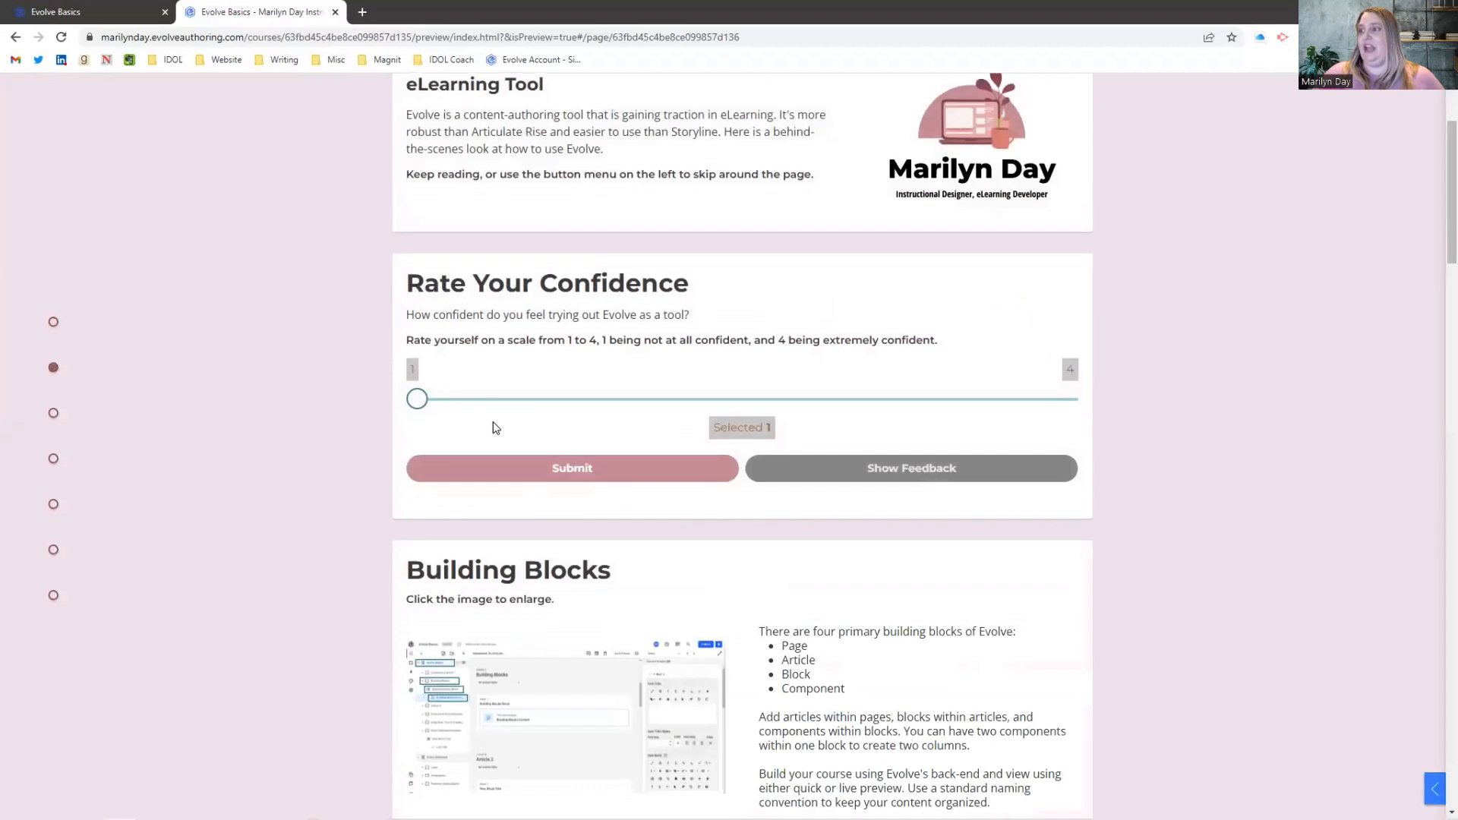
{"action": "left_click_drag", "start_coordinate": [417, 398], "coordinate": [635, 398]}
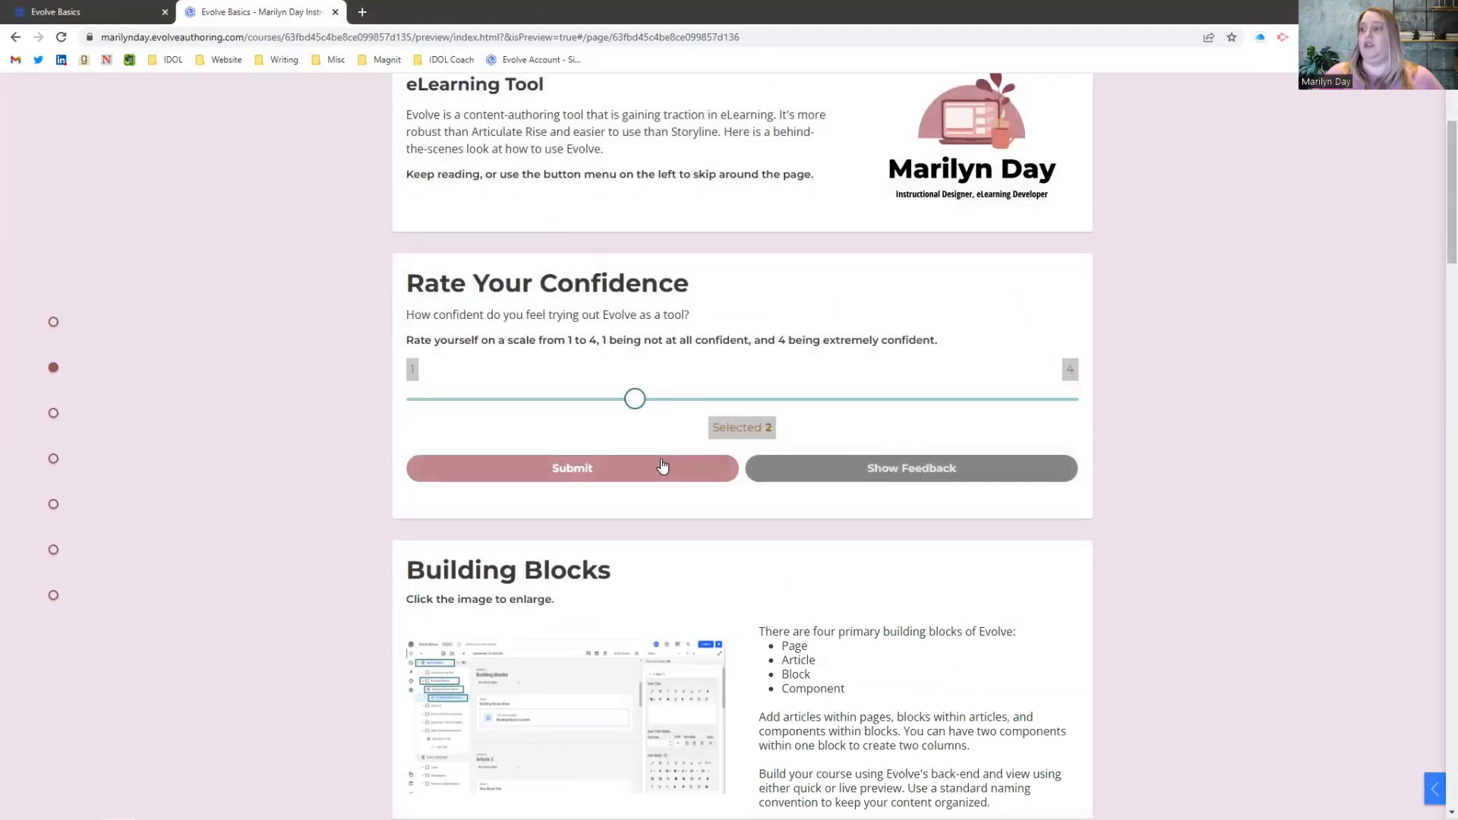
{"action": "left_click", "coordinate": [572, 468]}
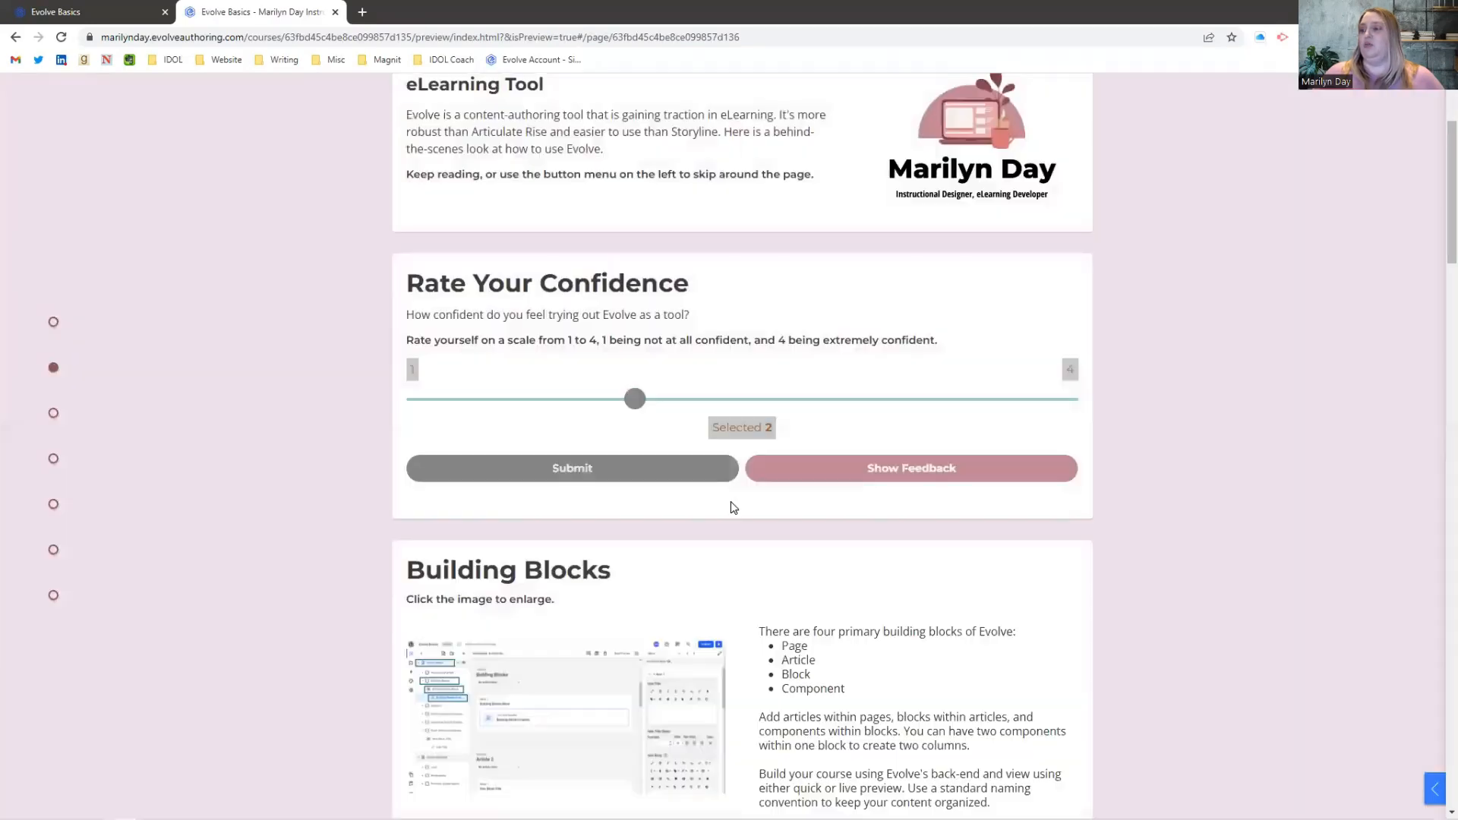
{"action": "scroll", "scroll_direction": "down", "scroll_amount": 3}
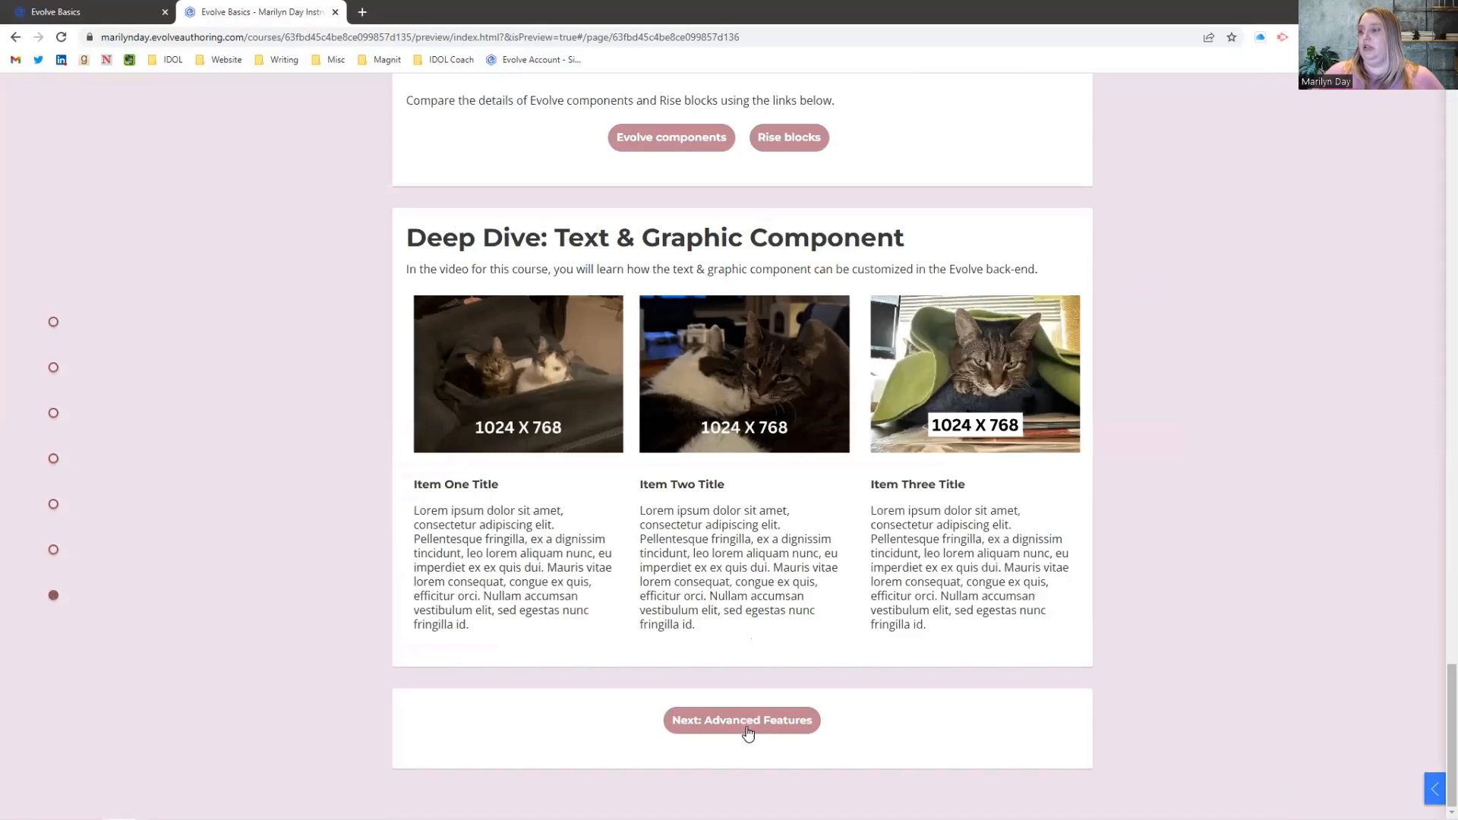
Step: Submit the learner name 'Marilyn' on the Advanced Features page and continue down the page
{"action": "left_click", "coordinate": [741, 720]}
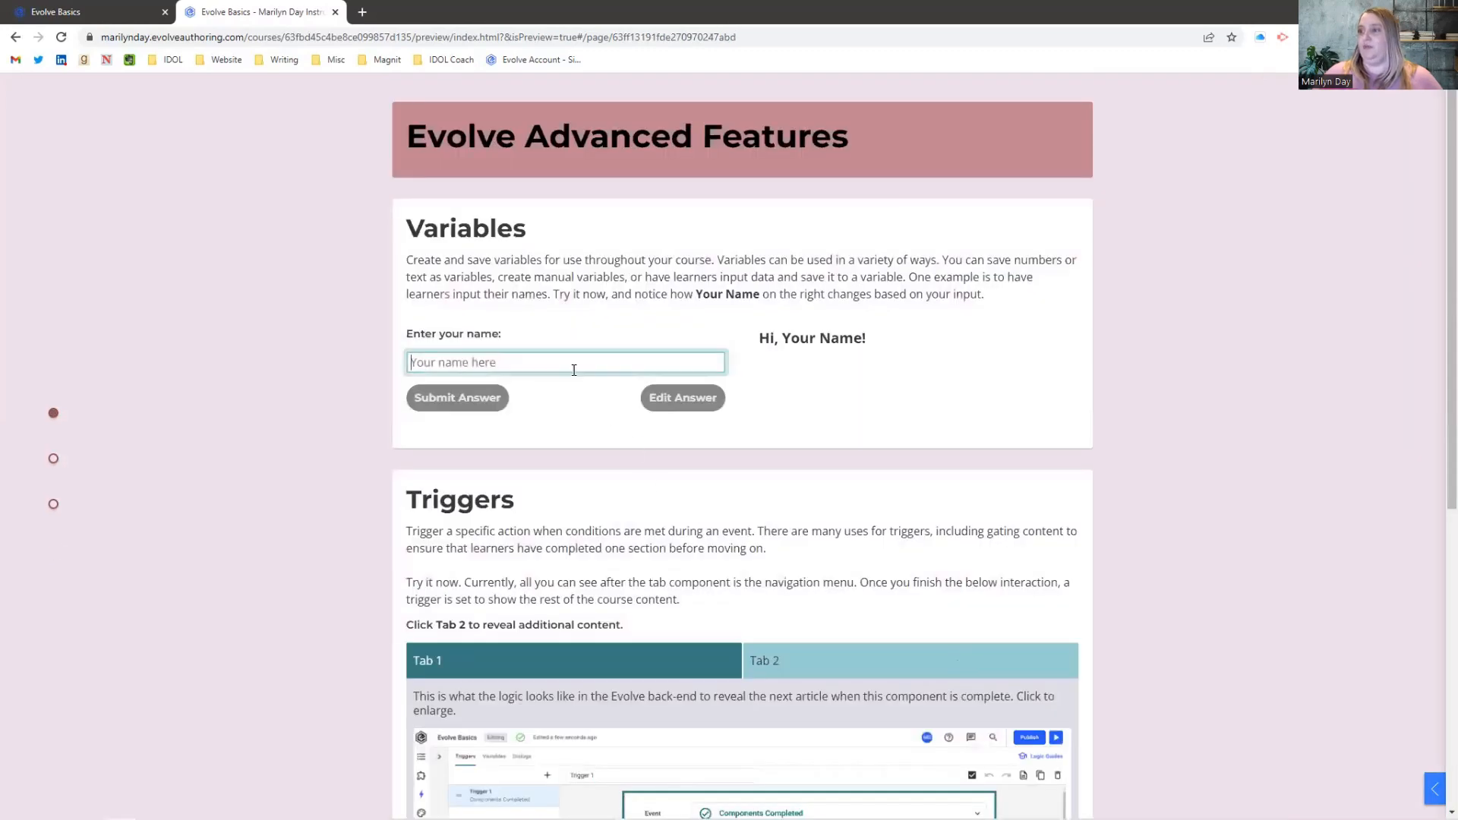
{"action": "type", "text": "Marilyn"}
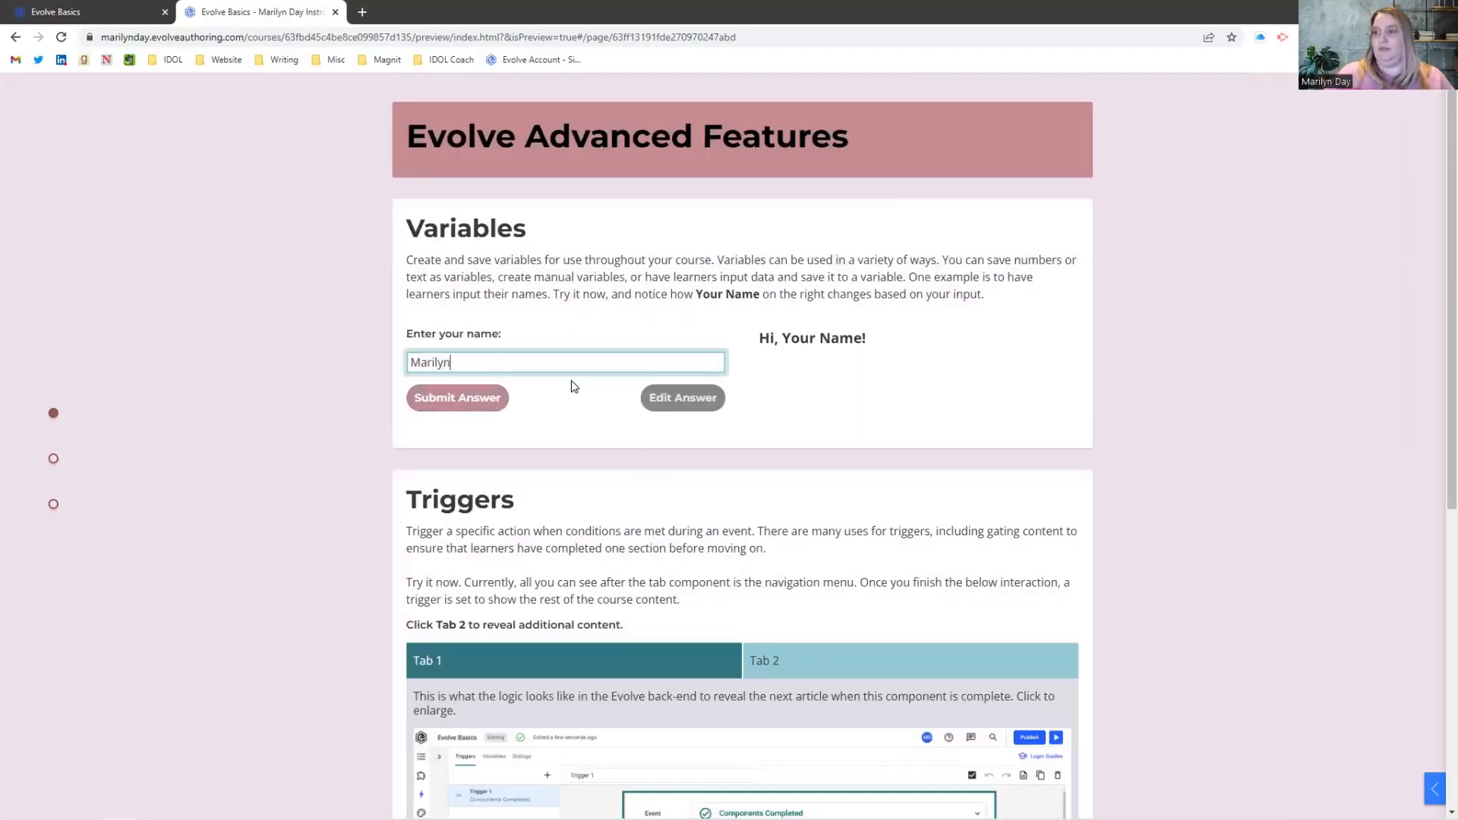
{"action": "left_click", "coordinate": [457, 397]}
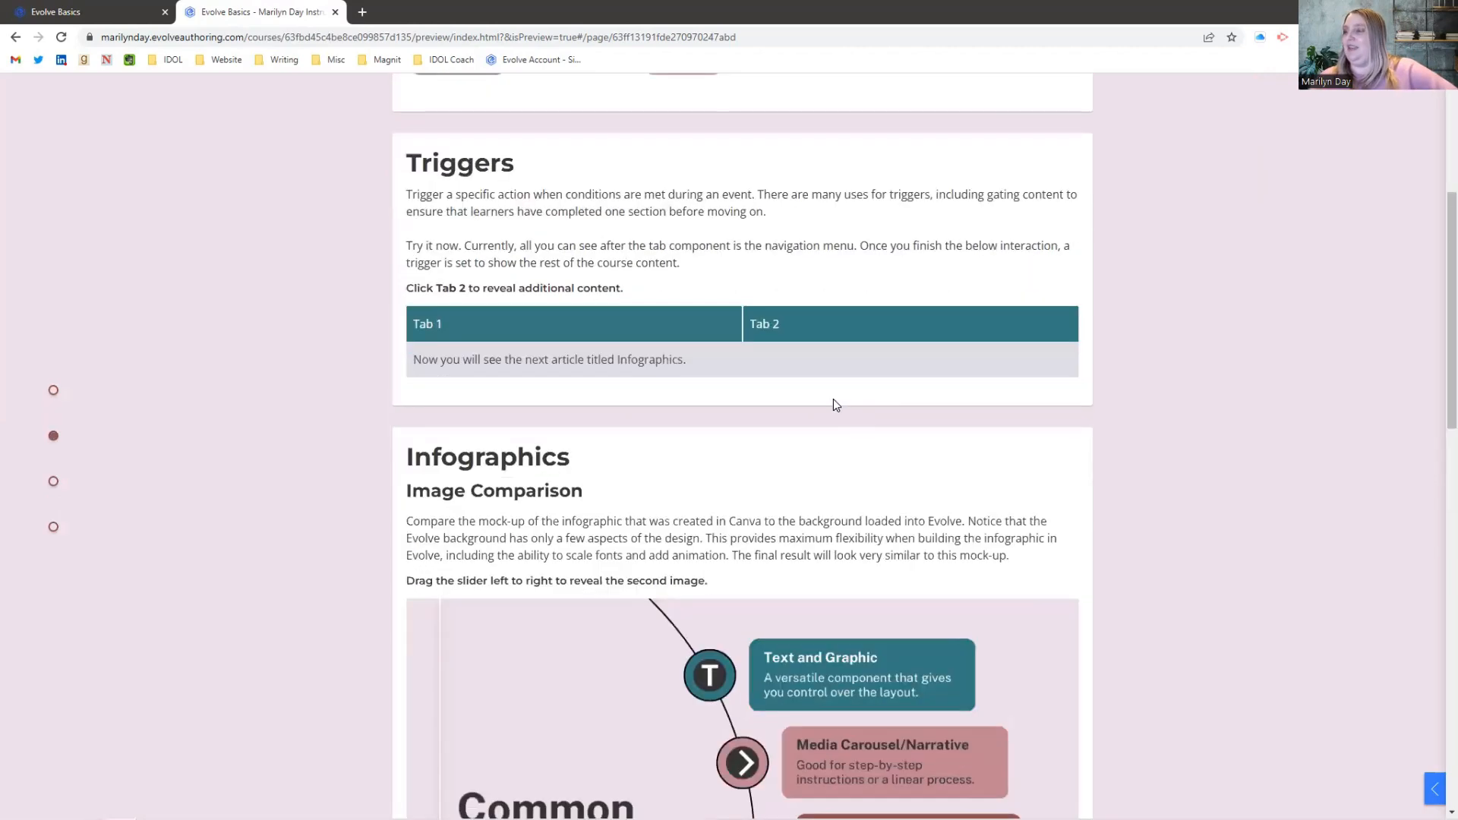
{"action": "scroll", "scroll_direction": "down", "scroll_amount": 3}
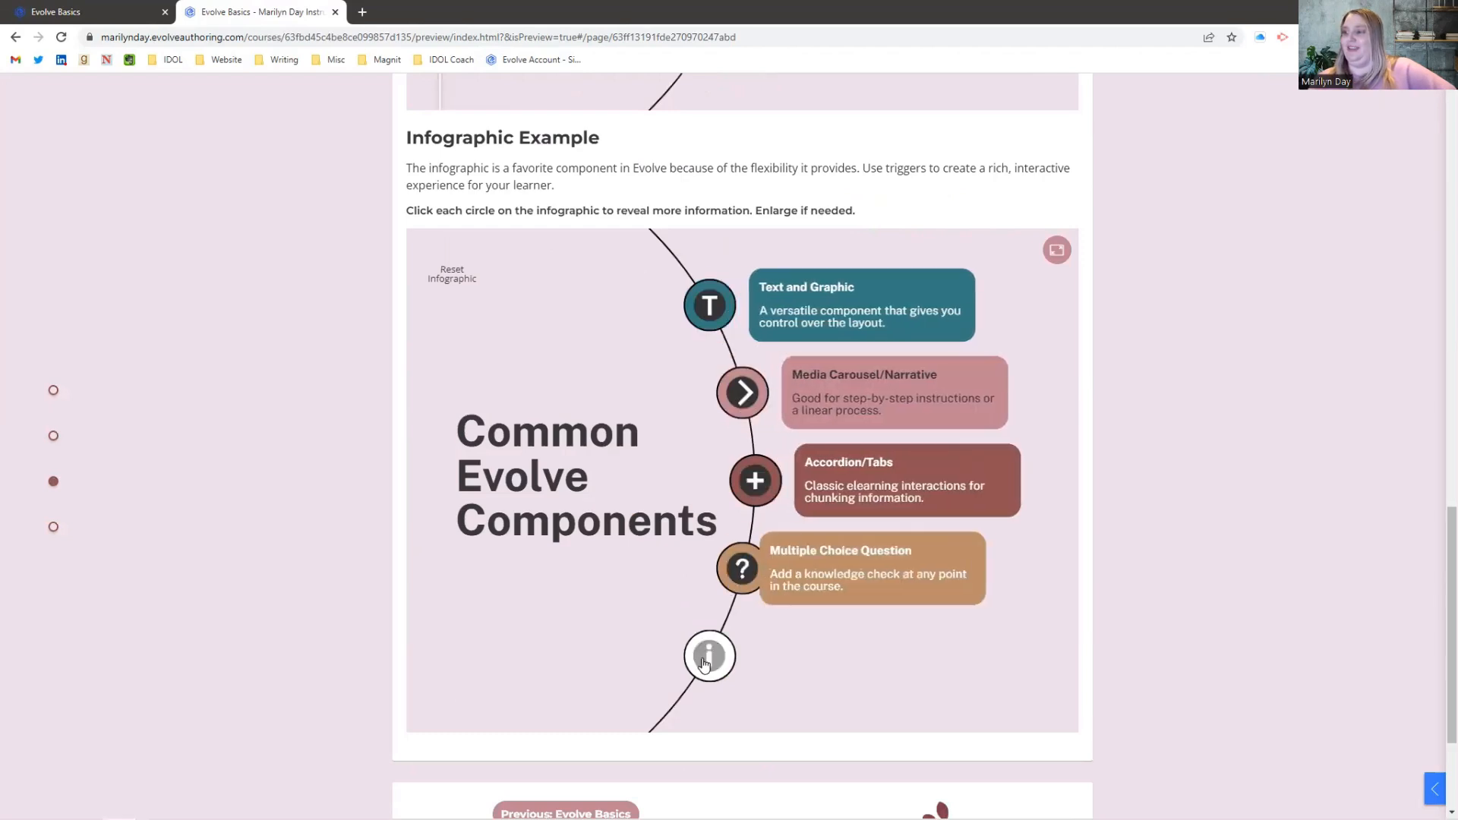
{"action": "scroll", "scroll_direction": "down", "scroll_amount": 3}
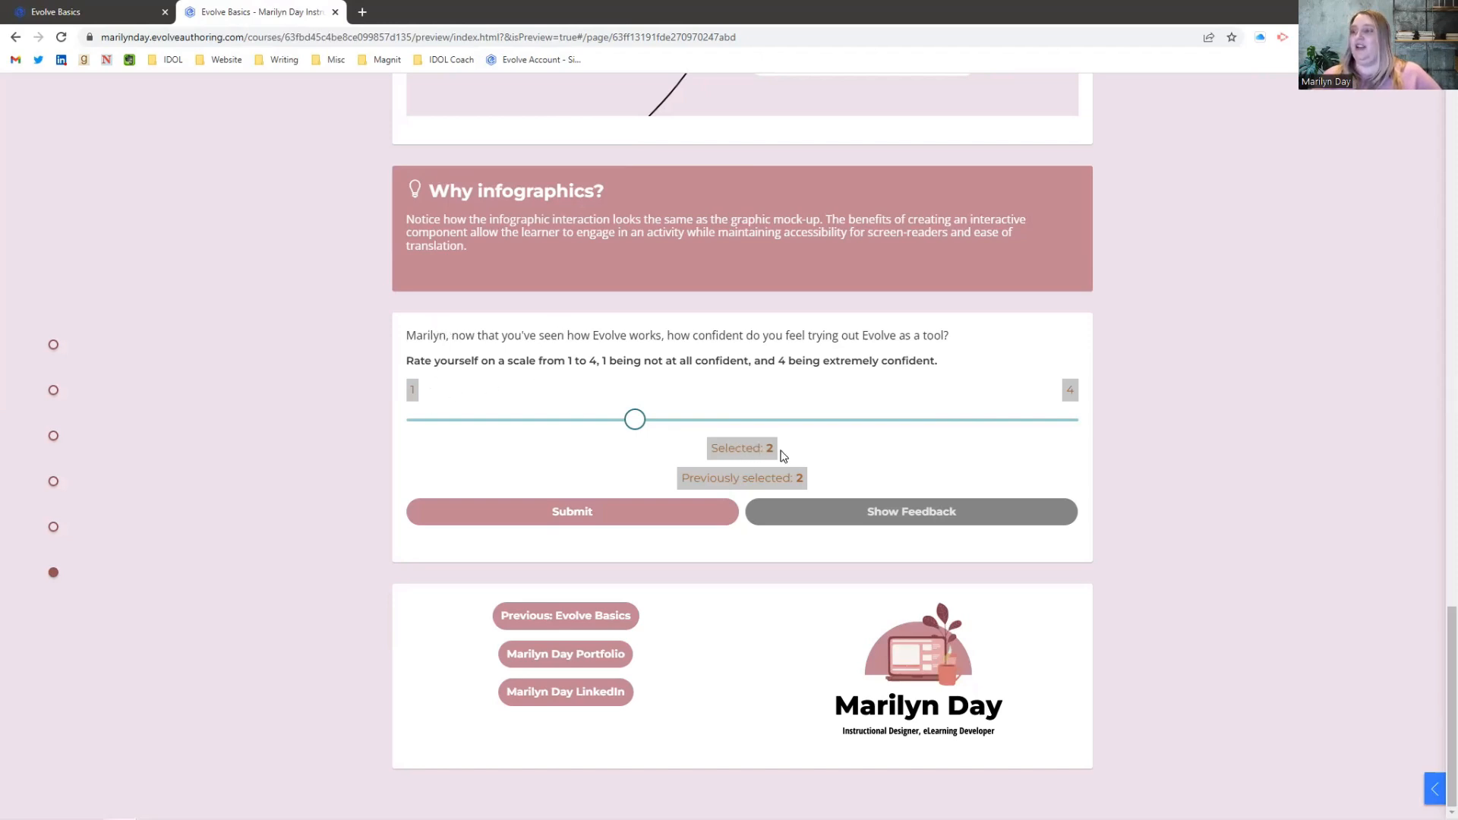
{"action": "mouse_move", "coordinate": [633, 421]}
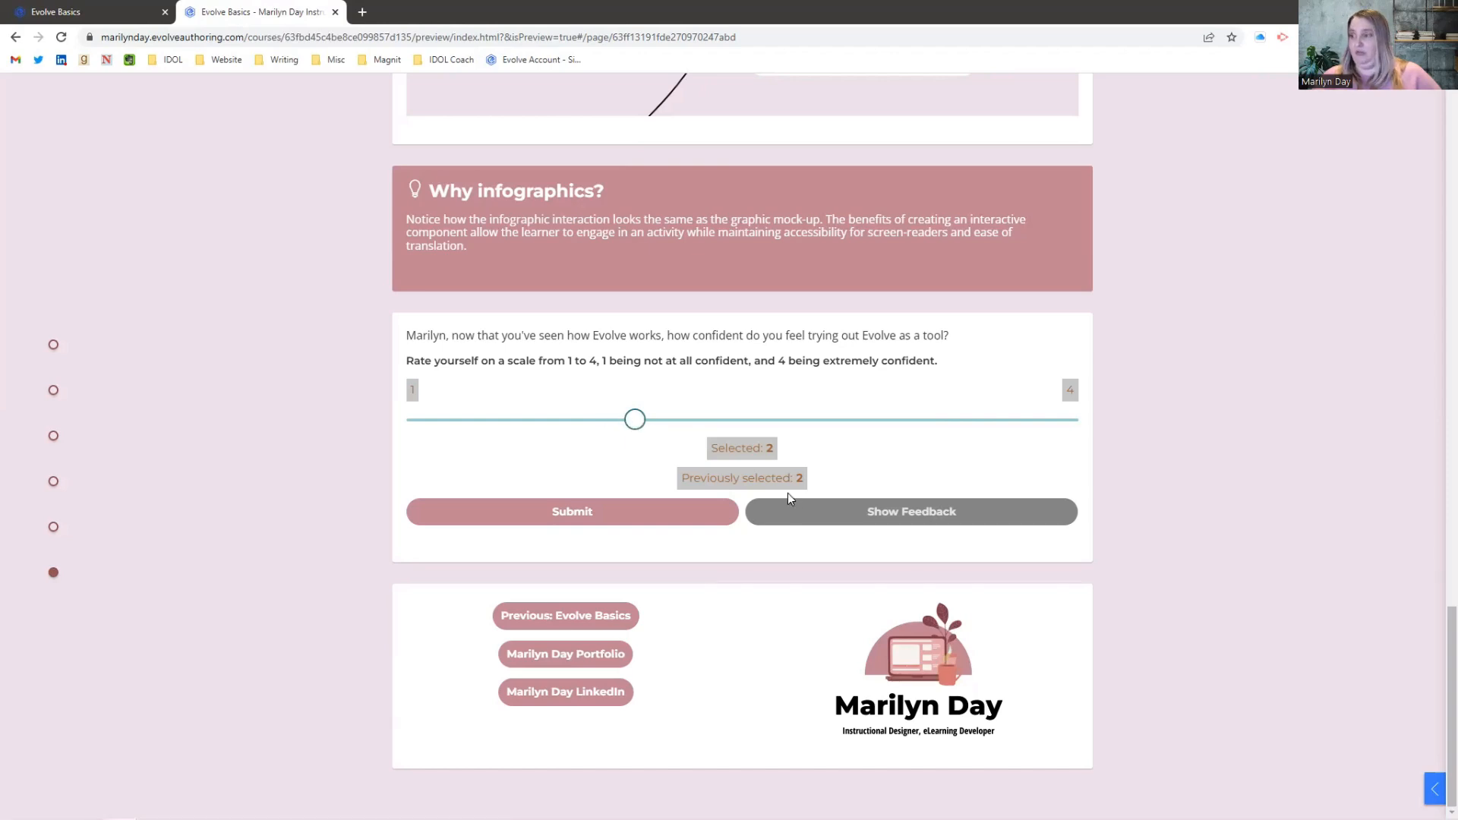
Step: Submit a confidence rating of 3 and close the increased-confidence feedback popup
{"action": "left_click_drag", "start_coordinate": [634, 419], "coordinate": [416, 419]}
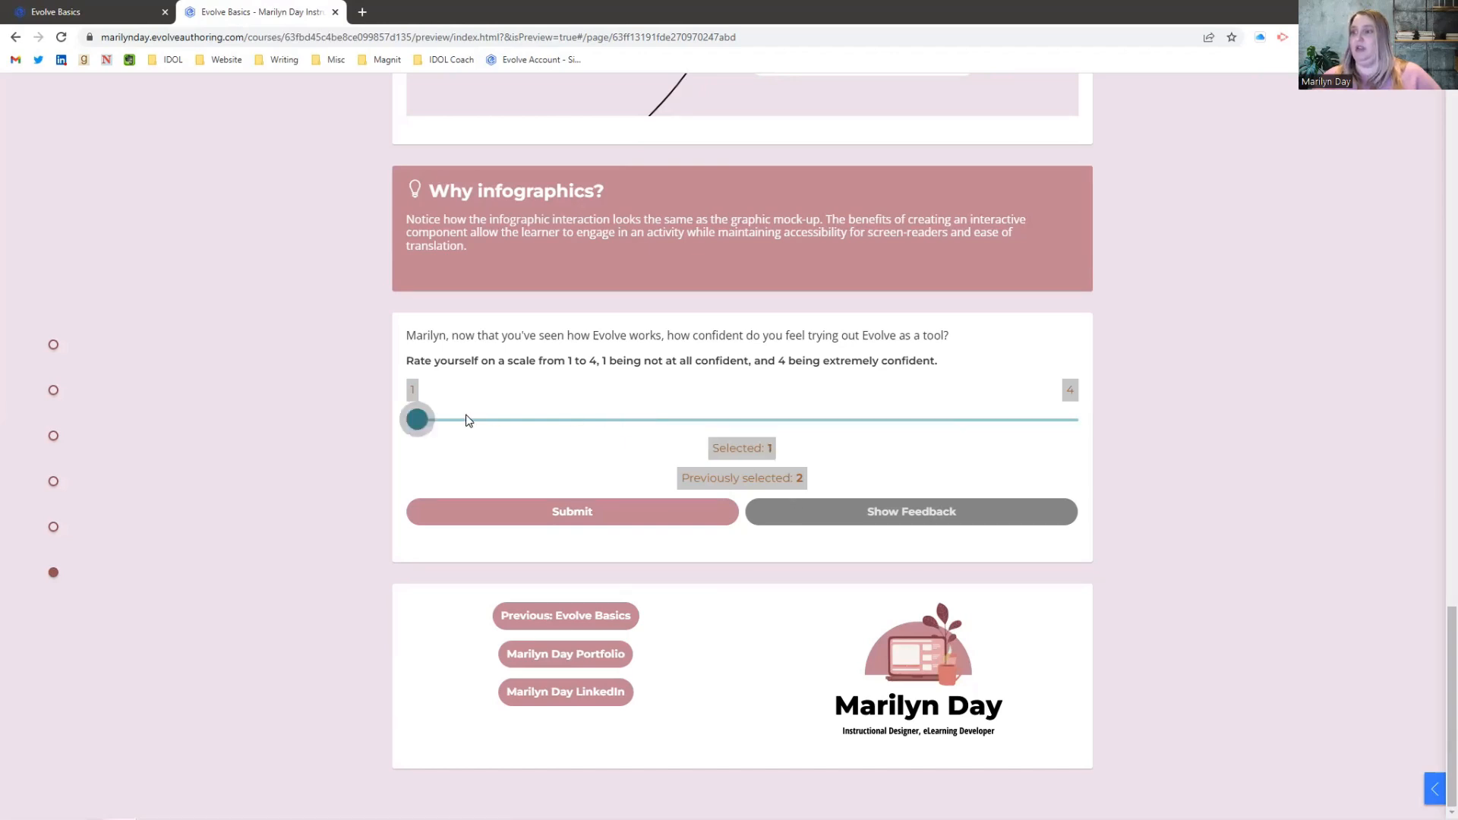
{"action": "left_click_drag", "start_coordinate": [417, 419], "coordinate": [853, 420]}
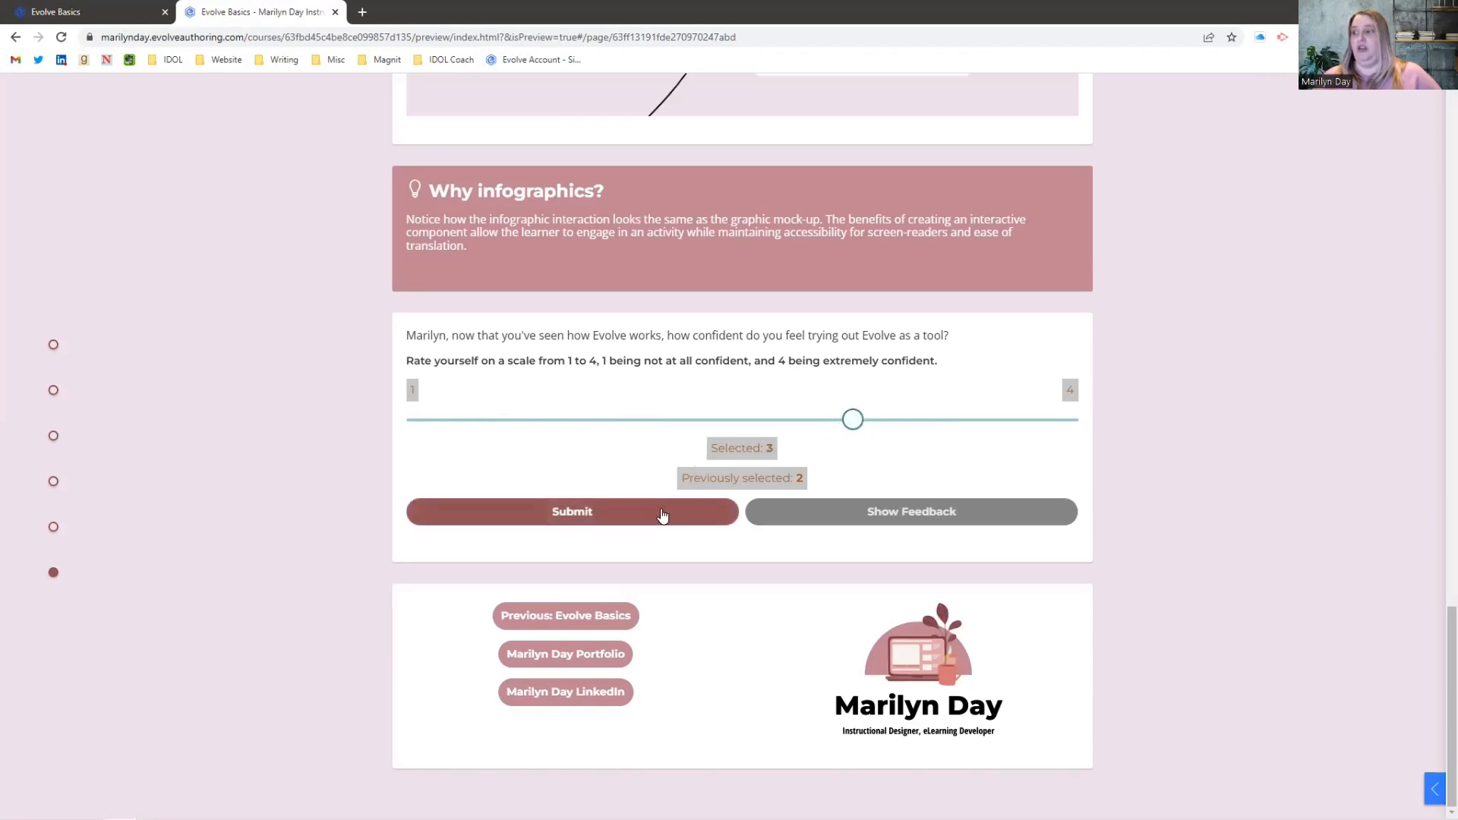
{"action": "left_click", "coordinate": [571, 511]}
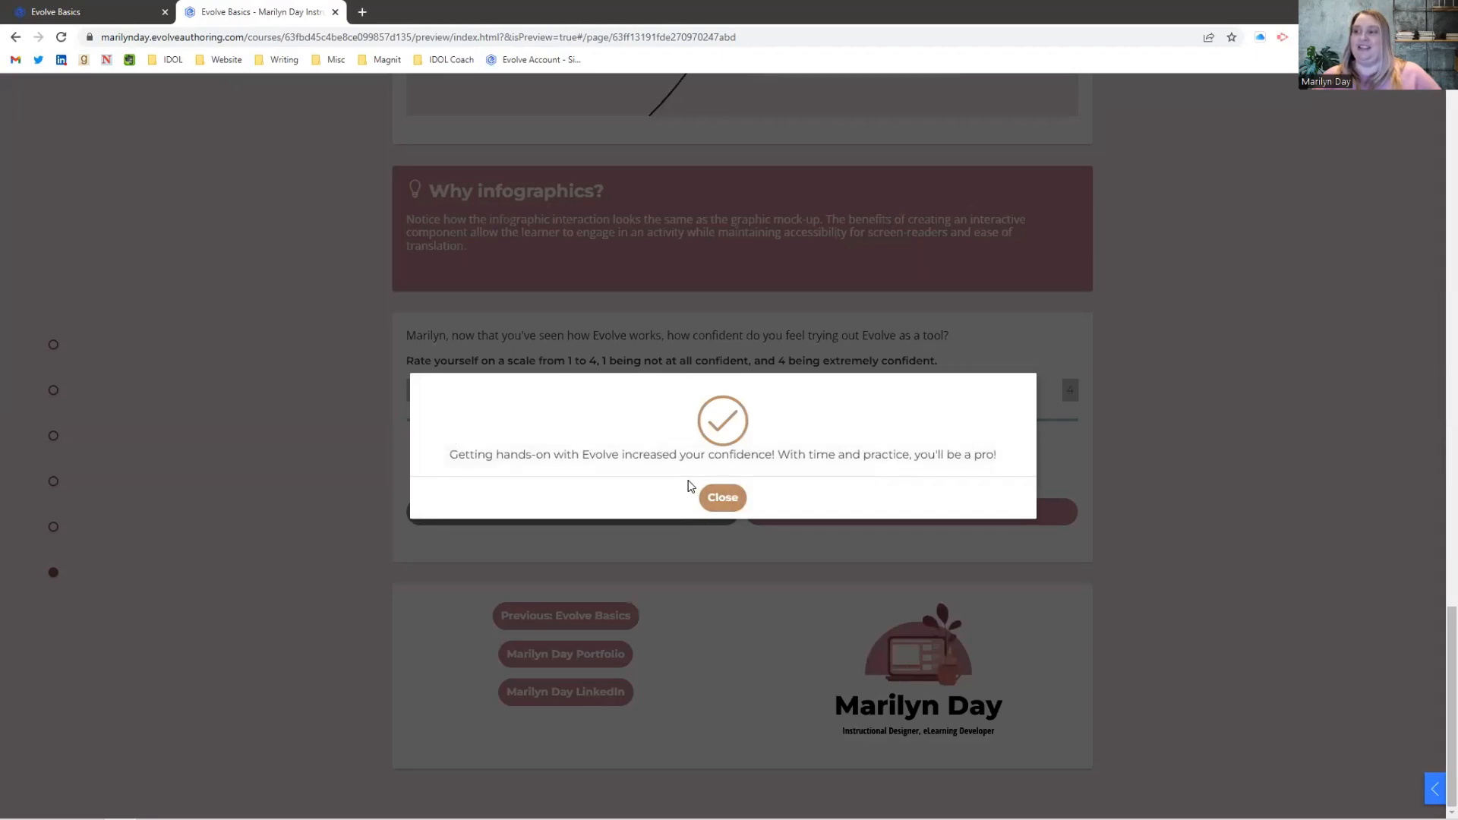
{"action": "left_click", "coordinate": [722, 497]}
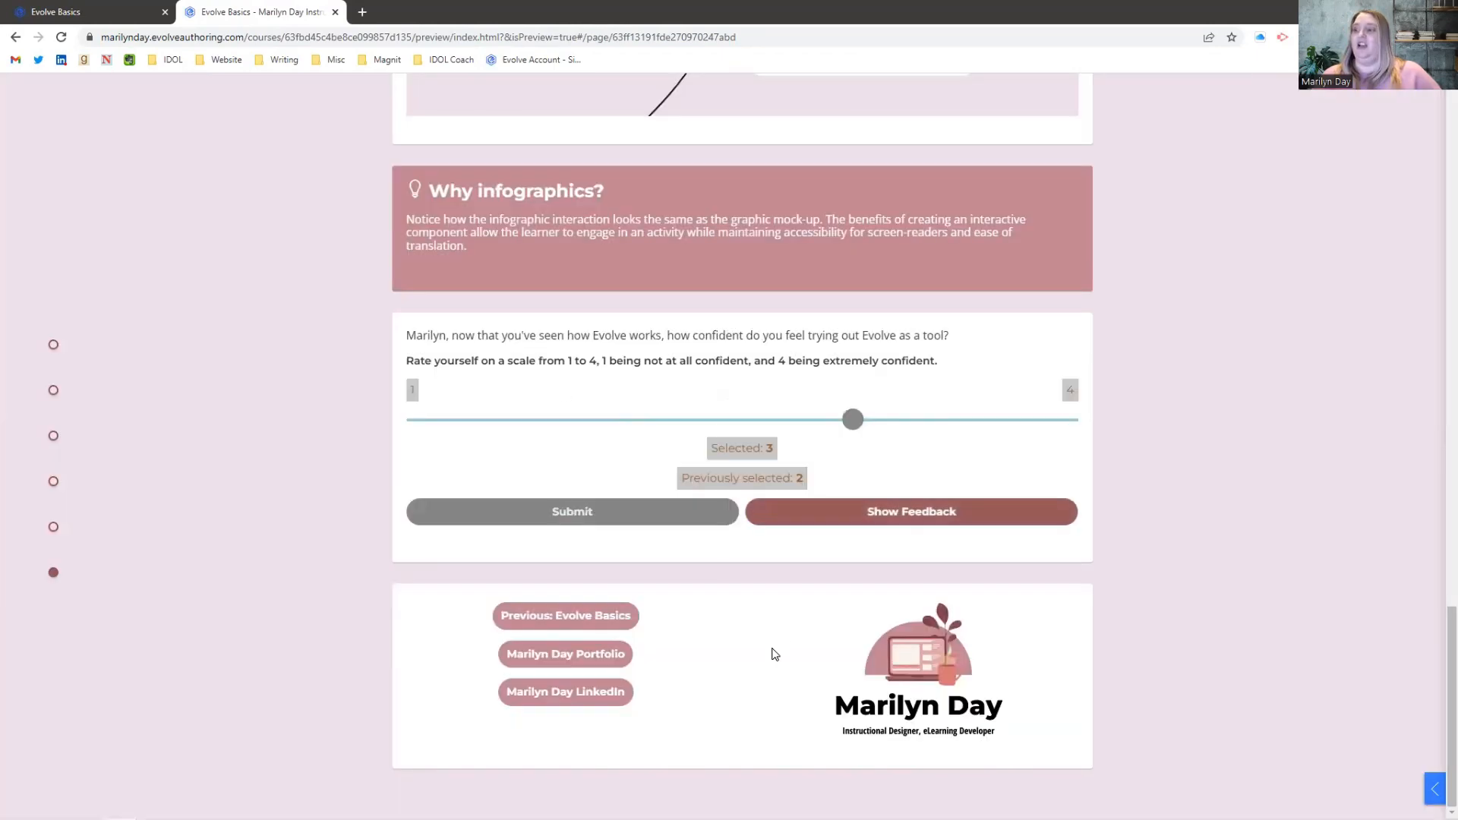